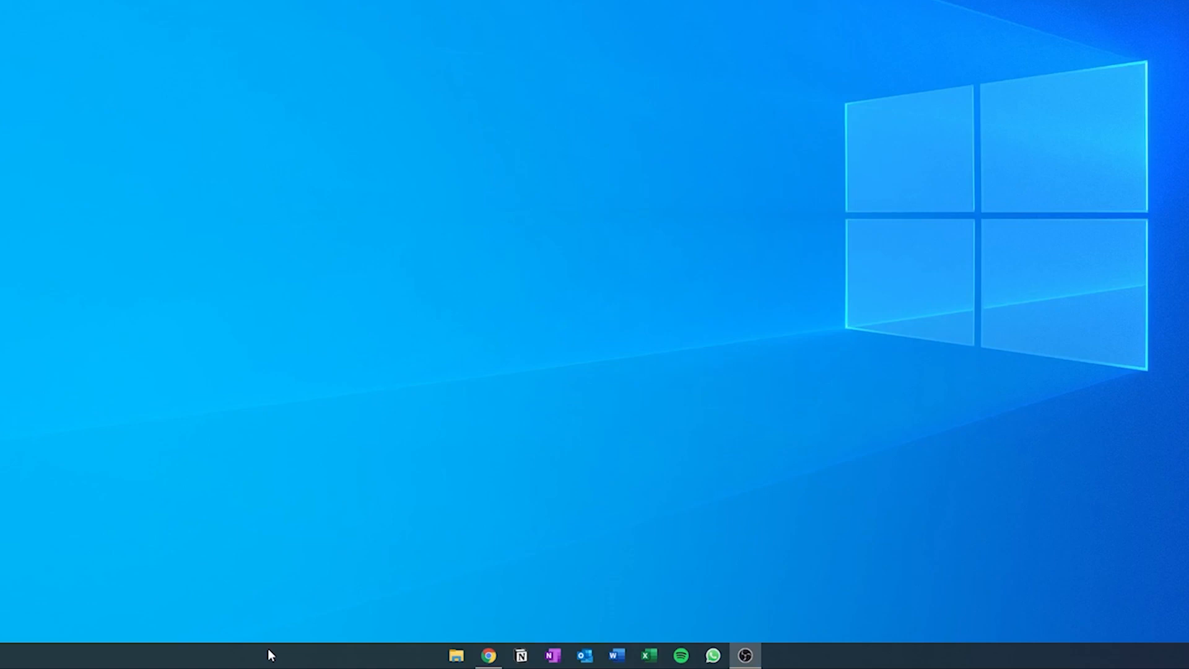
Step: From Taskbar settings, reach the Colours page and set the colour mode to Dark
{"action": "right_click", "coordinate": [269, 655]}
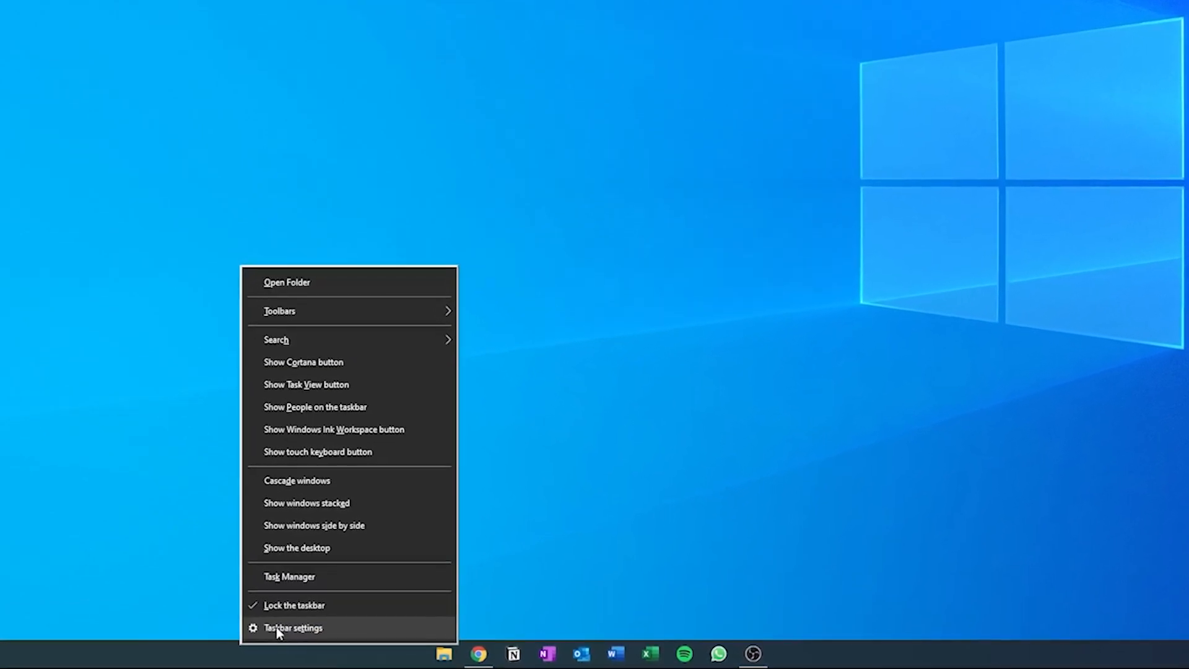
{"action": "left_click", "coordinate": [294, 628]}
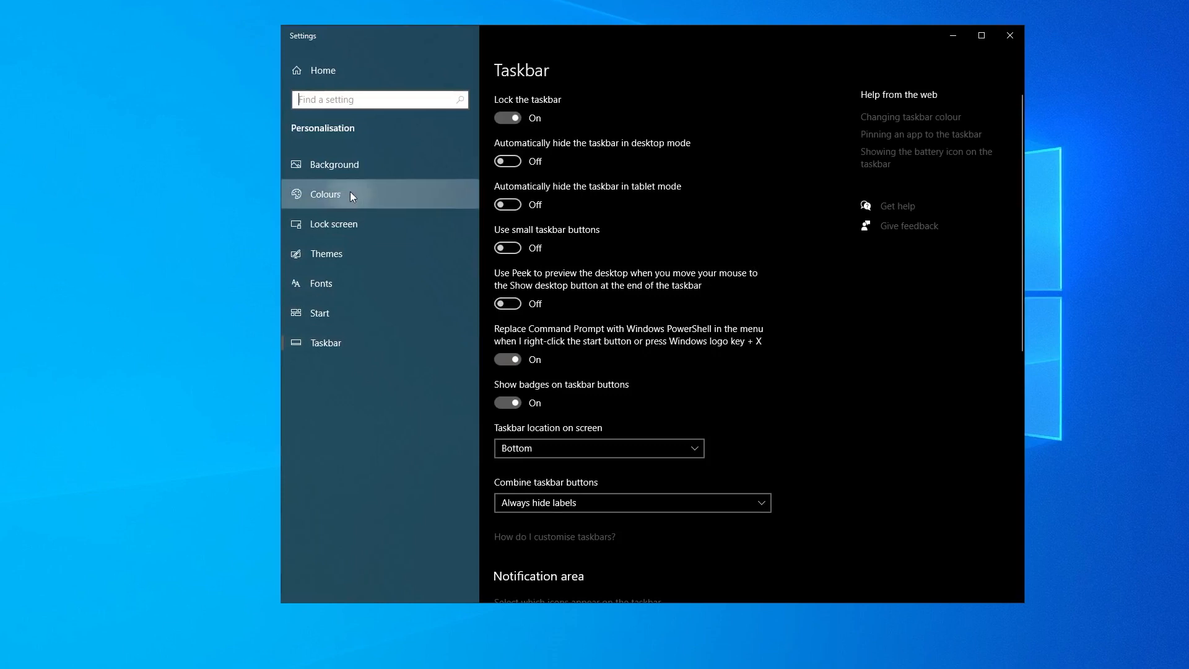
{"action": "left_click", "coordinate": [325, 194]}
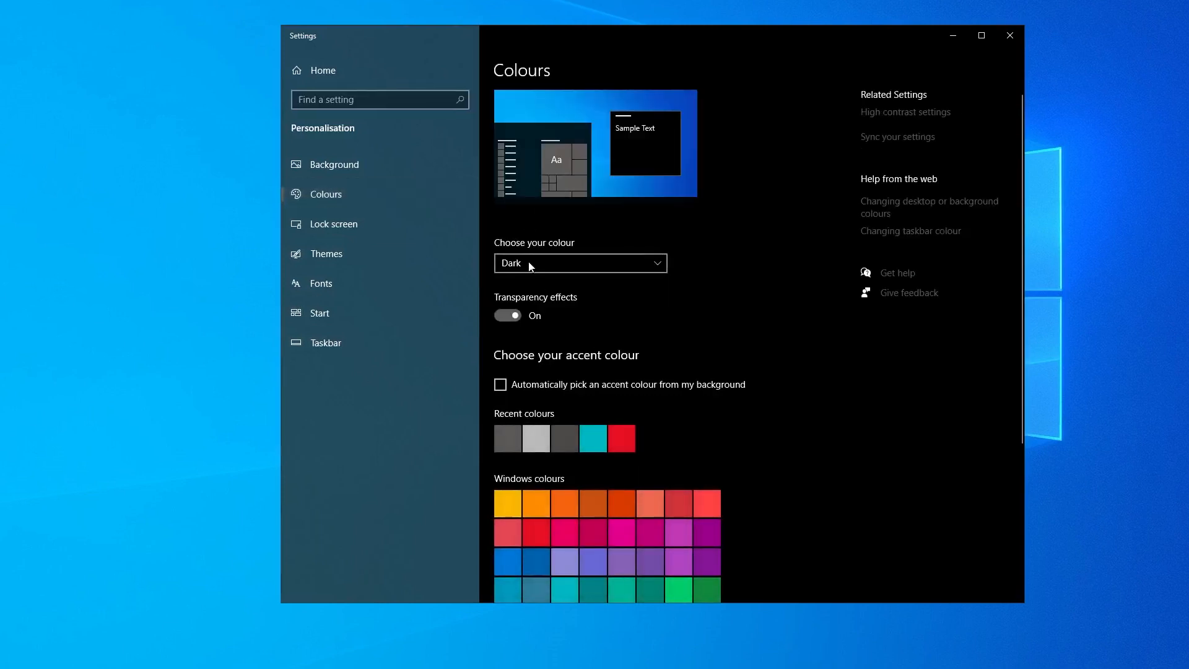
{"action": "left_click", "coordinate": [580, 263]}
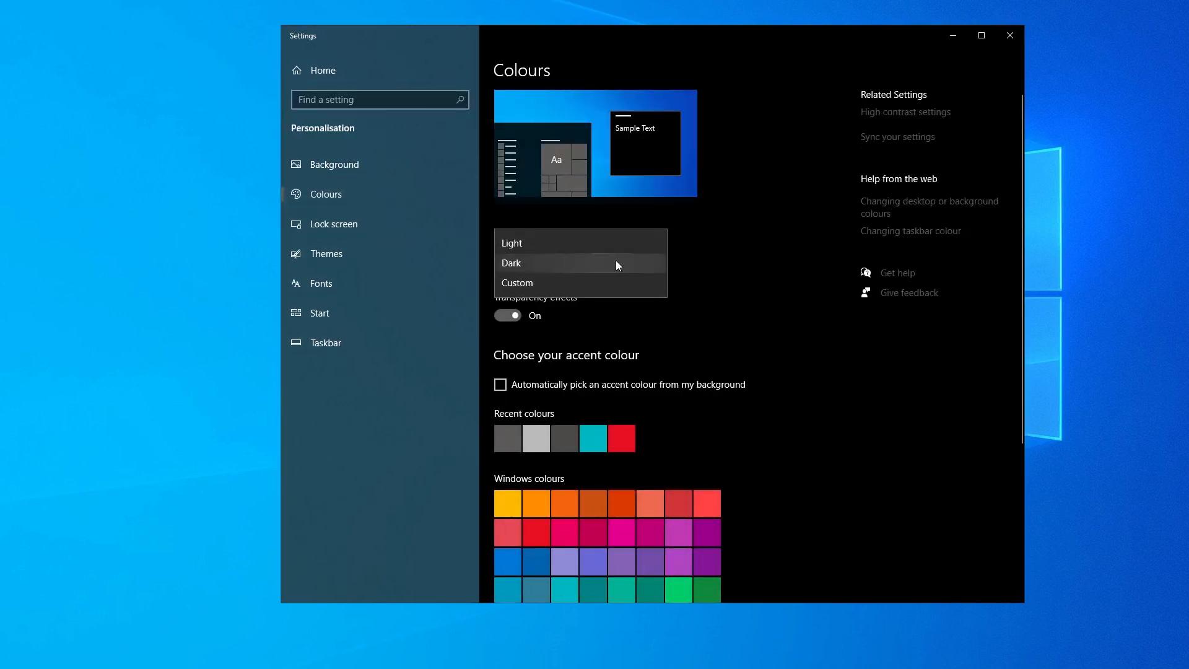
{"action": "left_click", "coordinate": [512, 263]}
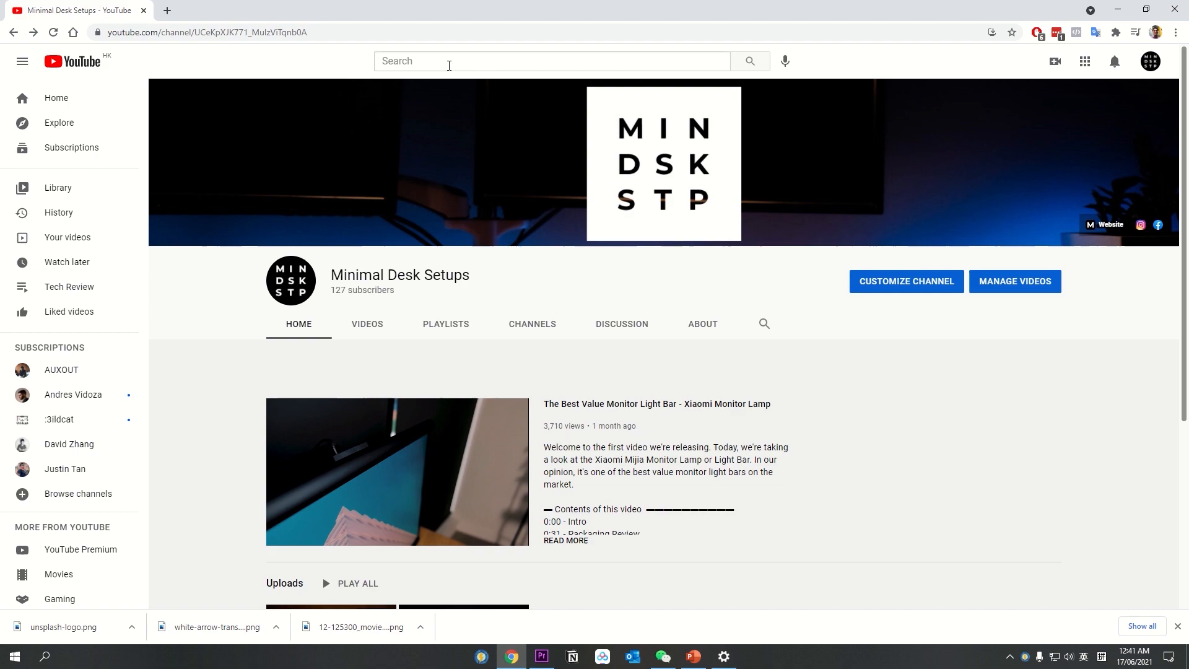
Step: Browse the Unsplash profile's Ocean collection and download the dark ocean foam photo
{"action": "type", "text": "1440p v"}
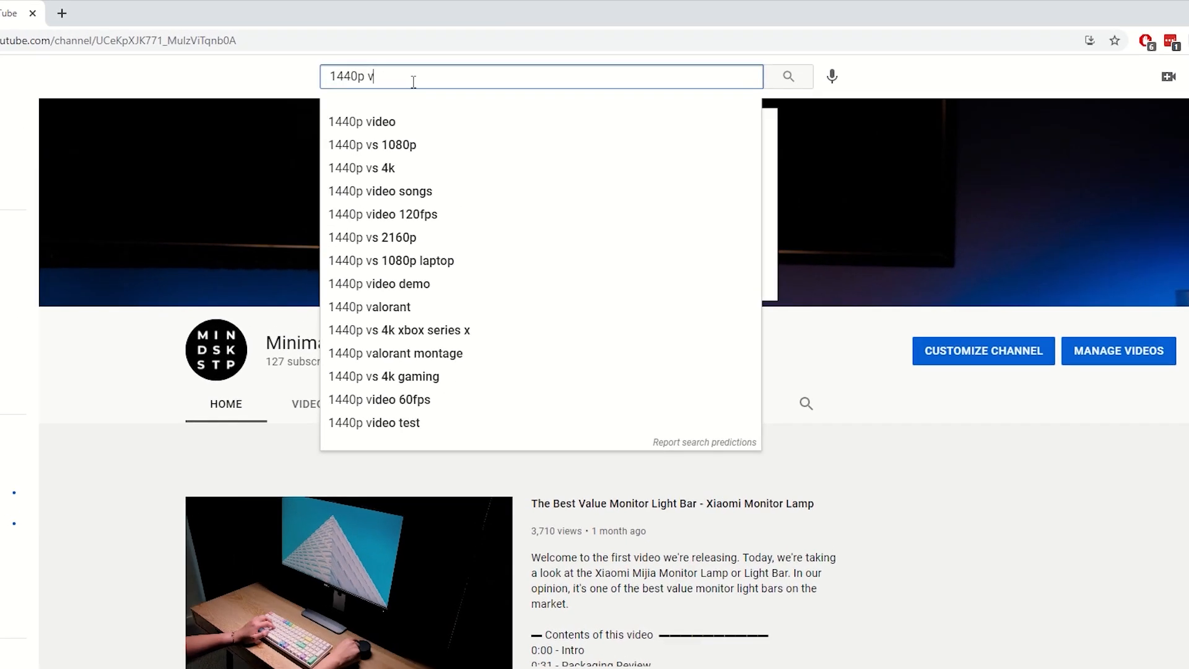
{"action": "left_click", "coordinate": [372, 145]}
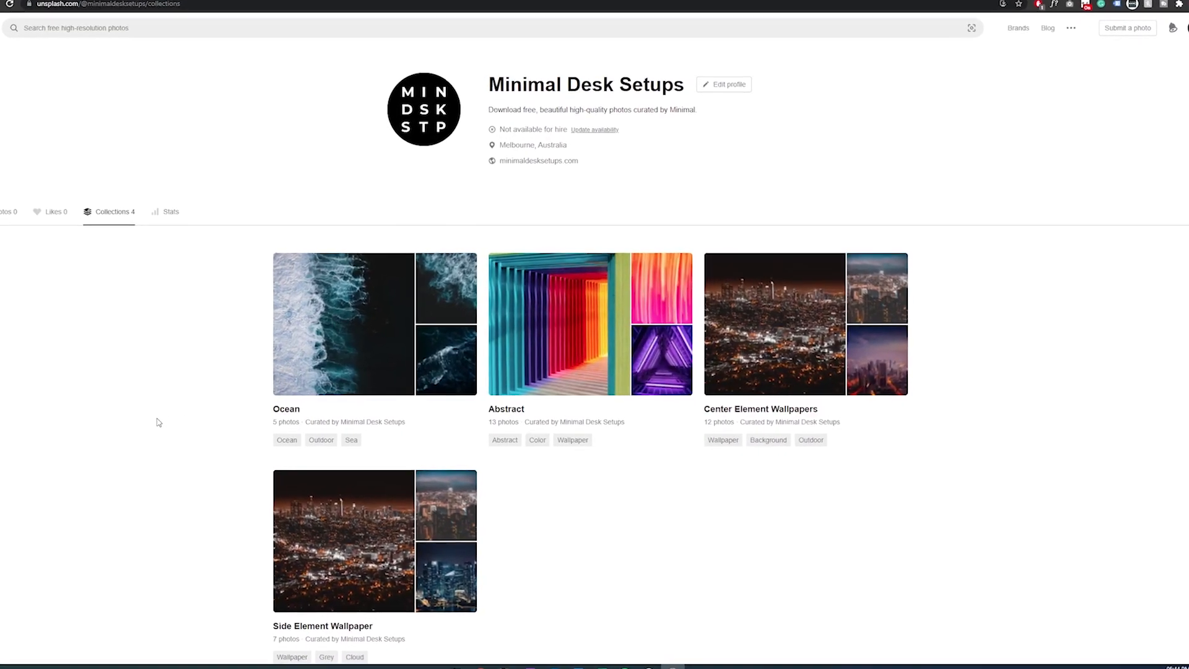
{"action": "scroll", "scroll_direction": "down", "scroll_amount": 3}
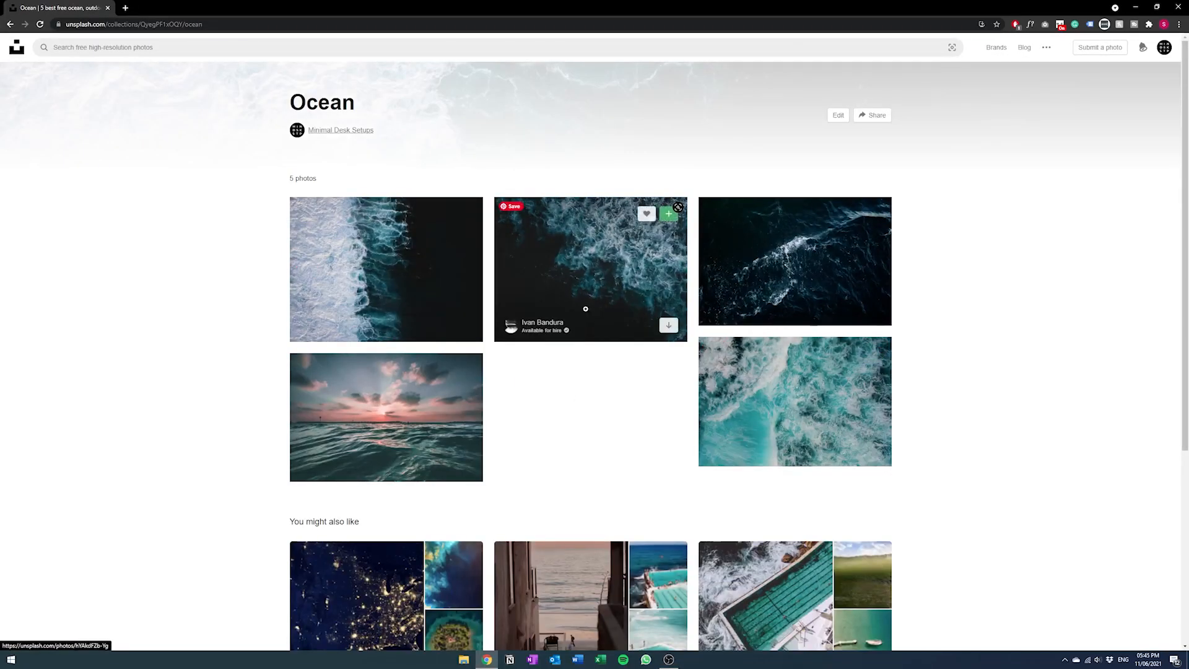
{"action": "mouse_move", "coordinate": [552, 290]}
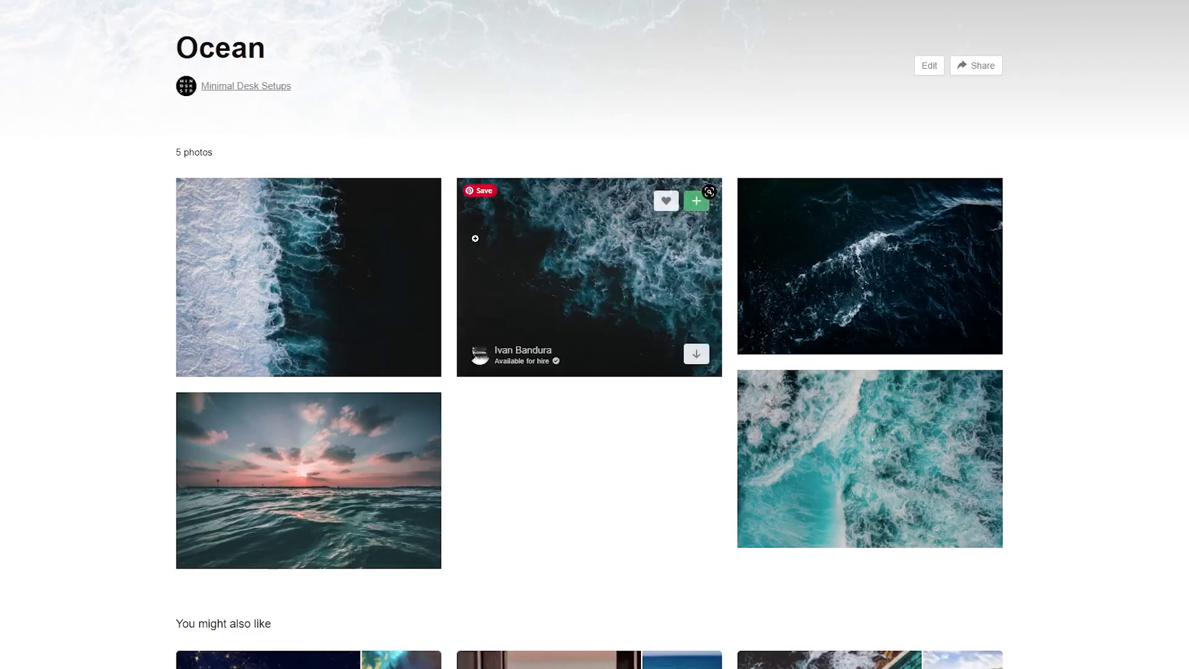
{"action": "left_click", "coordinate": [589, 277]}
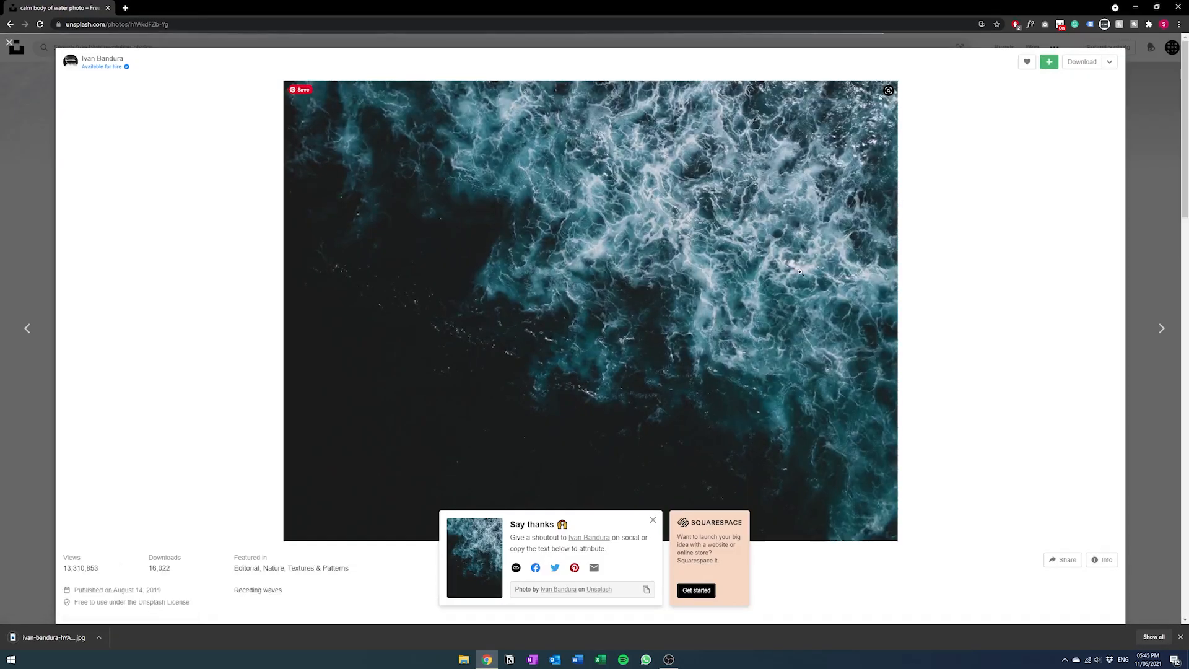
{"action": "left_click", "coordinate": [1108, 62]}
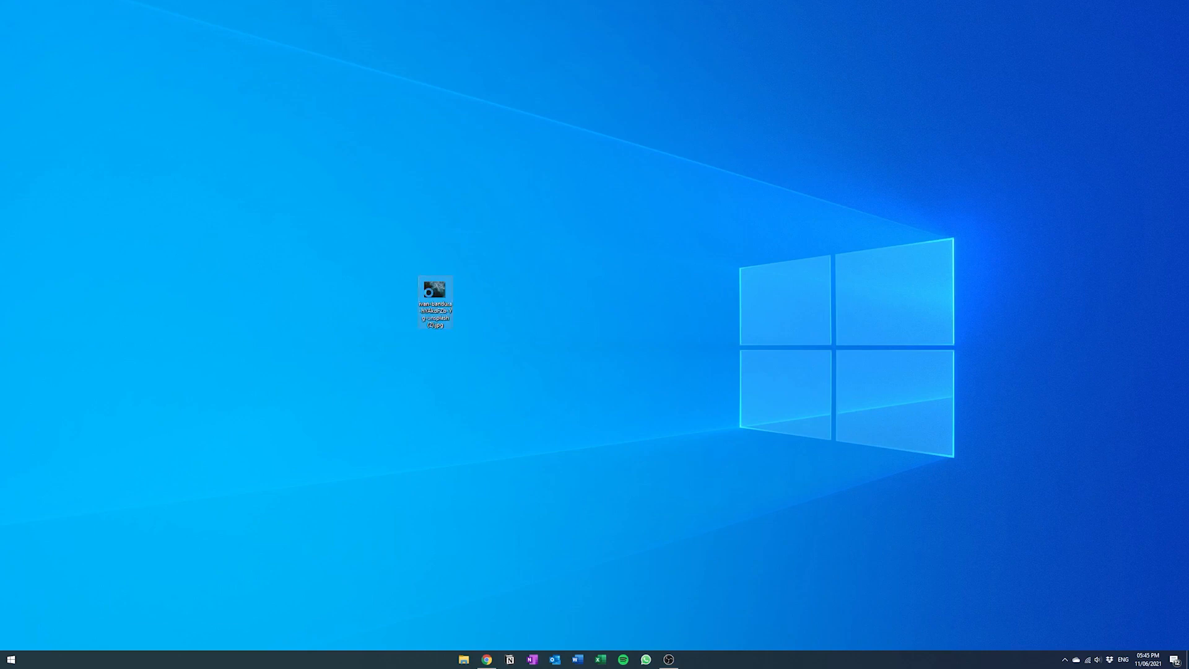
Step: Crop the ocean photo to Widescreen 16:9 in Photos and save a copy on the desktop
{"action": "right_click", "coordinate": [434, 290]}
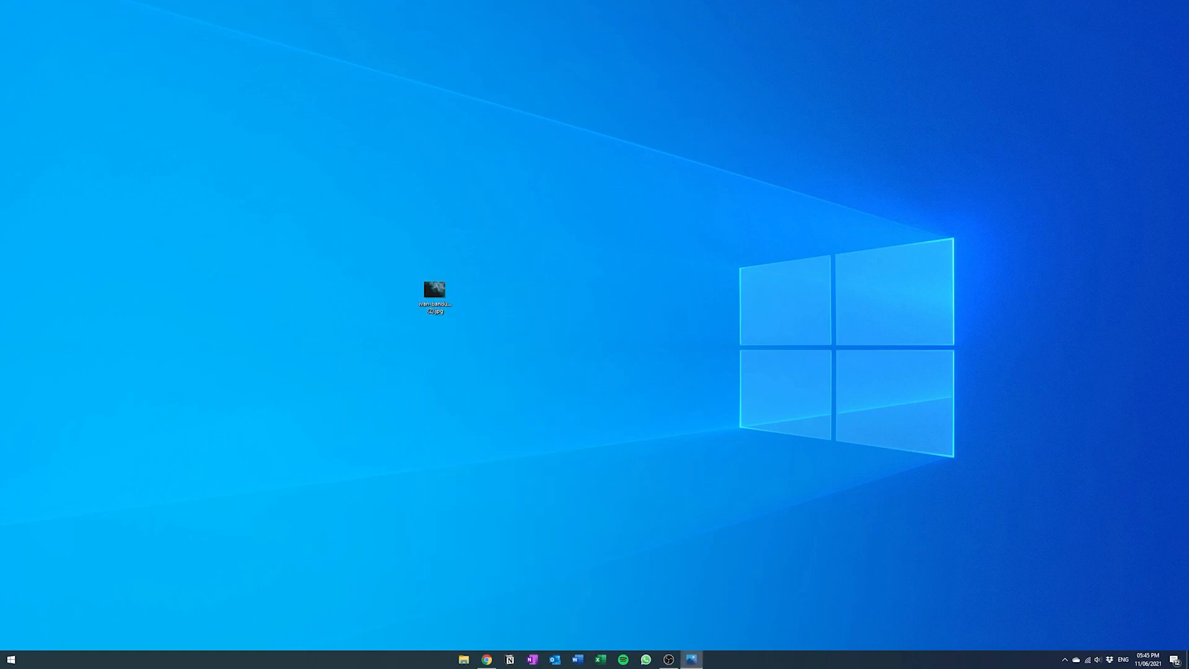
{"action": "double_click", "coordinate": [434, 292]}
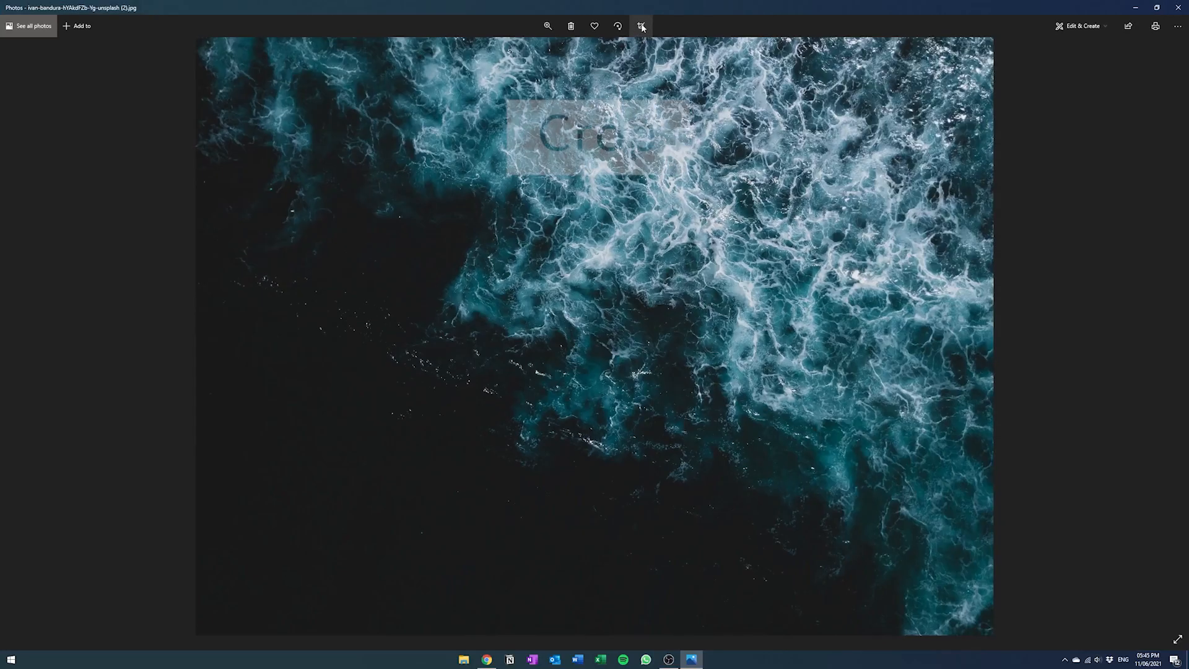
{"action": "left_click", "coordinate": [642, 26]}
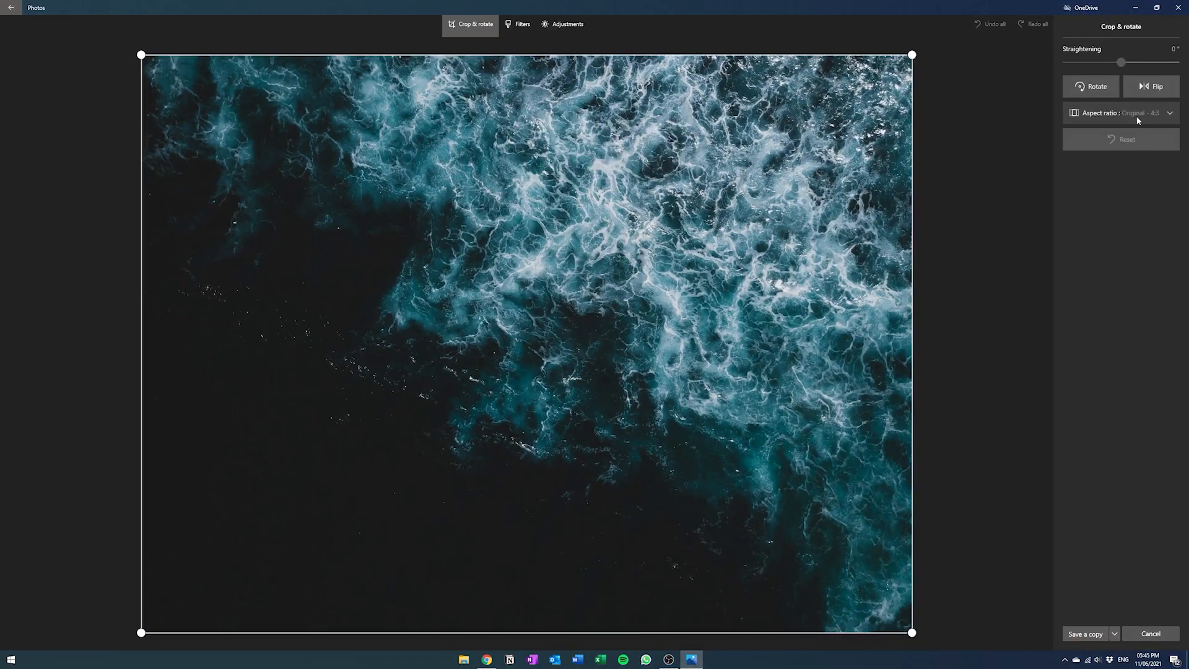
{"action": "left_click", "coordinate": [1121, 112]}
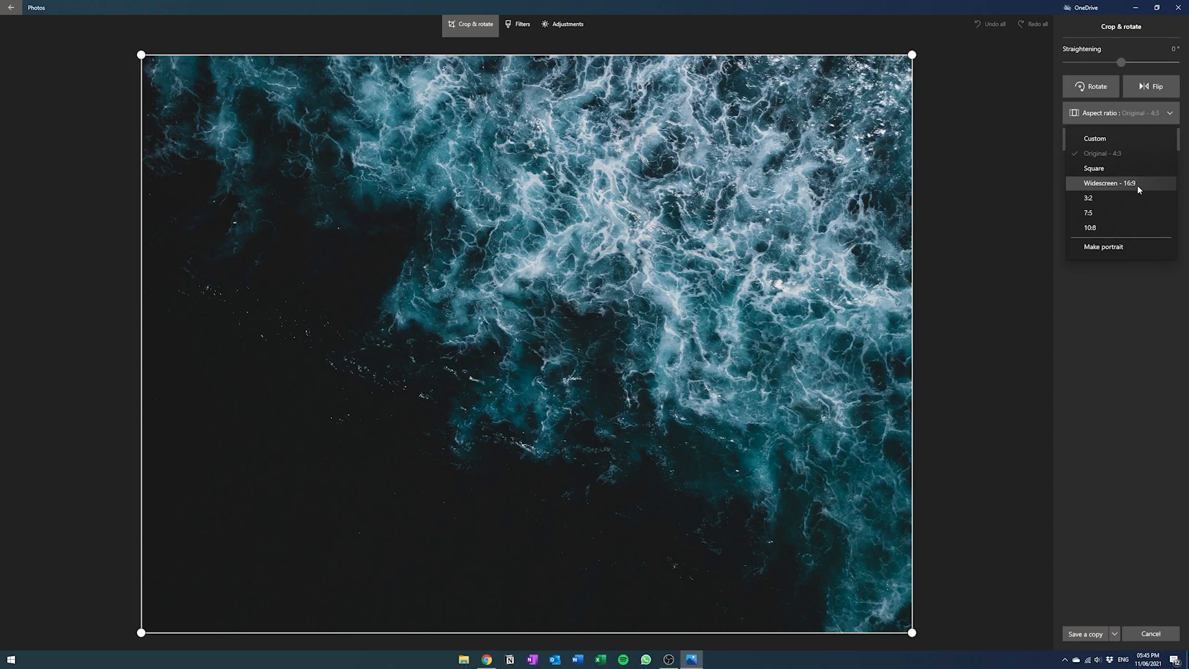
{"action": "left_click", "coordinate": [1110, 183]}
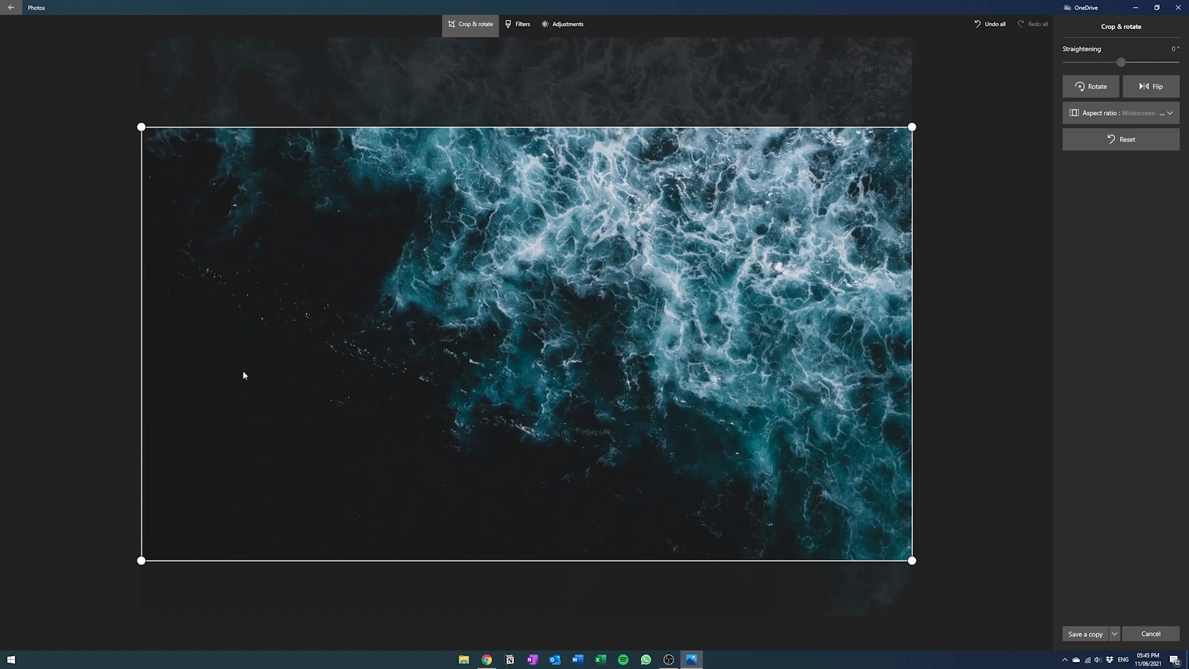
{"action": "mouse_move", "coordinate": [918, 585]}
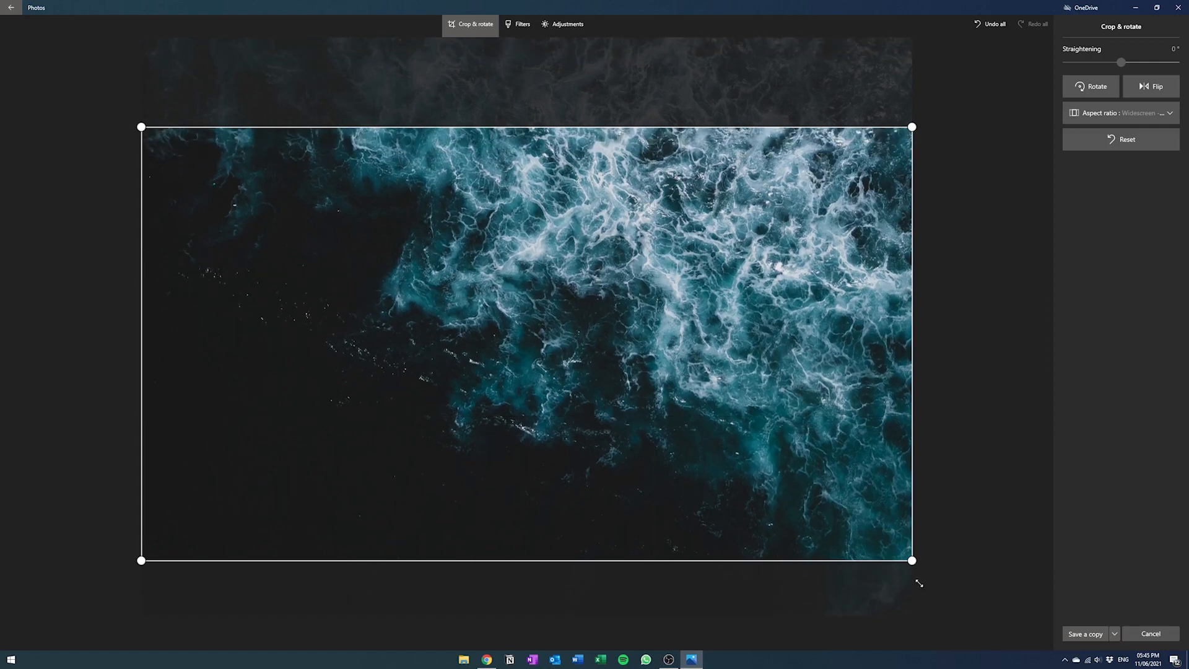
{"action": "left_click", "coordinate": [1085, 633]}
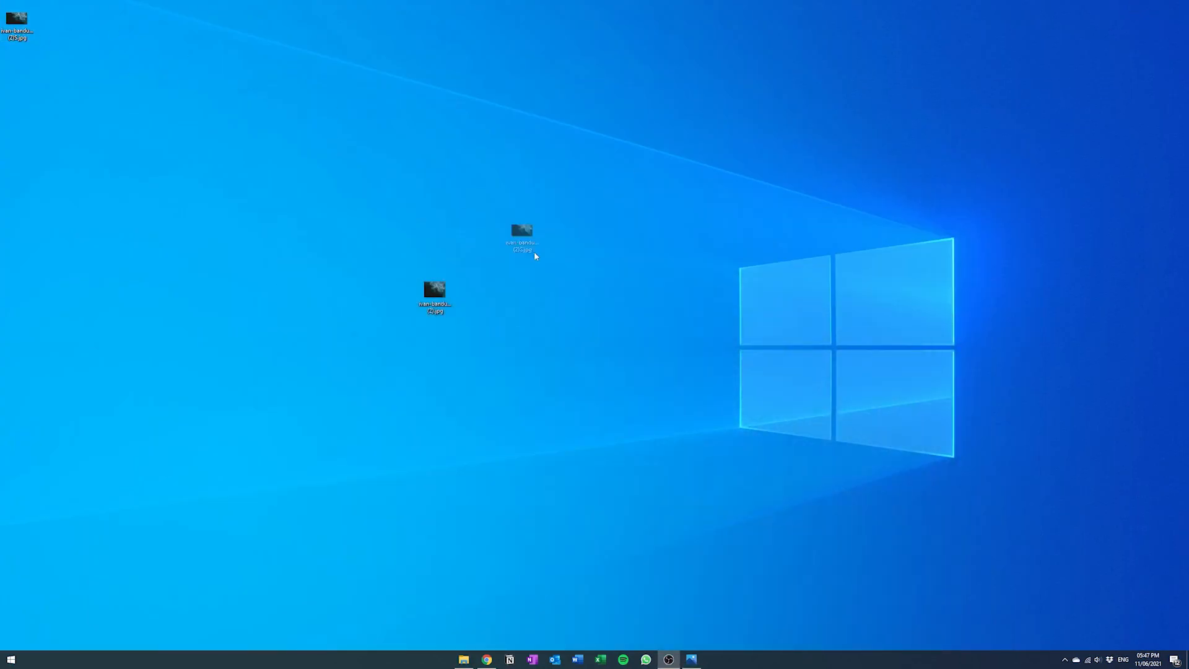
{"action": "left_click_drag", "start_coordinate": [522, 235], "coordinate": [467, 300]}
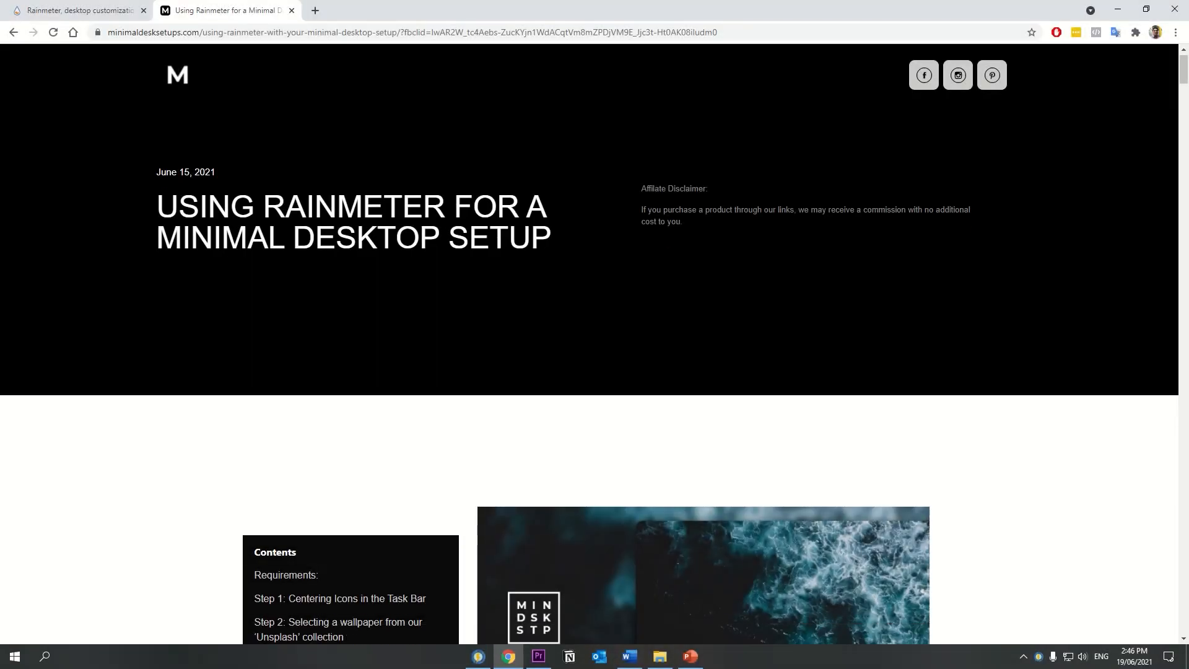
Step: Scroll down the Rainmeter minimal desktop article to its contents
{"action": "scroll", "scroll_direction": "down", "scroll_amount": 3}
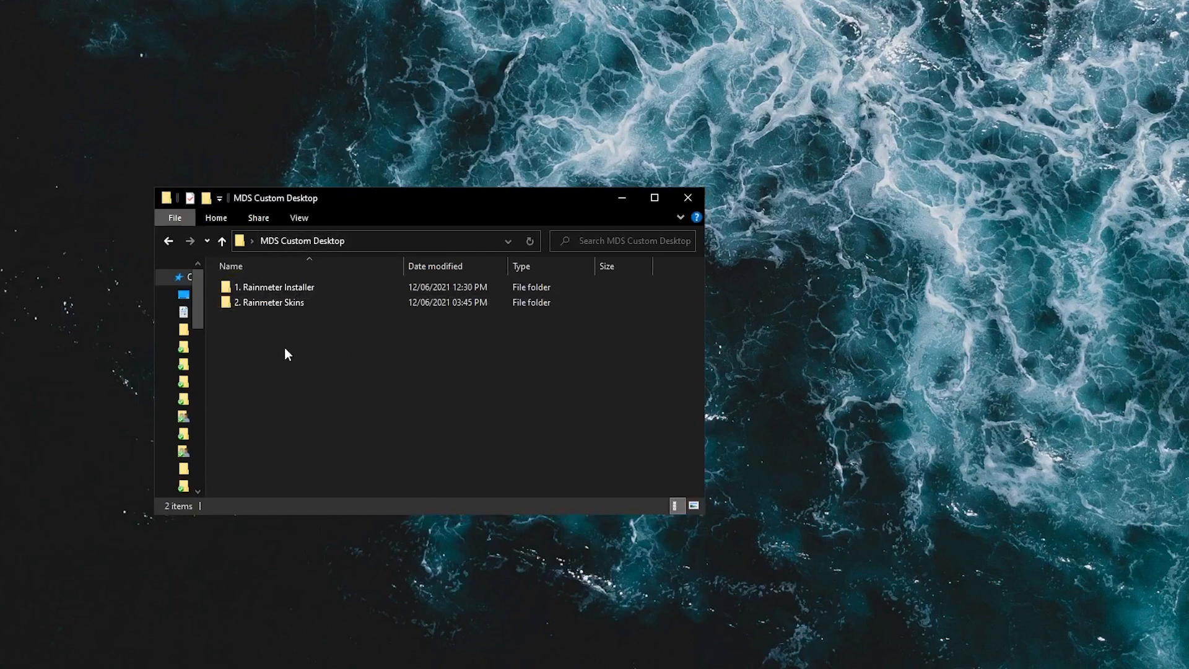
{"action": "mouse_move", "coordinate": [337, 373]}
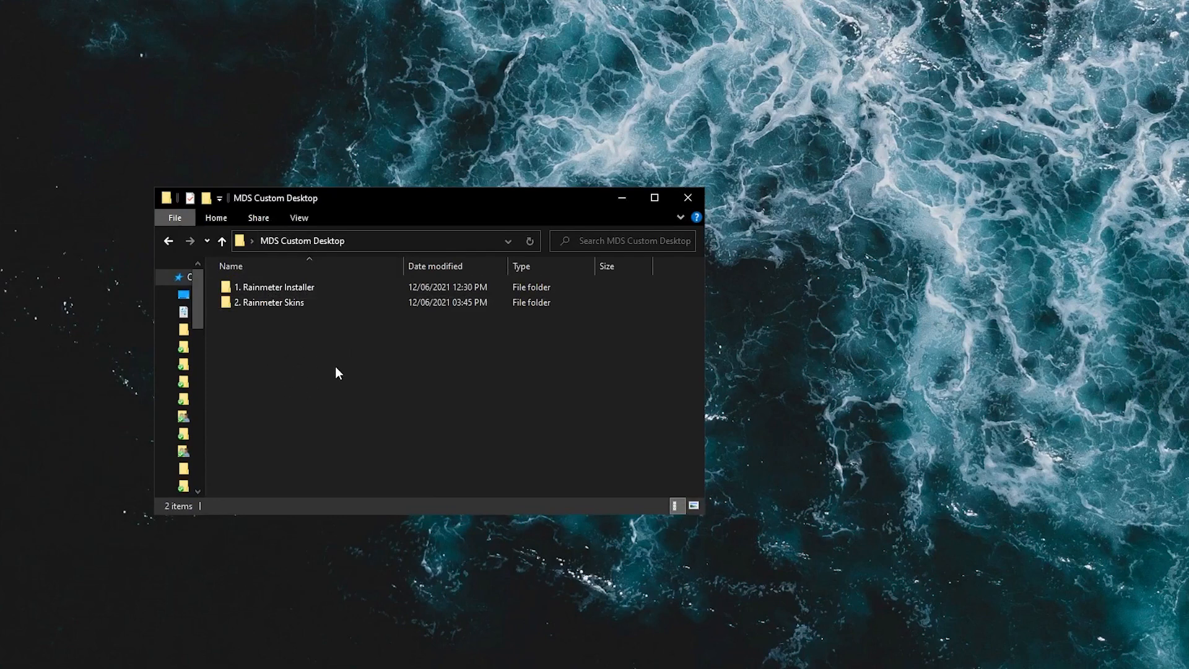
Step: Run the Rainmeter 4.3.1 installer, finish setup with Run Rainmeter checked, and reach a default skin's options
{"action": "double_click", "coordinate": [276, 287]}
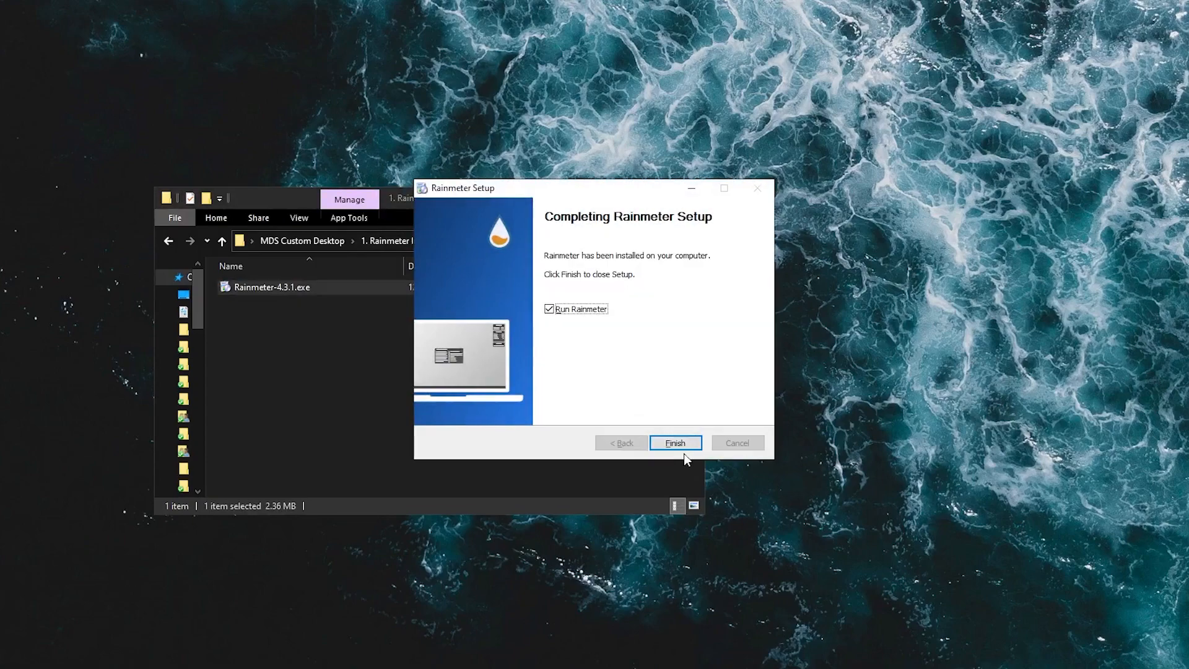
{"action": "left_click", "coordinate": [674, 442]}
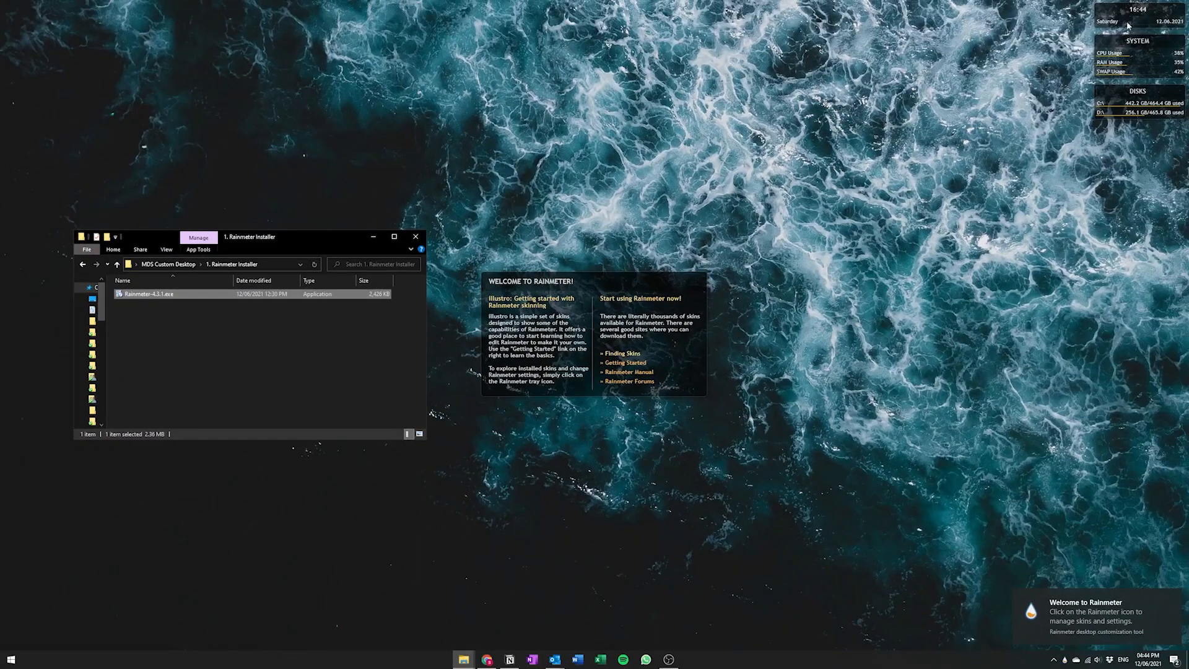
{"action": "right_click", "coordinate": [530, 334]}
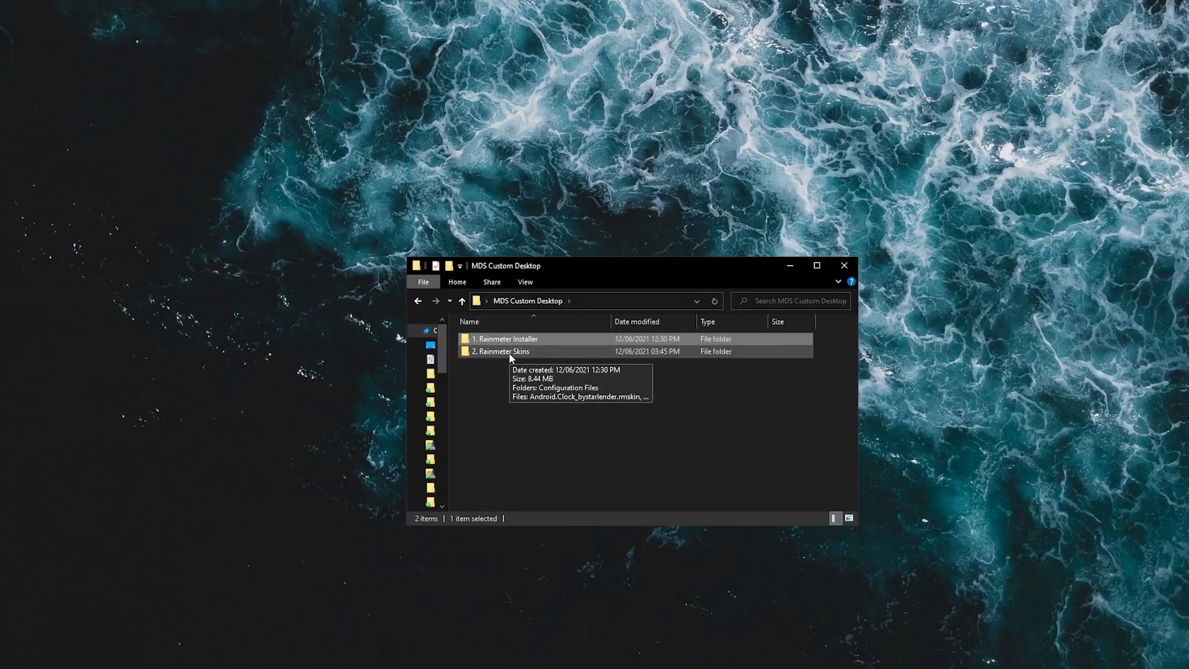
Step: Install the Android.Clock and Lano.Visualizer skins and scale the visualizer to 0.80
{"action": "double_click", "coordinate": [501, 351]}
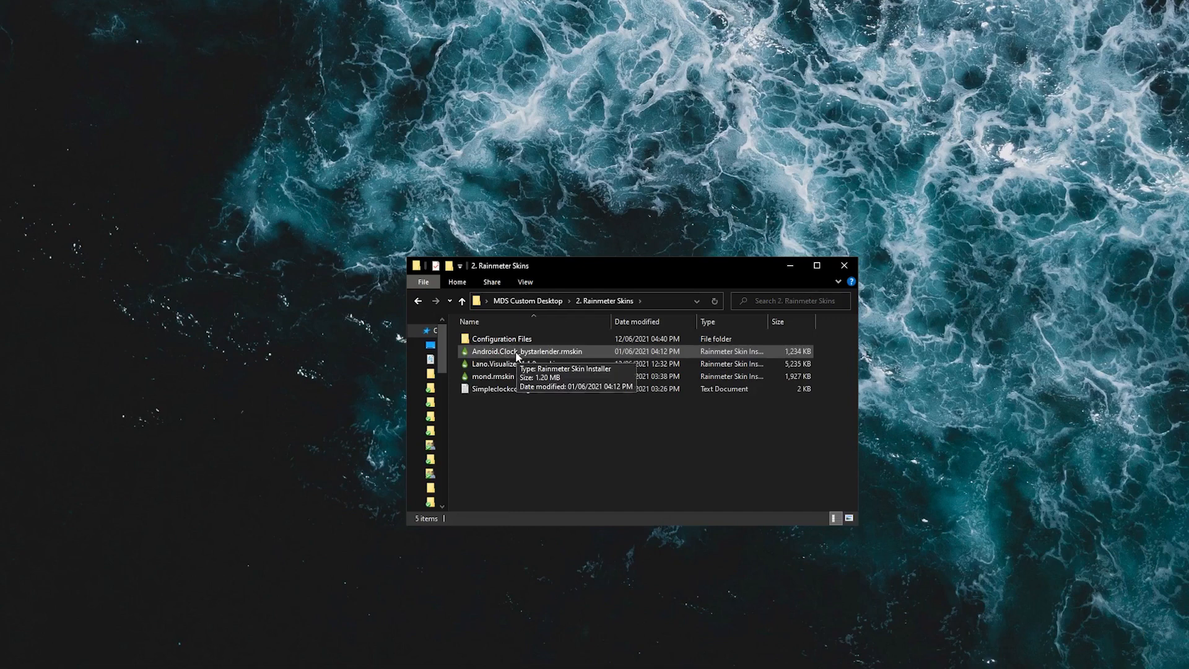
{"action": "left_click", "coordinate": [526, 351]}
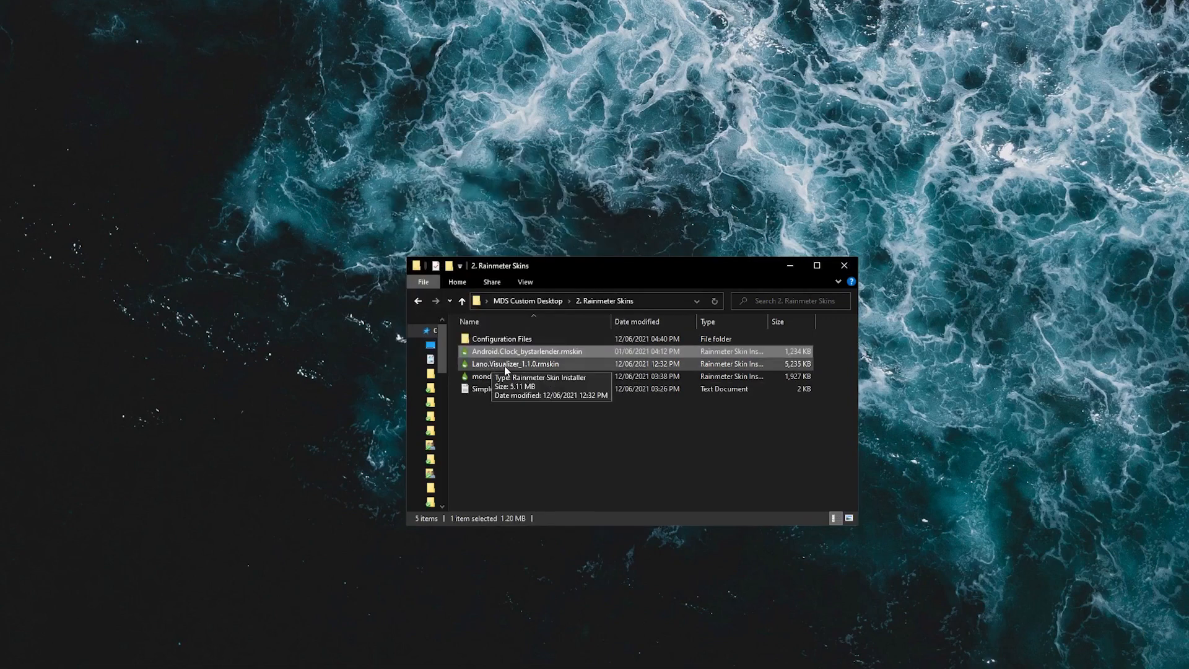
{"action": "left_click", "coordinate": [514, 364]}
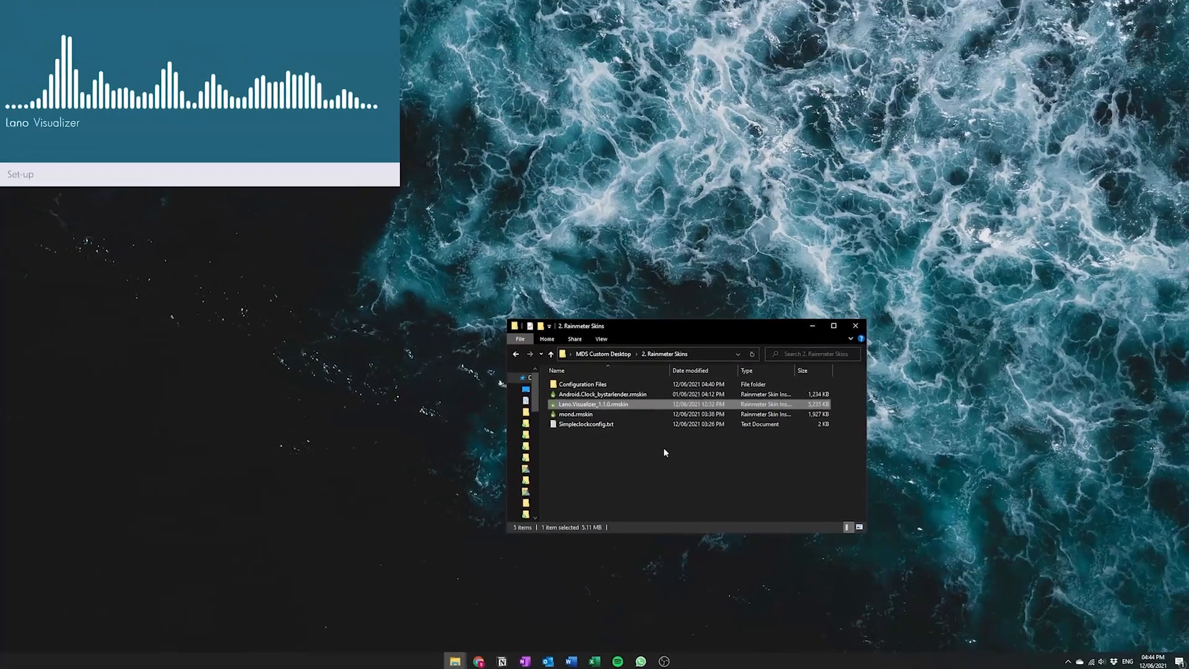
{"action": "left_click", "coordinate": [20, 174]}
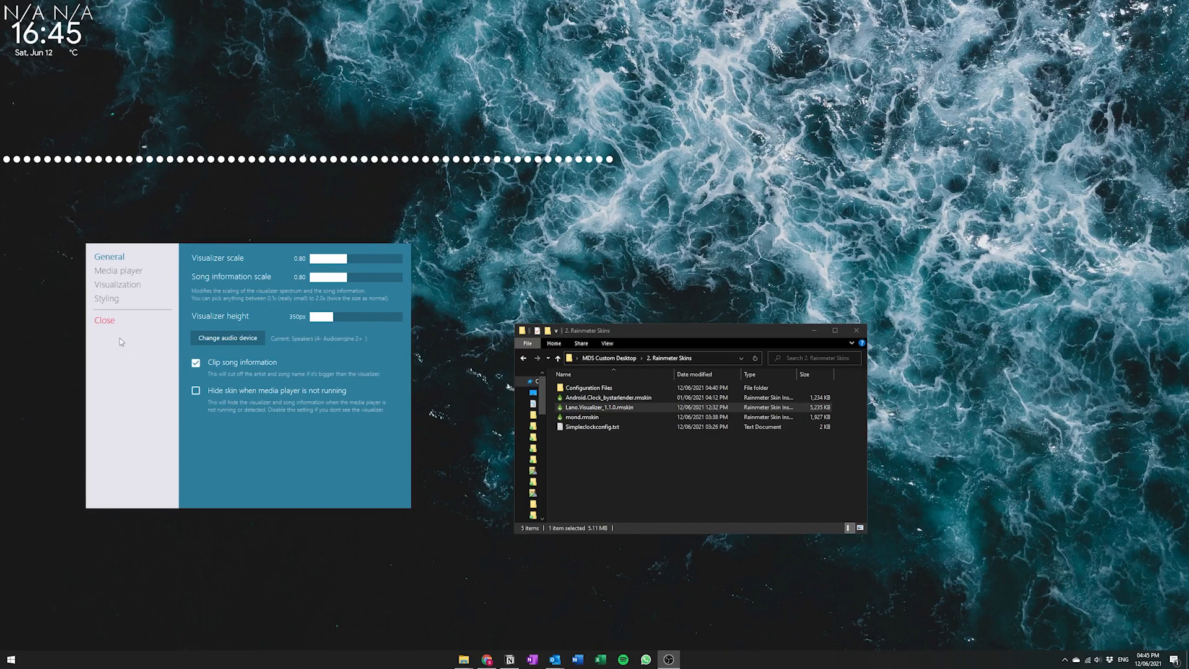
{"action": "left_click", "coordinate": [104, 320]}
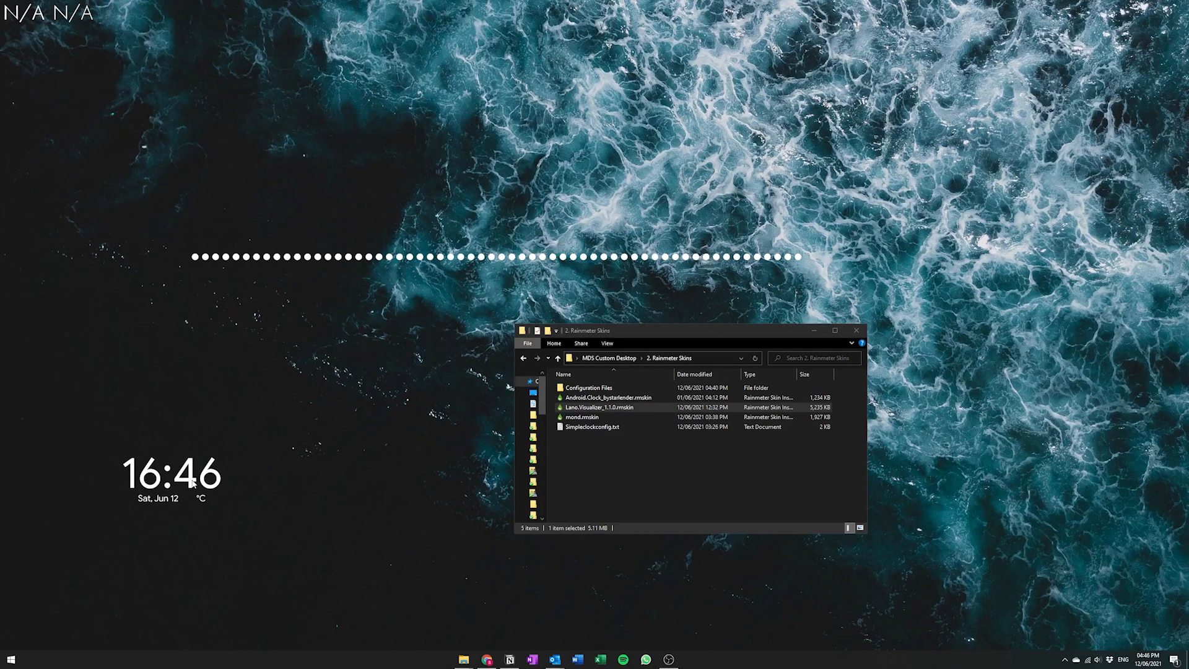
Step: Edit the clock skin and load Simpleclockconfig_Left.txt's left-aligned layout into Clock_bigsize.ini
{"action": "right_click", "coordinate": [171, 474]}
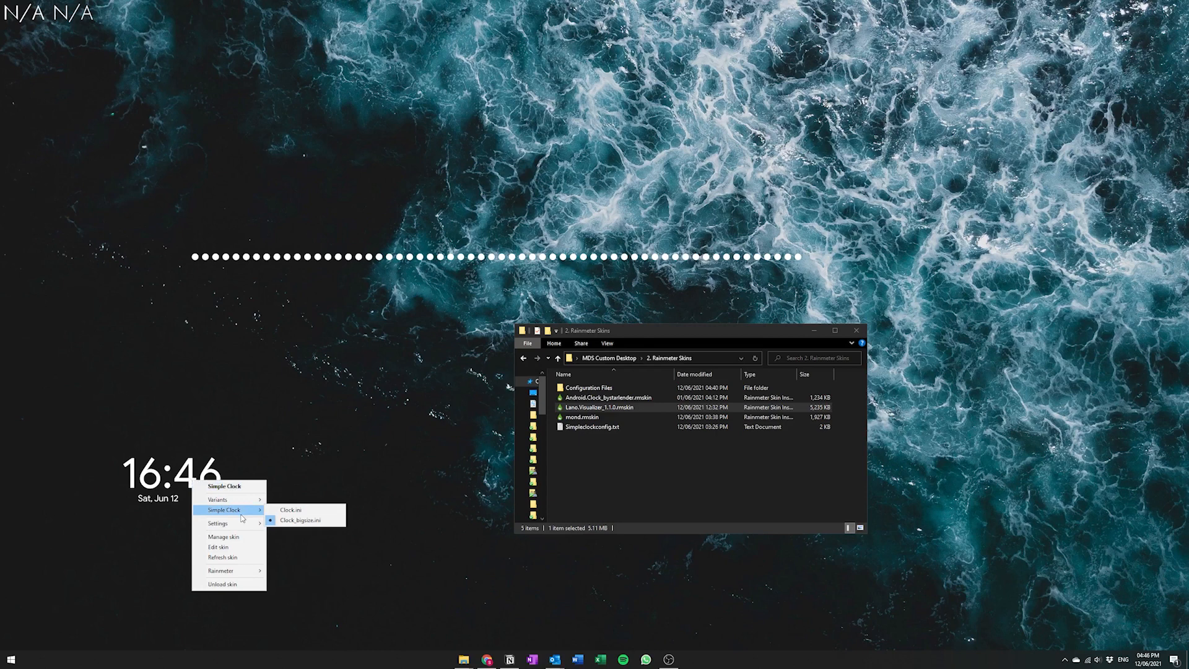
{"action": "mouse_move", "coordinate": [302, 521]}
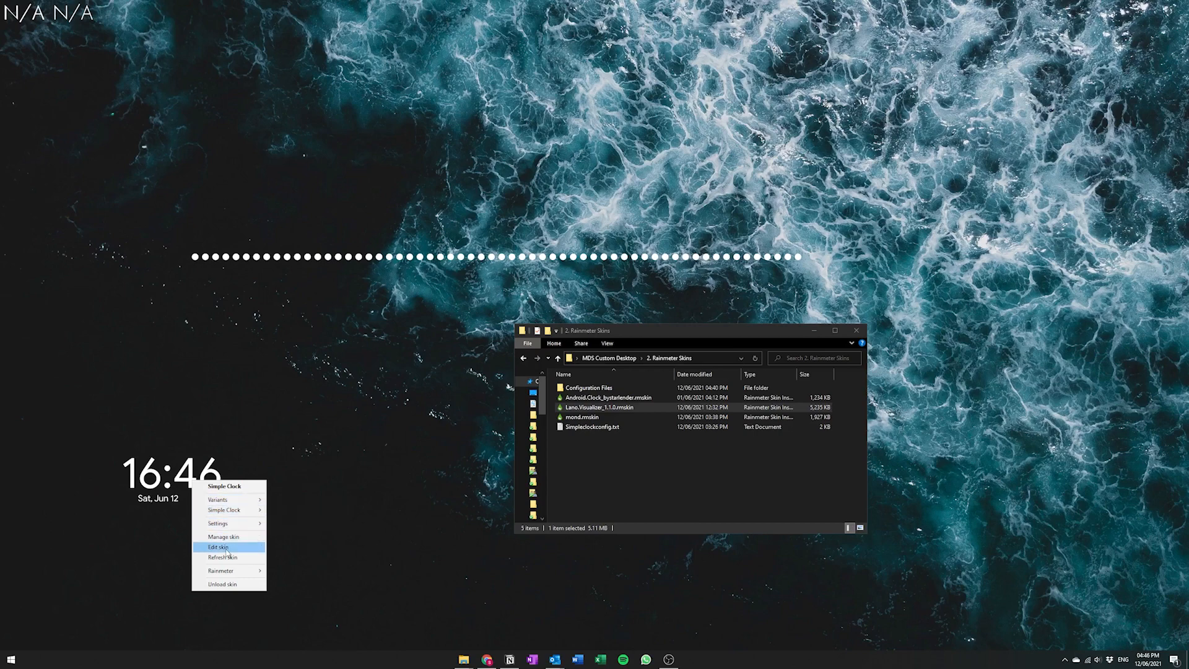
{"action": "left_click", "coordinate": [217, 547]}
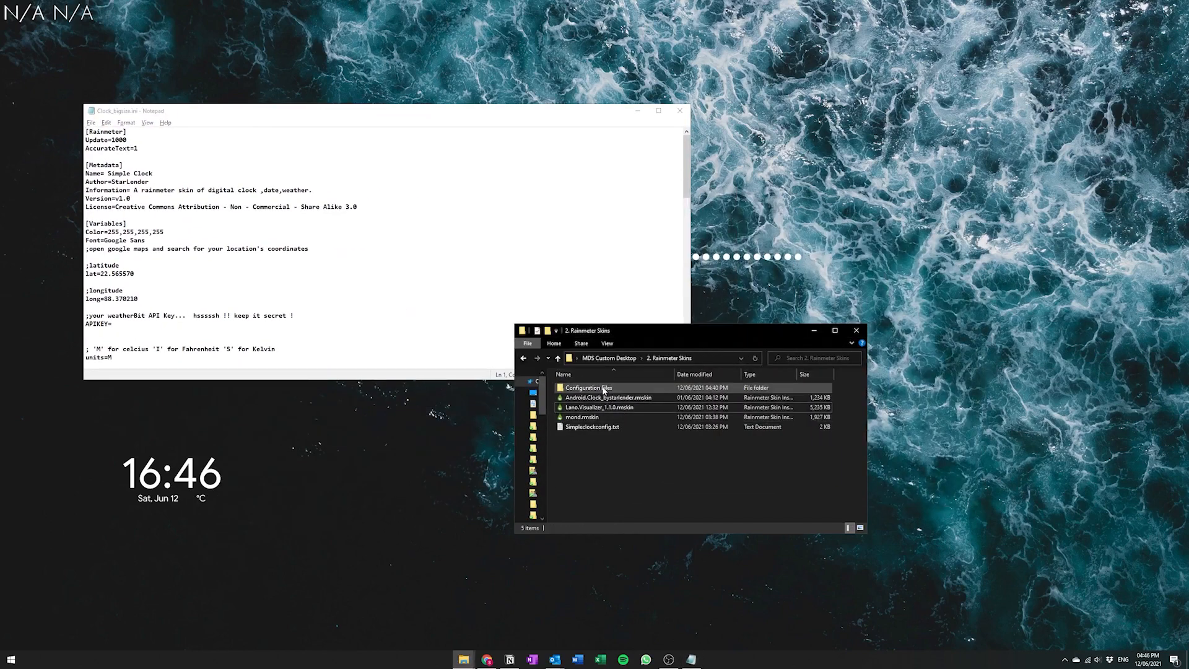
{"action": "double_click", "coordinate": [587, 388]}
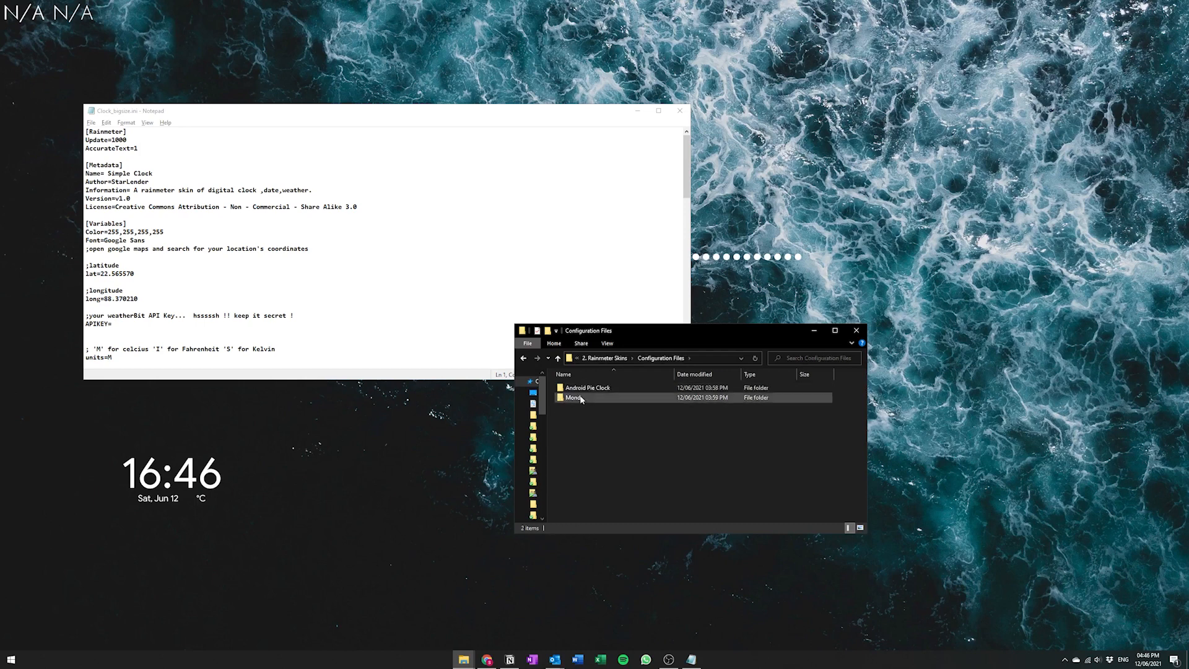
{"action": "double_click", "coordinate": [588, 388]}
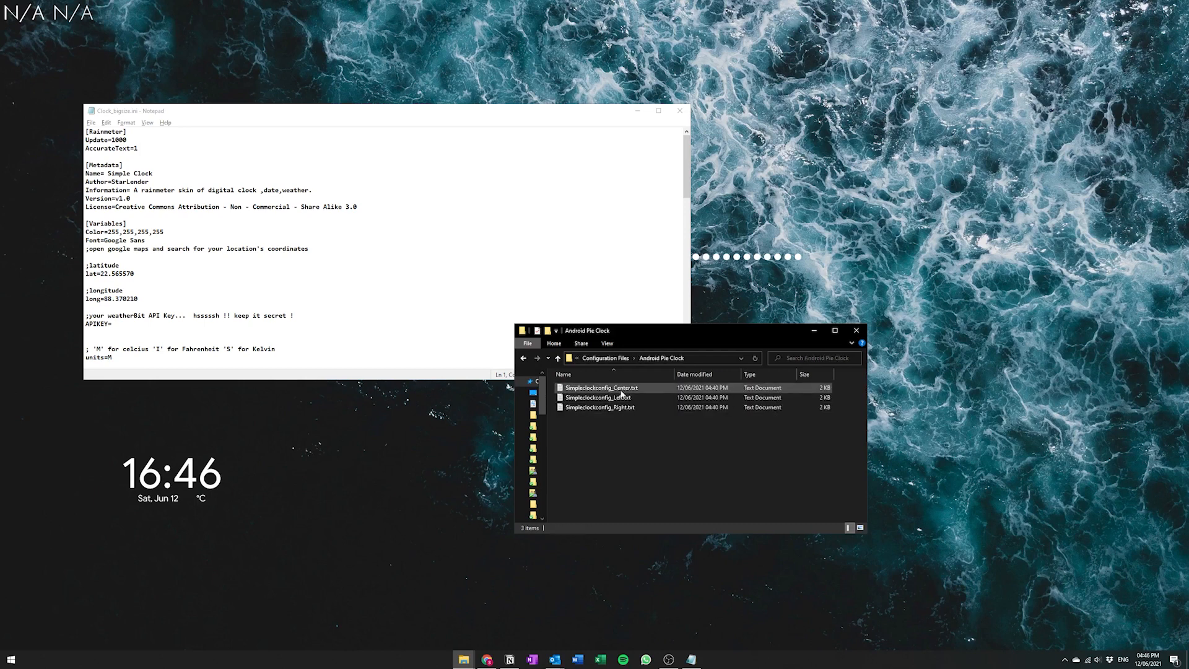
{"action": "left_click", "coordinate": [599, 398]}
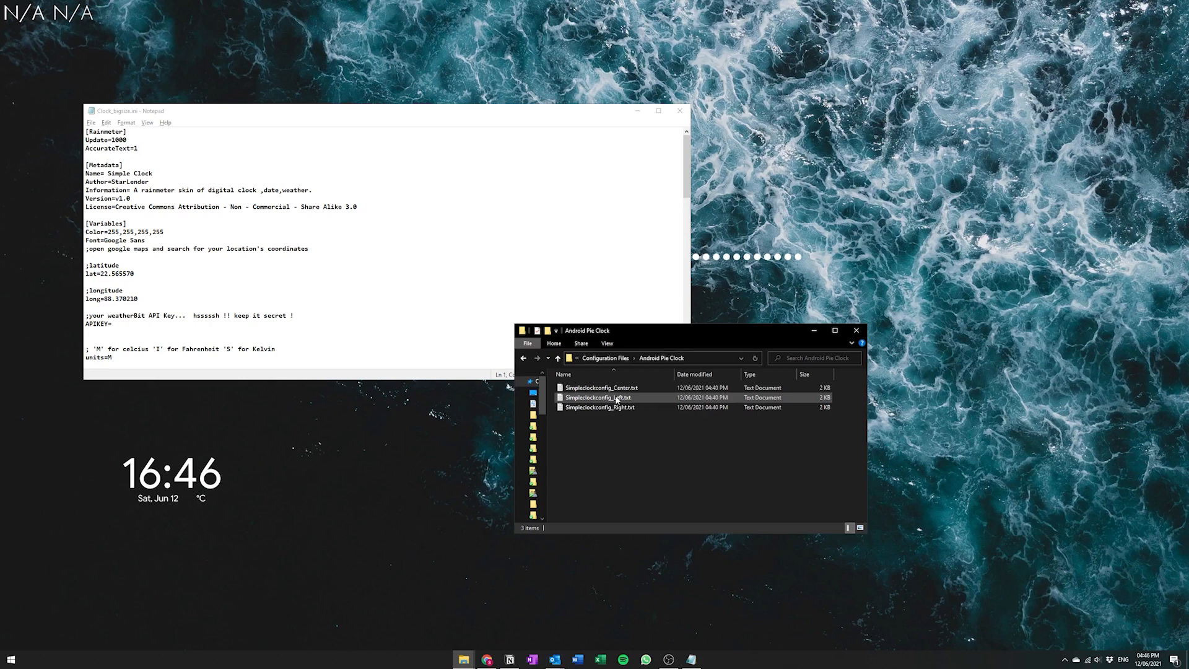
{"action": "mouse_move", "coordinate": [614, 397]}
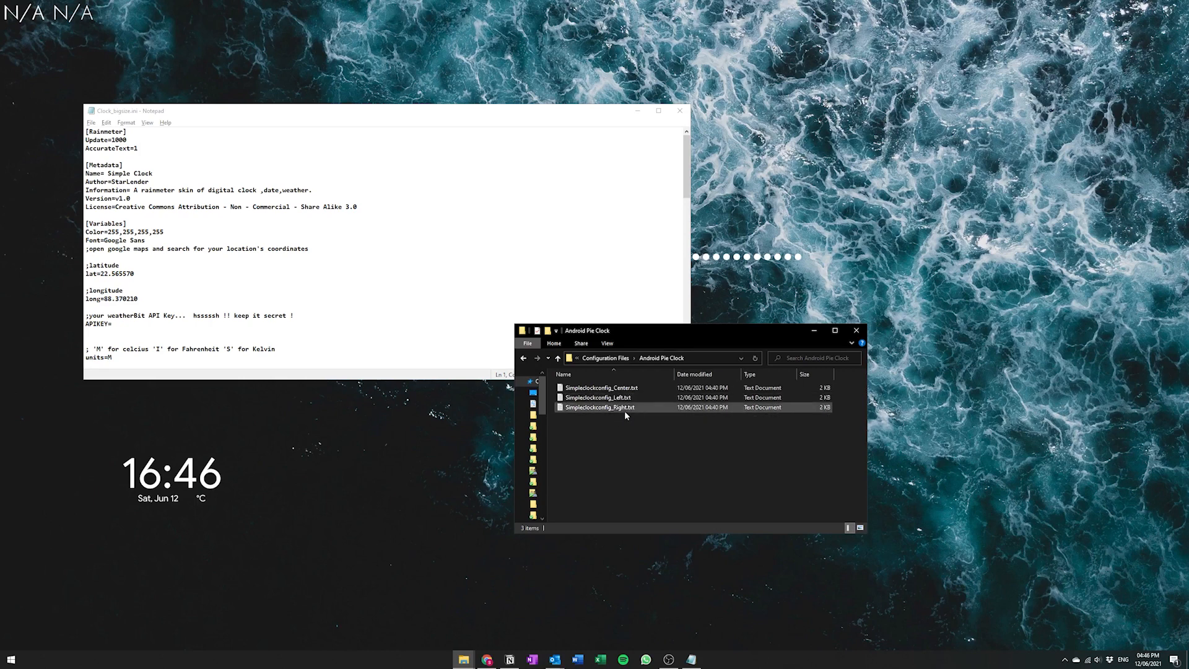
{"action": "mouse_move", "coordinate": [601, 408]}
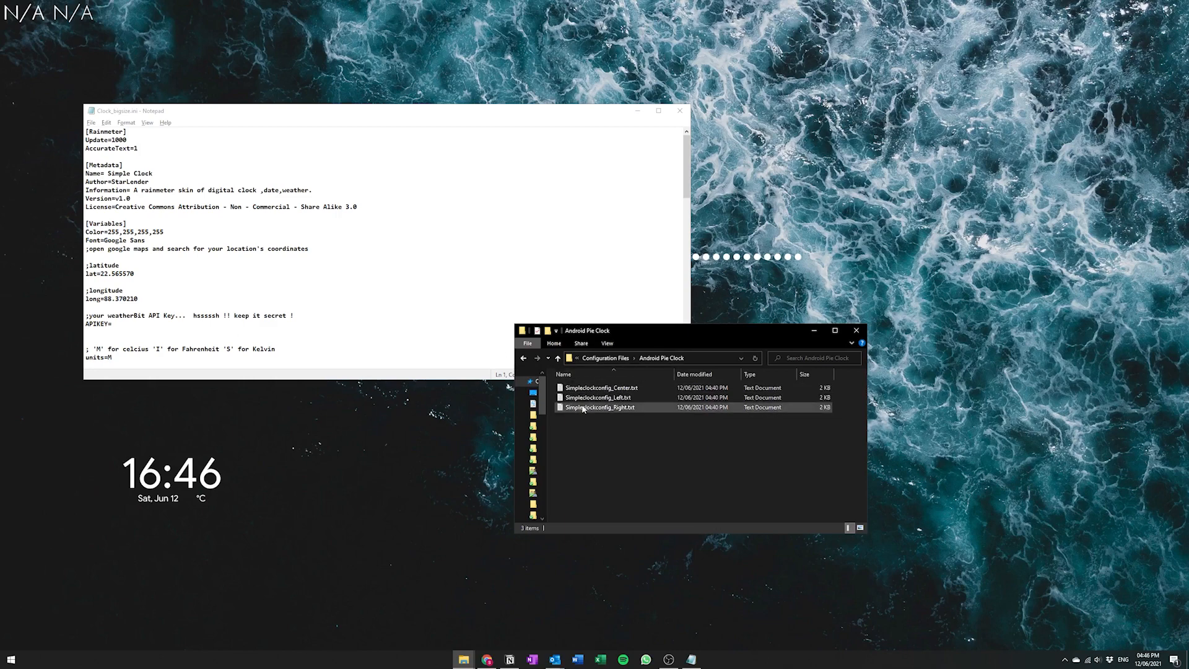
{"action": "double_click", "coordinate": [599, 397]}
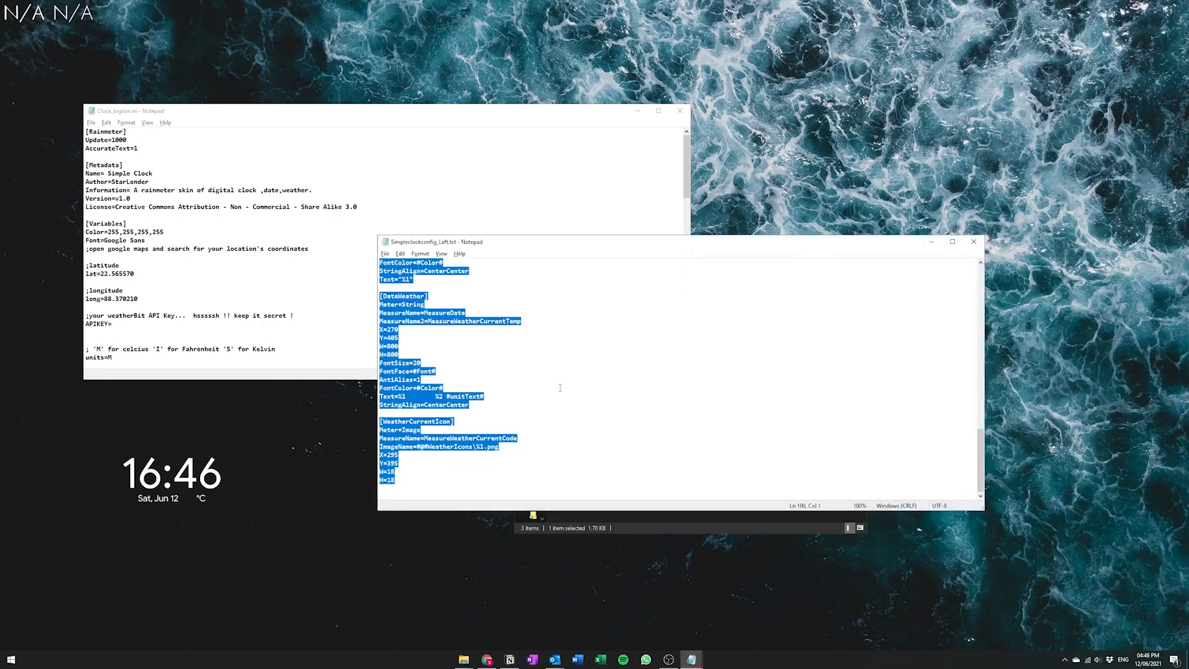
{"action": "mouse_move", "coordinate": [496, 338]}
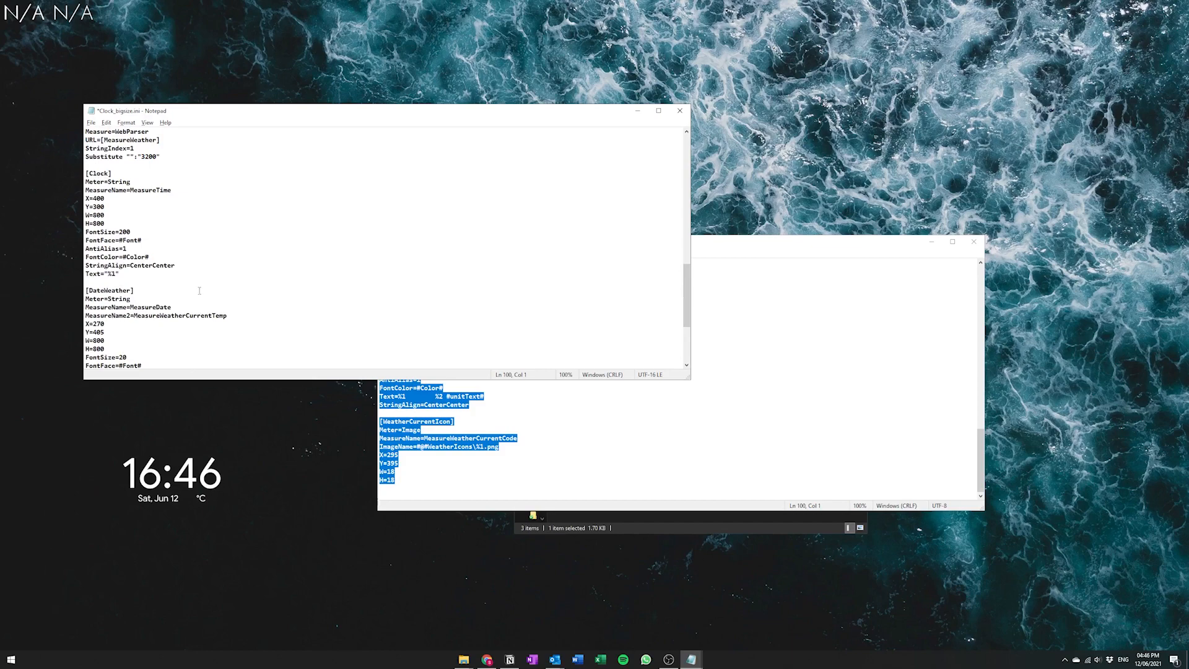
{"action": "scroll", "scroll_direction": "up", "scroll_amount": 3}
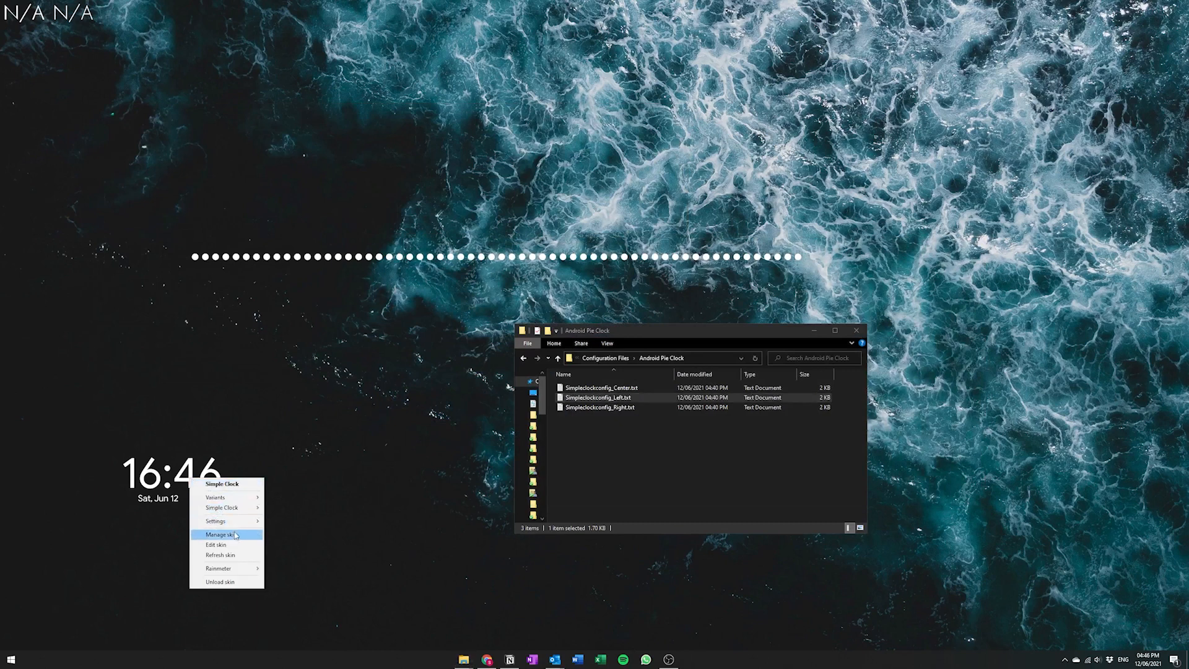
Step: Refresh the clock to the enlarged left-aligned layout, adjust it in Manage skin, and close the manager
{"action": "left_click", "coordinate": [215, 533]}
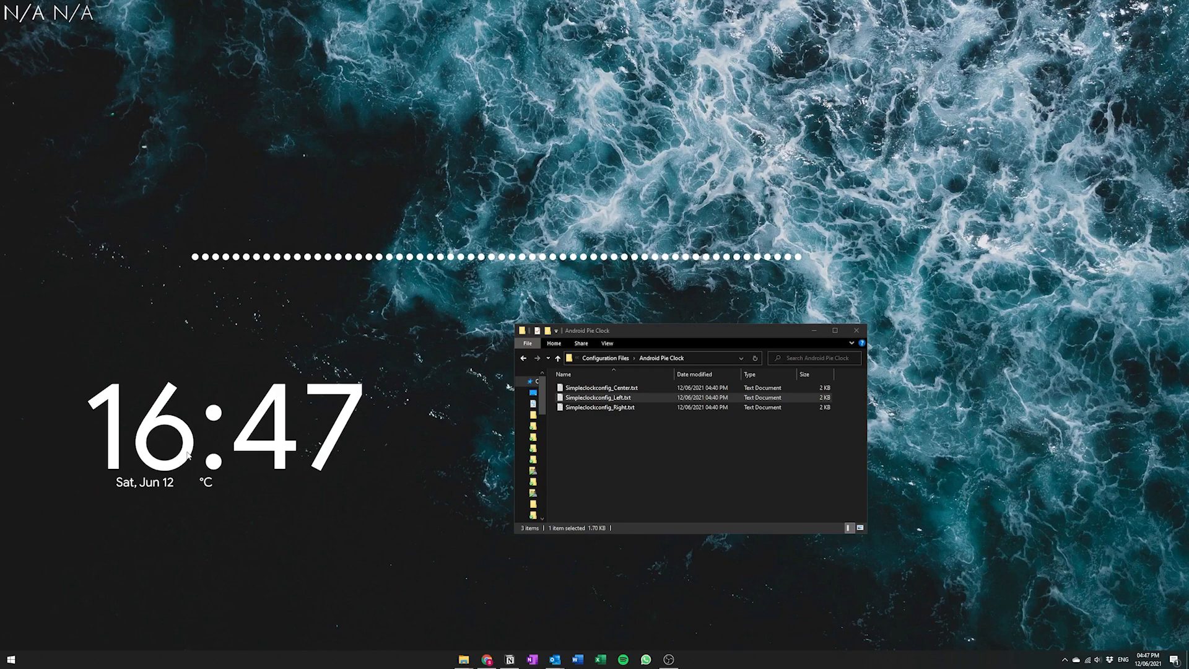
{"action": "right_click", "coordinate": [187, 455]}
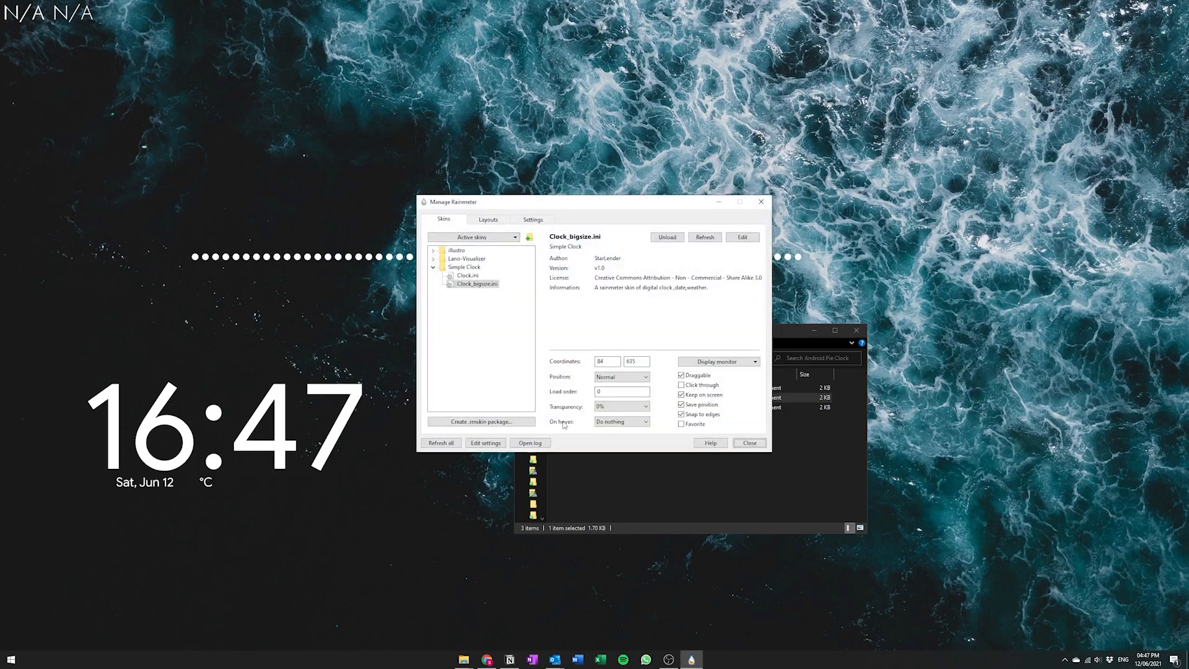
{"action": "left_click", "coordinate": [682, 385]}
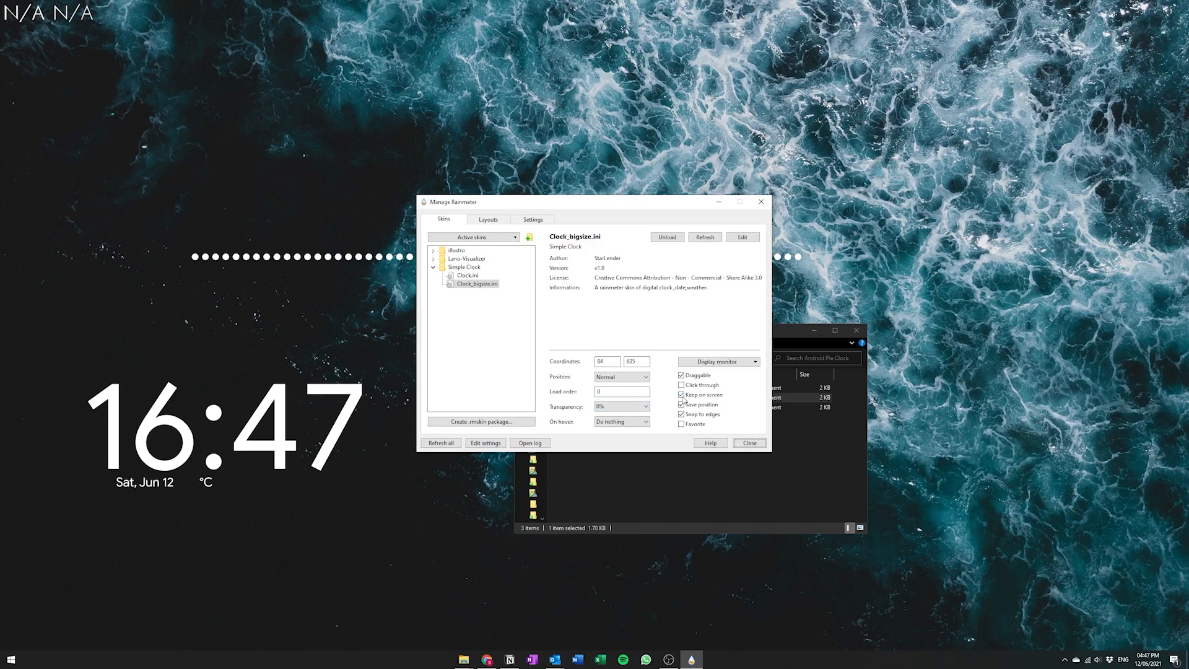
{"action": "left_click", "coordinate": [682, 395]}
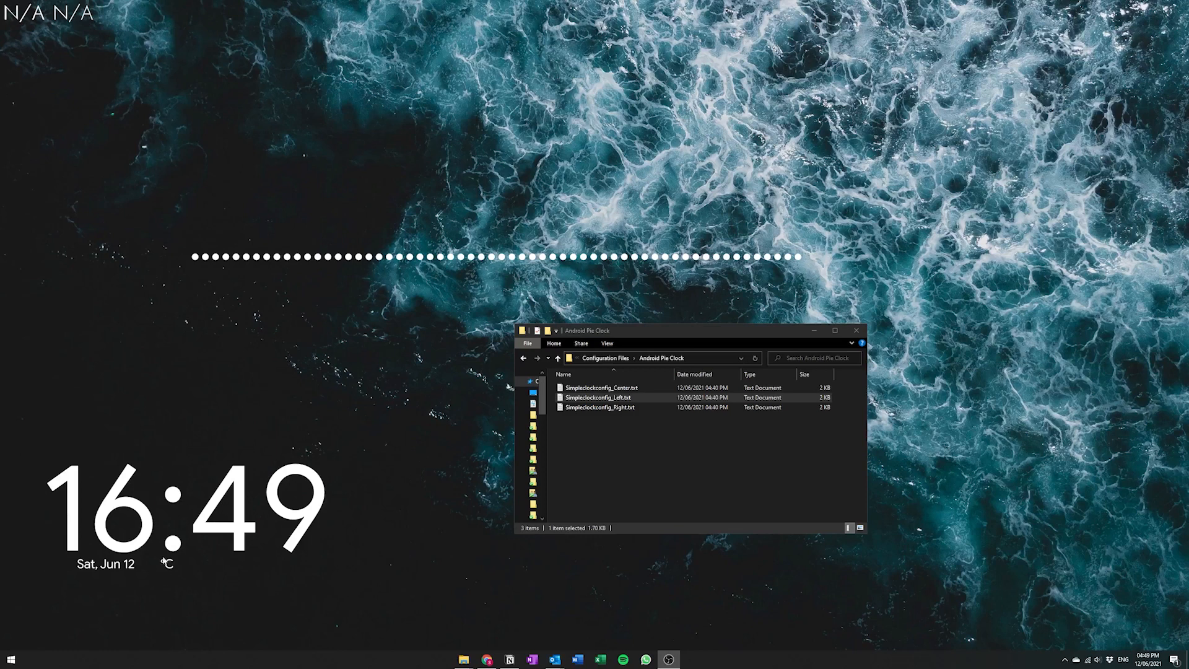
{"action": "mouse_move", "coordinate": [154, 575]}
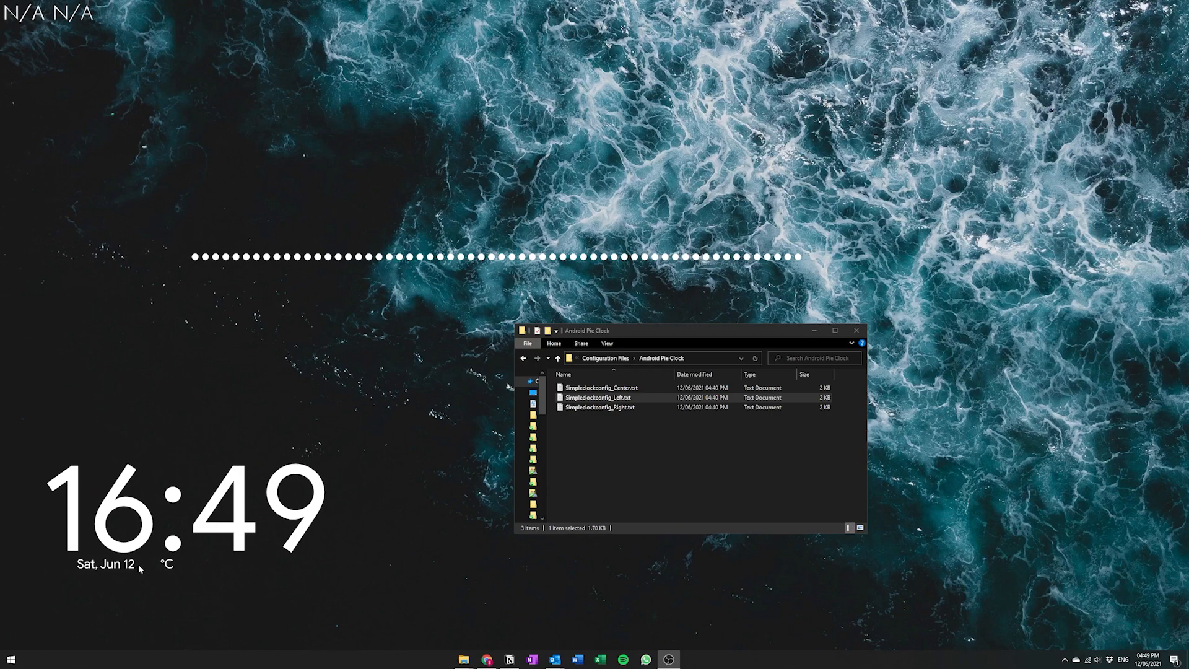
Step: Reopen Clock_bigsize.ini via the clock skin's Edit skin option
{"action": "right_click", "coordinate": [141, 569]}
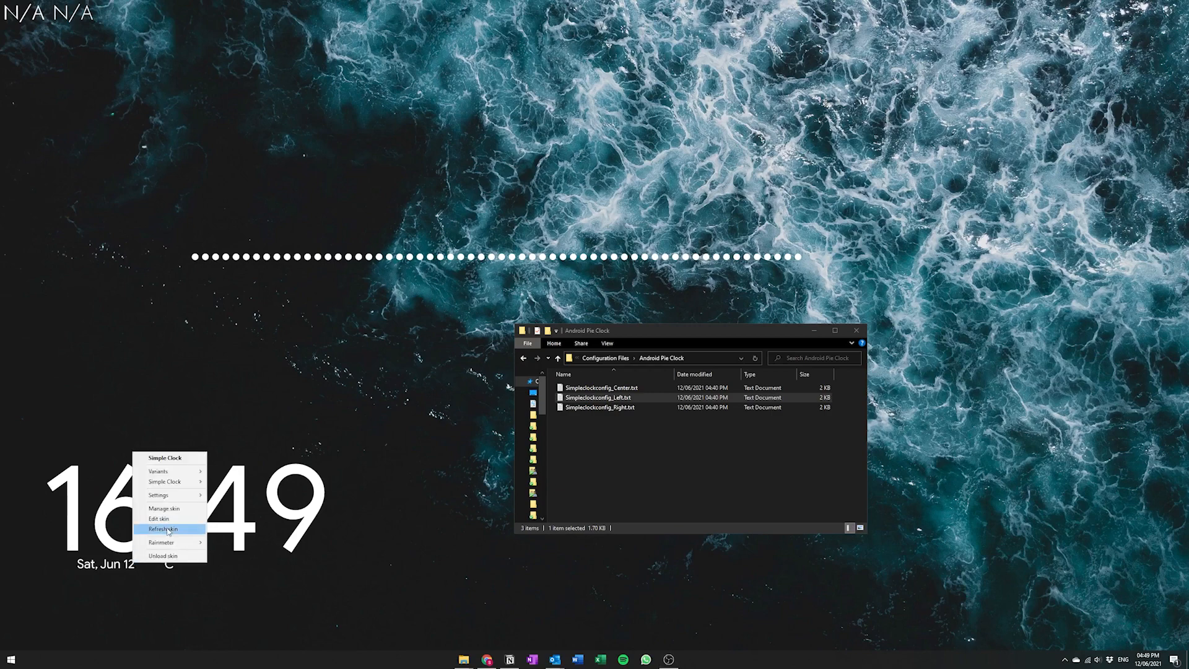
{"action": "left_click", "coordinate": [158, 518]}
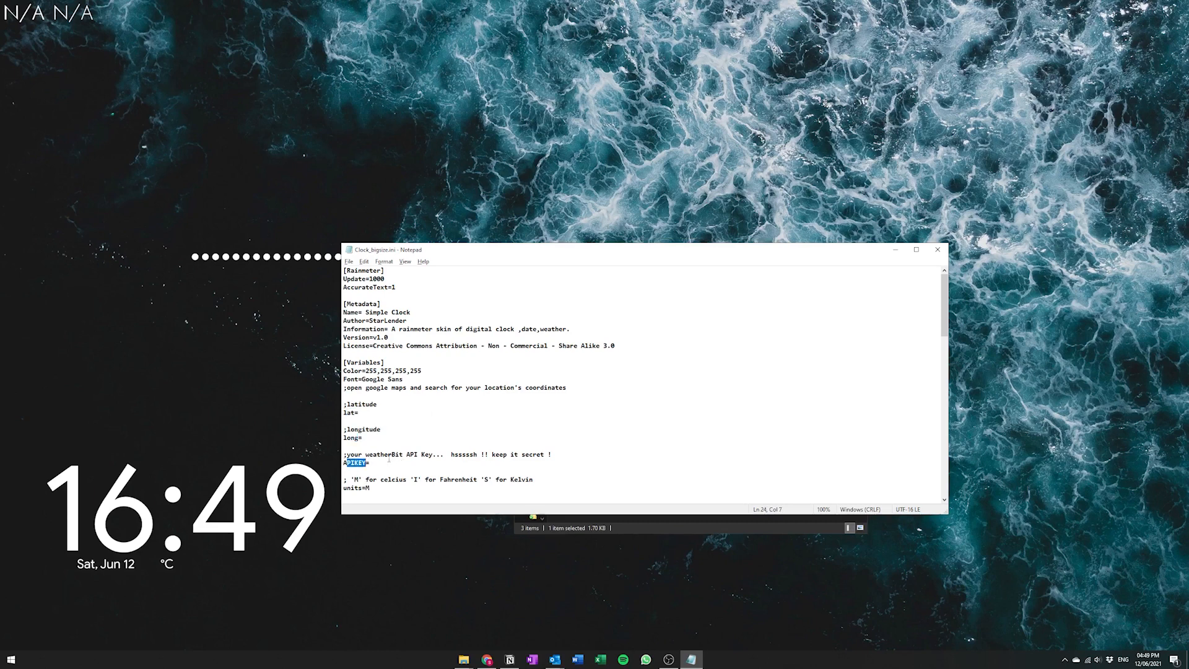
Step: Select the APIKEY value in Clock_bigsize.ini for replacement with the Weatherbit key
{"action": "left_click", "coordinate": [487, 659]}
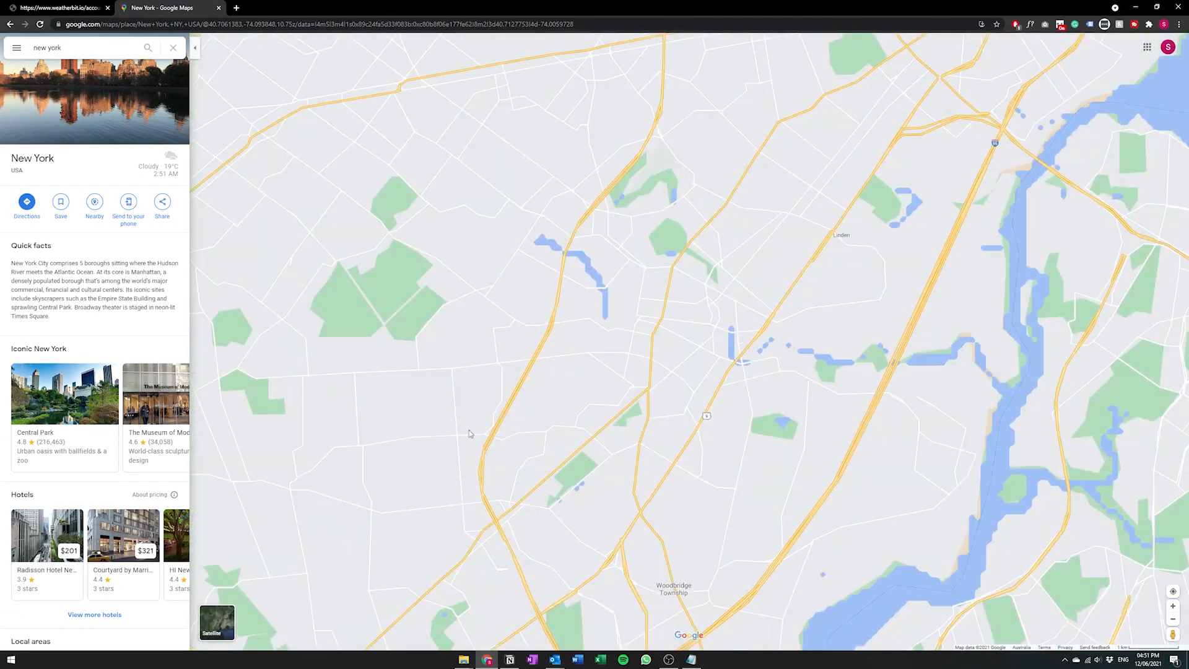
Step: Copy the map spot's coordinates 40.586486734158626, -74.33568167207915 into the skin's lat= and long= lines
{"action": "right_click", "coordinate": [470, 434]}
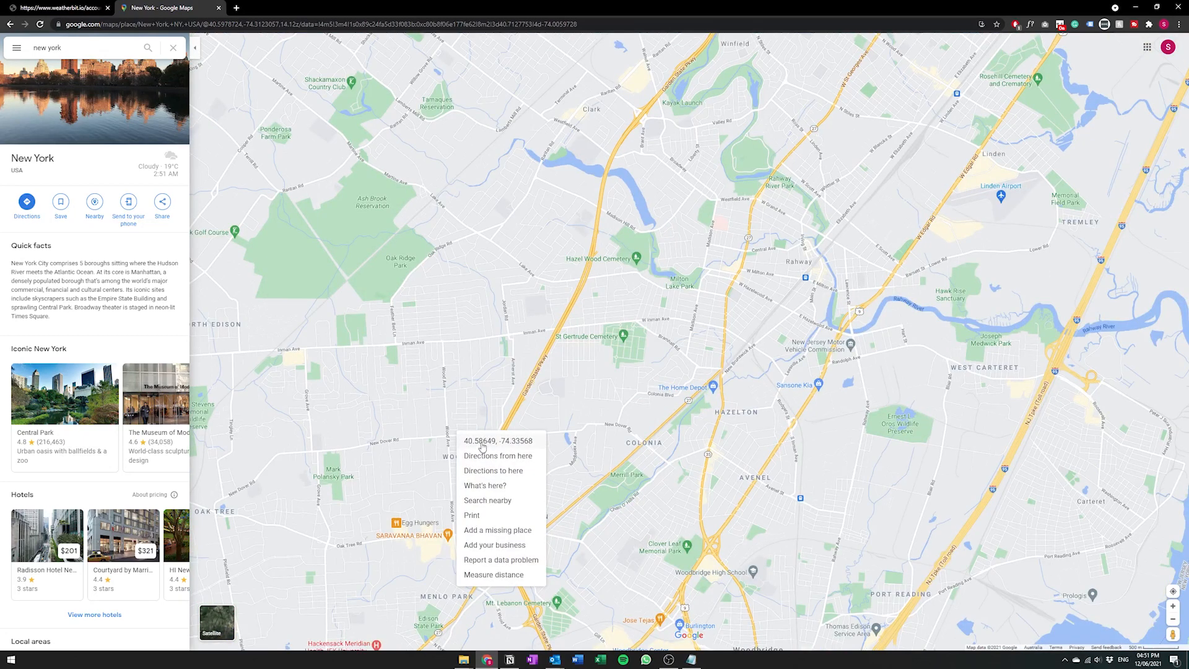
{"action": "left_click", "coordinate": [498, 441]}
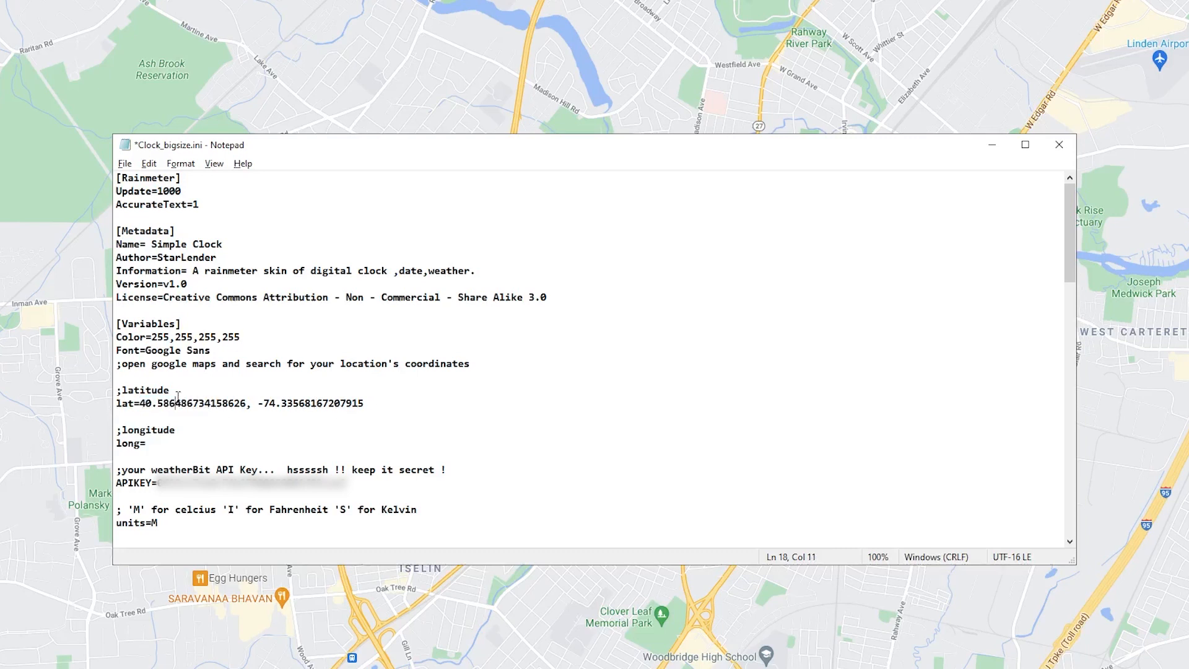
{"action": "left_click_drag", "start_coordinate": [257, 402], "coordinate": [364, 403]}
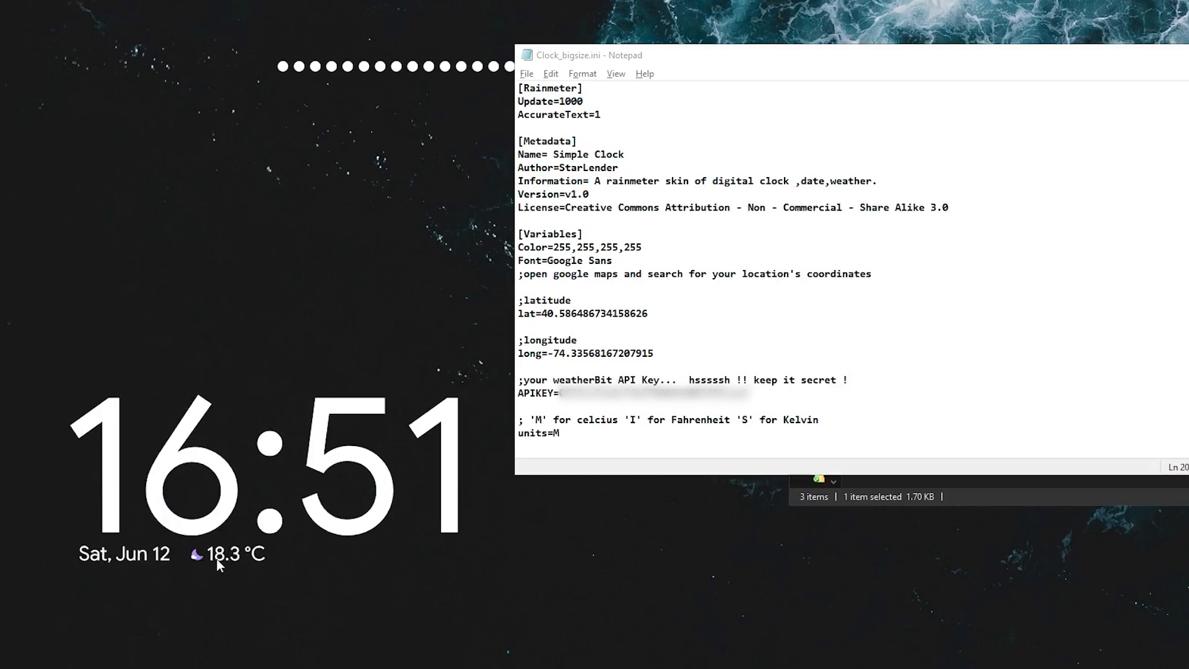
{"action": "mouse_move", "coordinate": [160, 571]}
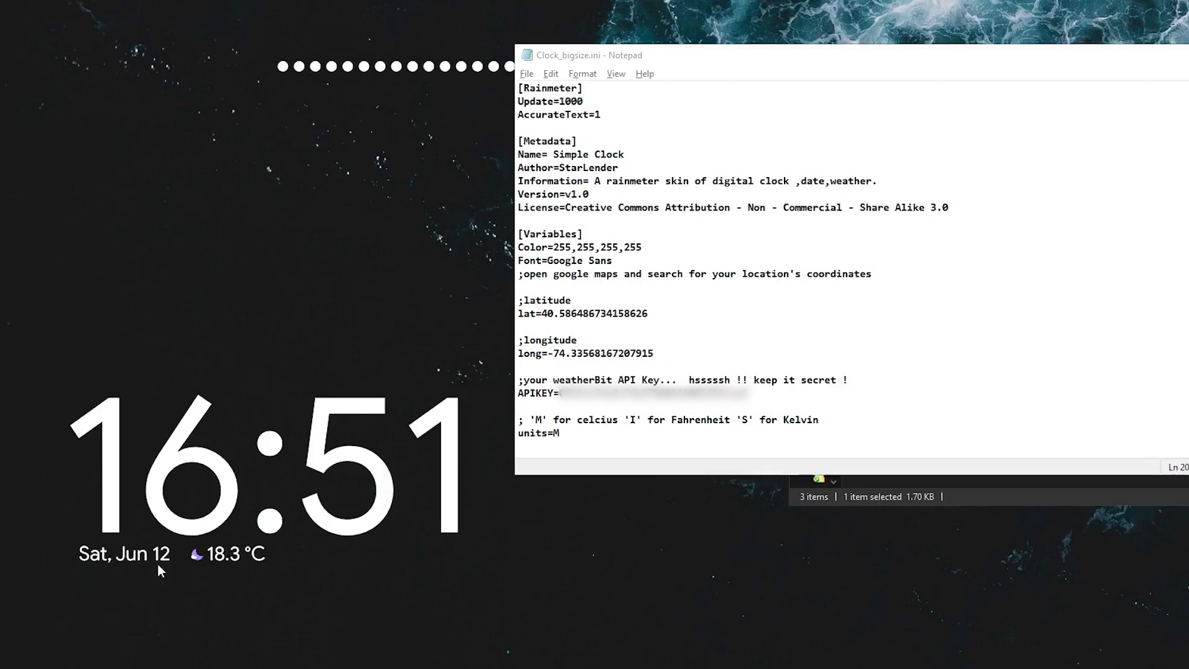
{"action": "mouse_move", "coordinate": [205, 571]}
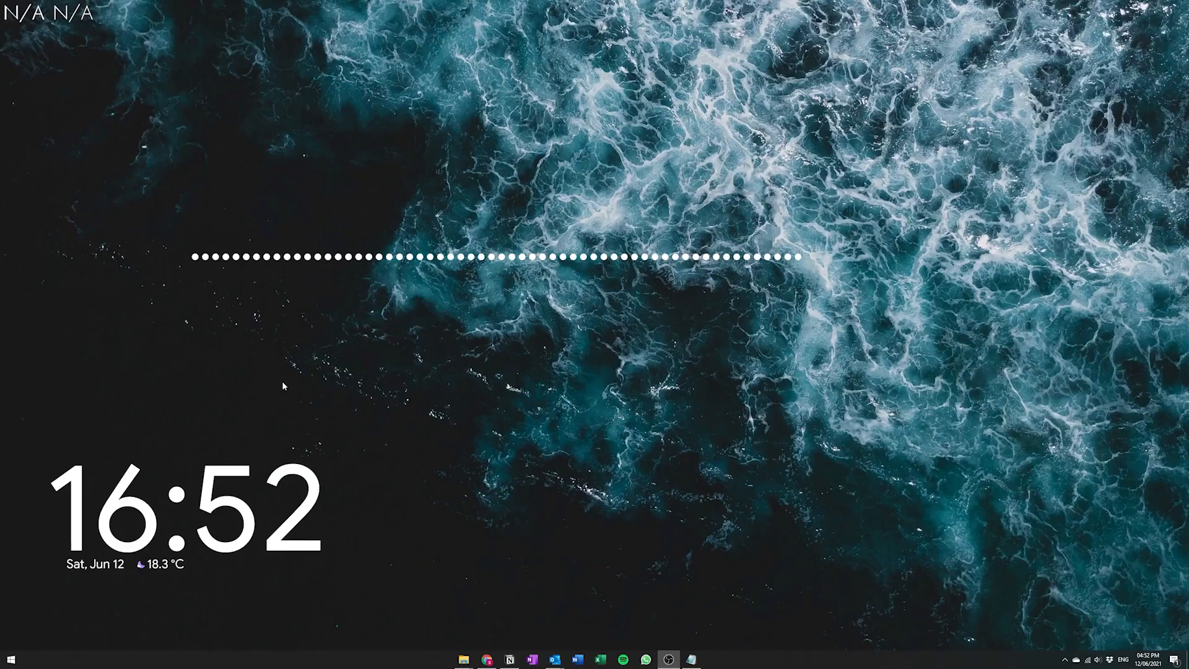
{"action": "mouse_move", "coordinate": [271, 274]}
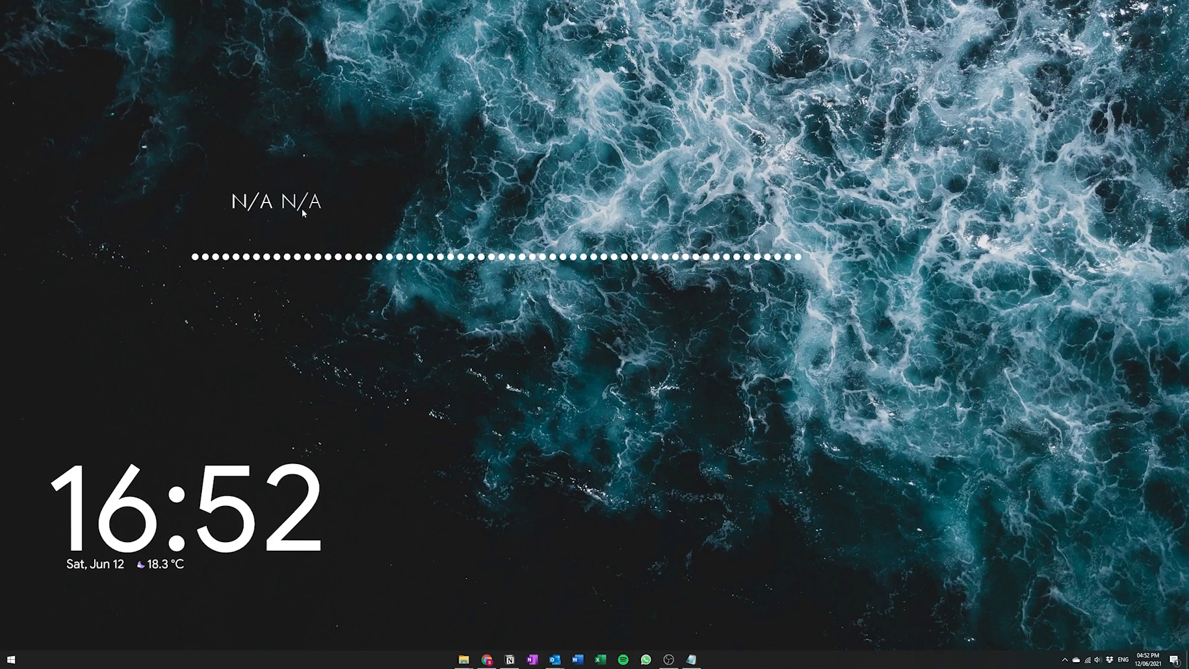
Step: Unload the Song Information skin via its right-click menu
{"action": "right_click", "coordinate": [302, 215]}
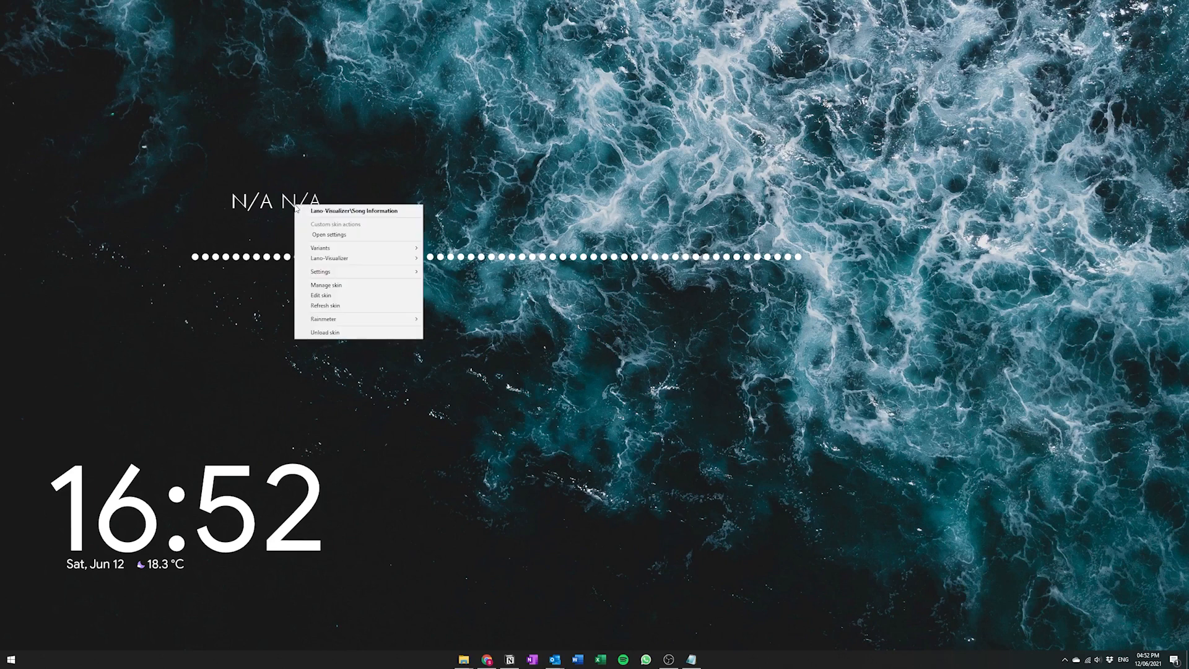
{"action": "mouse_move", "coordinate": [327, 284]}
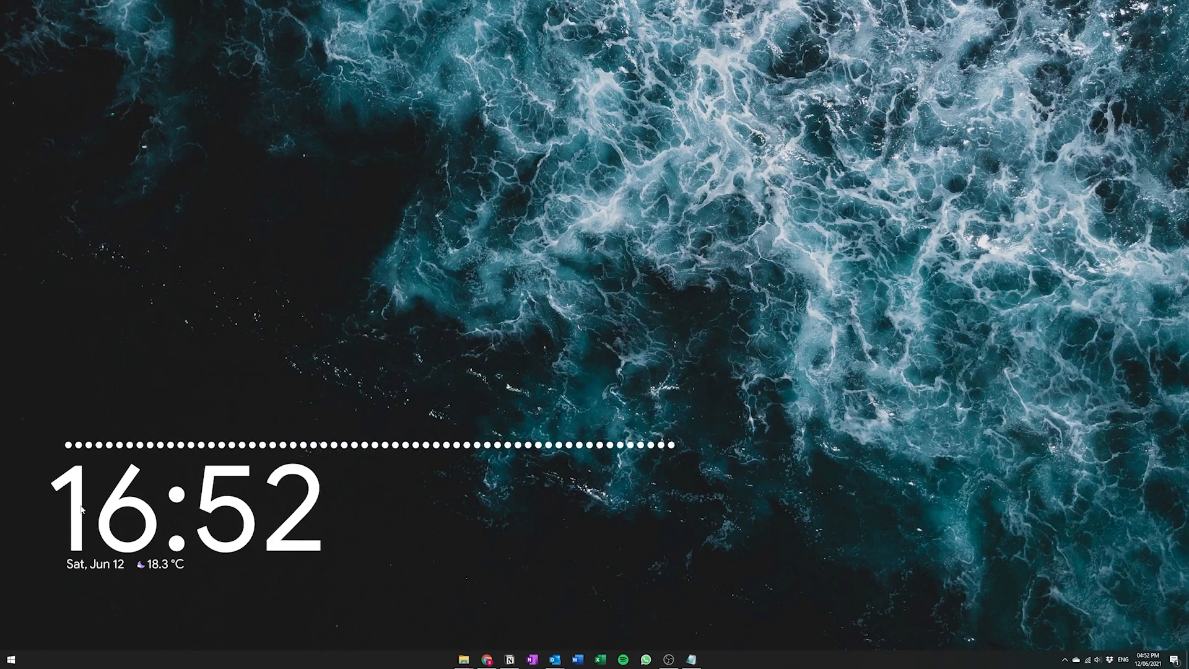
{"action": "mouse_move", "coordinate": [324, 471]}
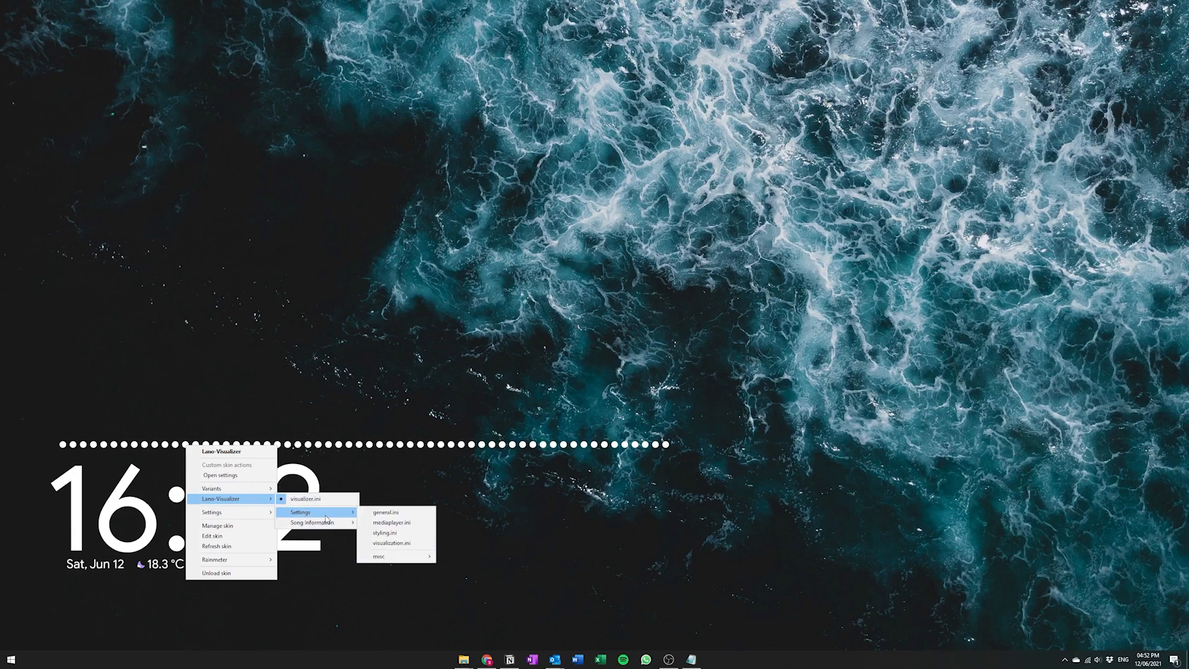
Step: Set the Lano bar width to 8px and bar gap to 3px under Visualization
{"action": "left_click", "coordinate": [386, 512]}
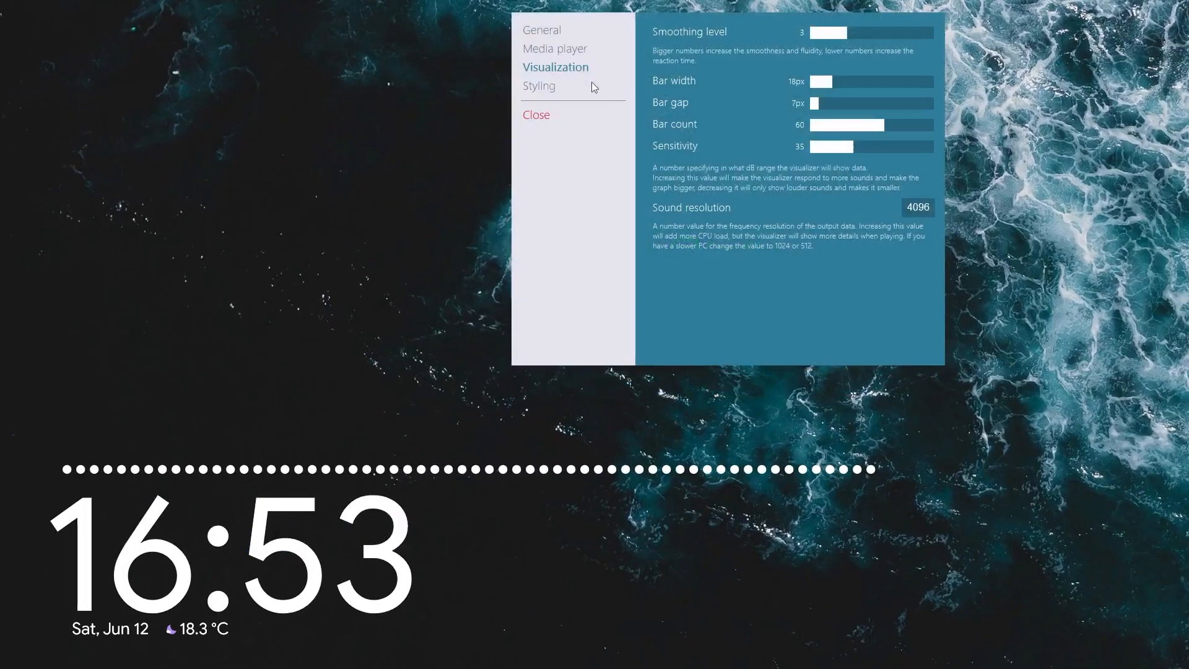
{"action": "left_click_drag", "start_coordinate": [835, 81], "coordinate": [818, 81]}
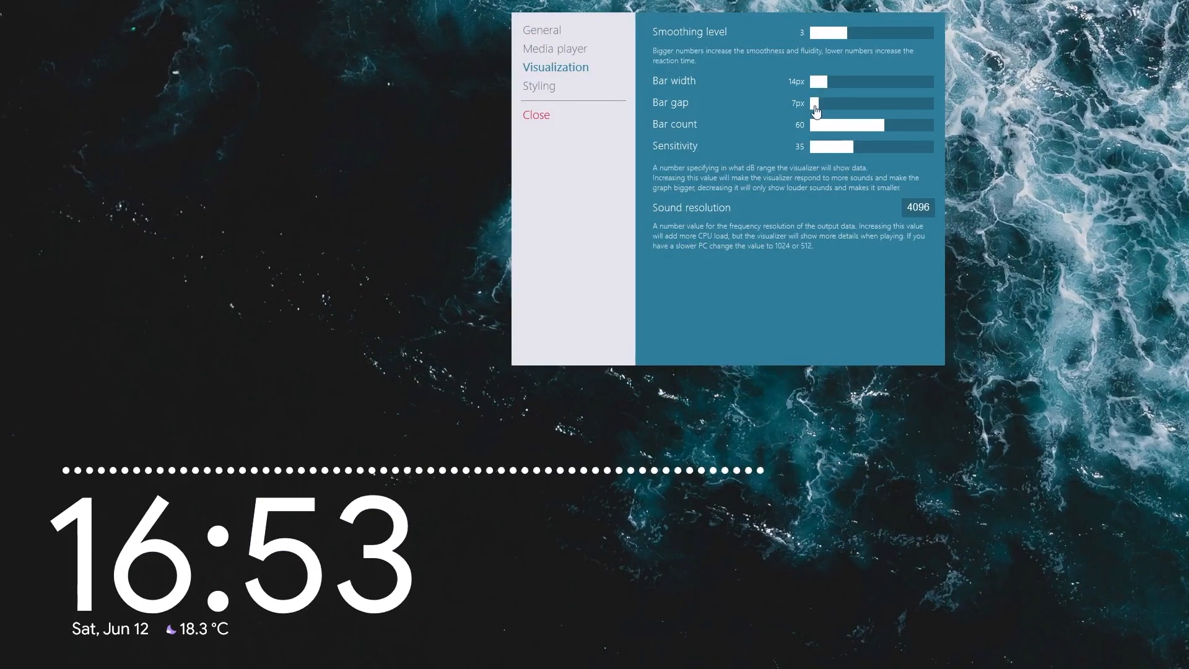
{"action": "left_click_drag", "start_coordinate": [819, 104], "coordinate": [813, 104]}
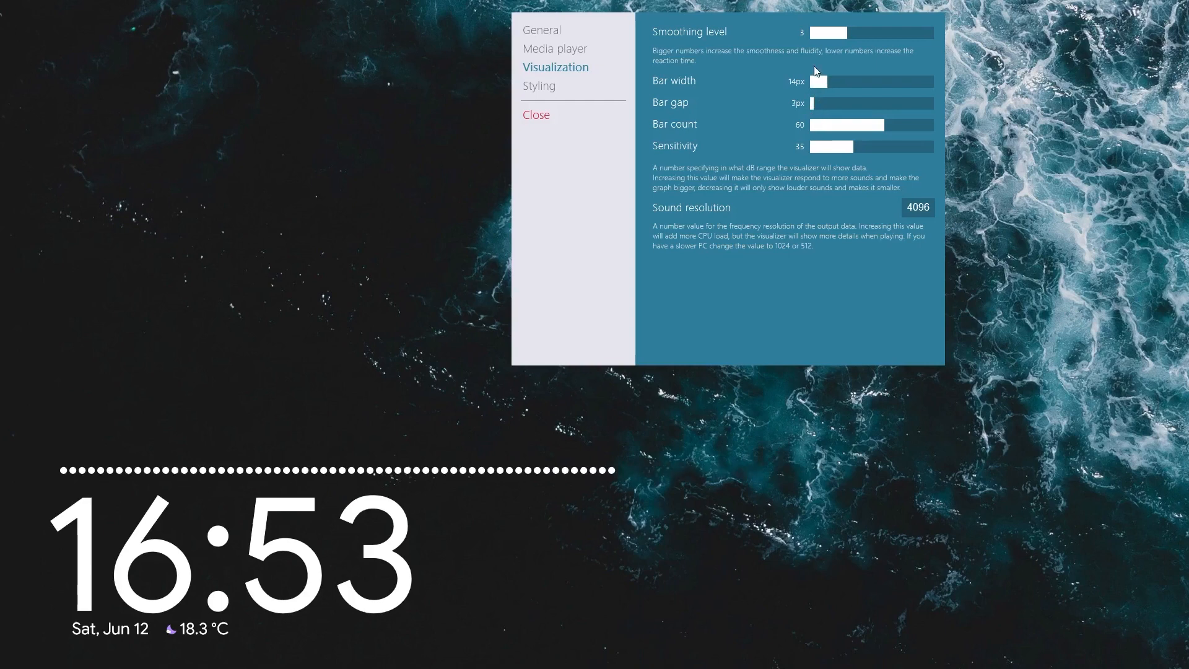
{"action": "mouse_move", "coordinate": [764, 148]}
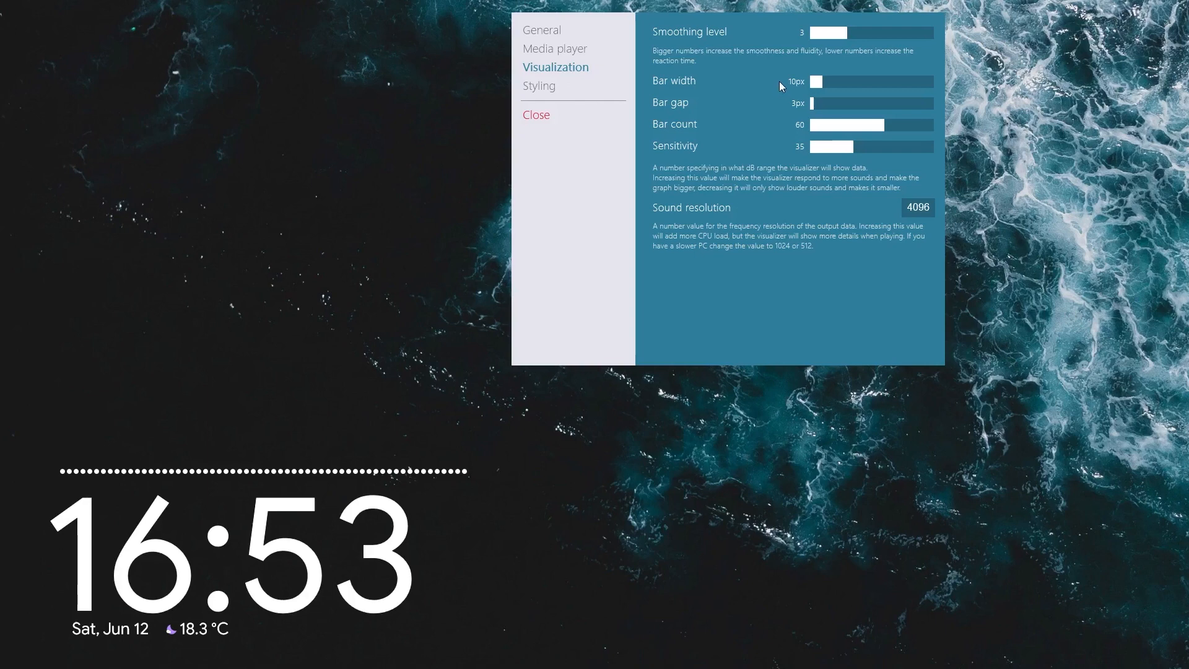
{"action": "left_click_drag", "start_coordinate": [815, 82], "coordinate": [800, 82]}
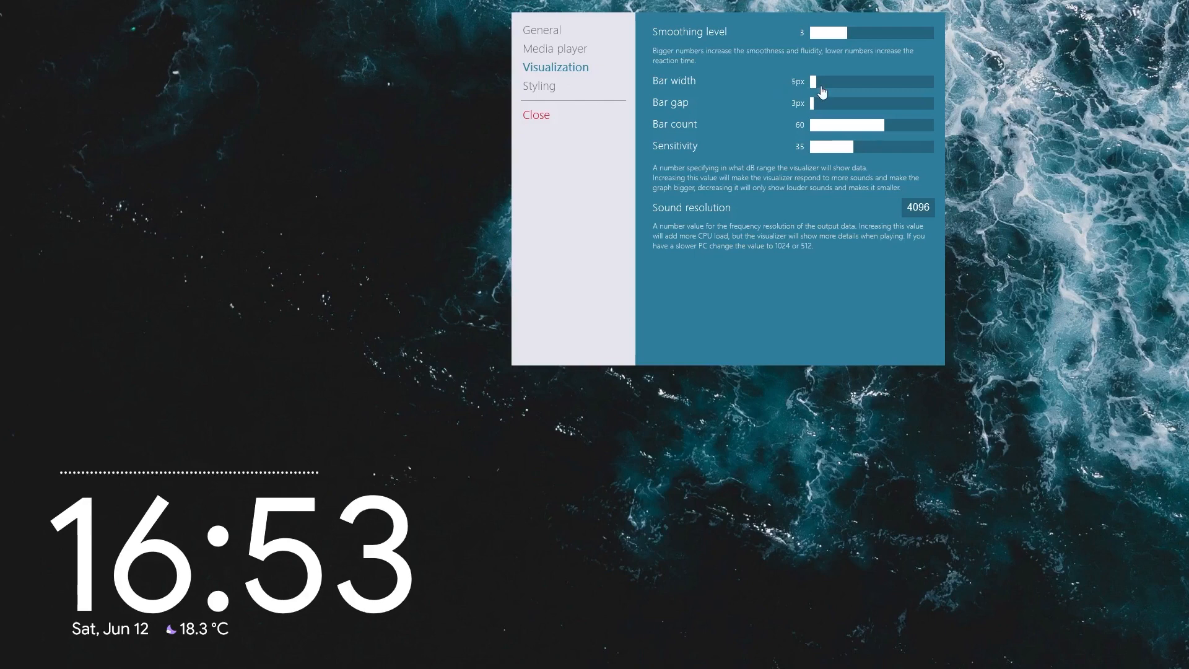
{"action": "left_click_drag", "start_coordinate": [811, 81], "coordinate": [817, 82]}
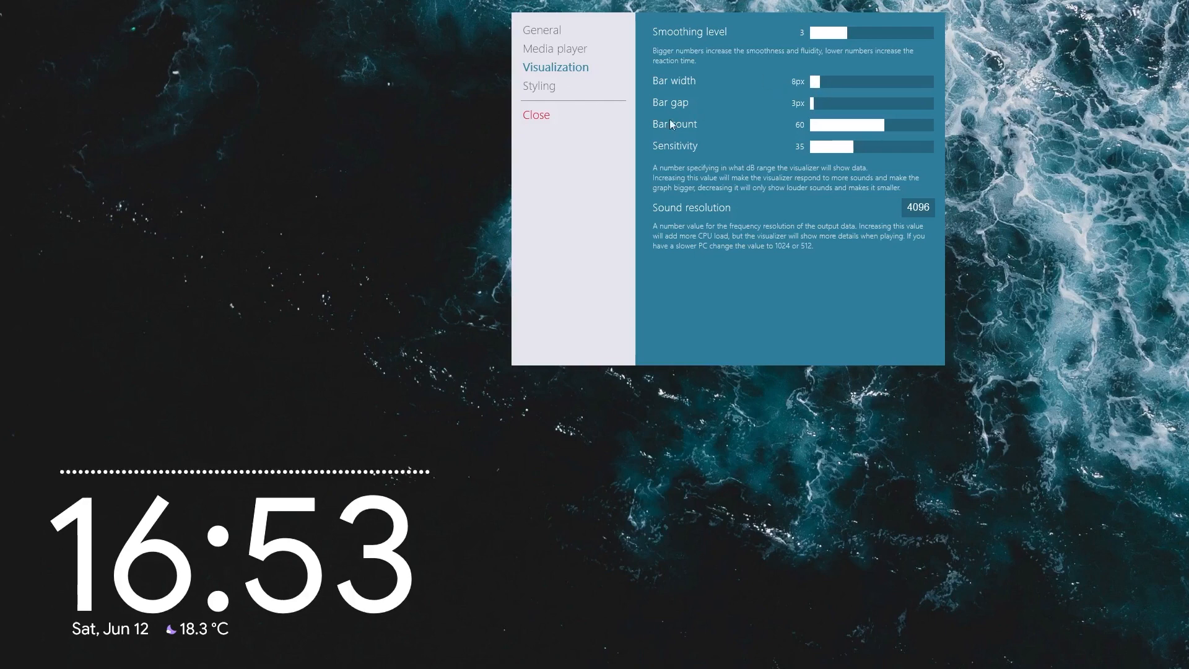
Step: Lower the visualizer scale to 0.71 under General
{"action": "left_click", "coordinate": [542, 30]}
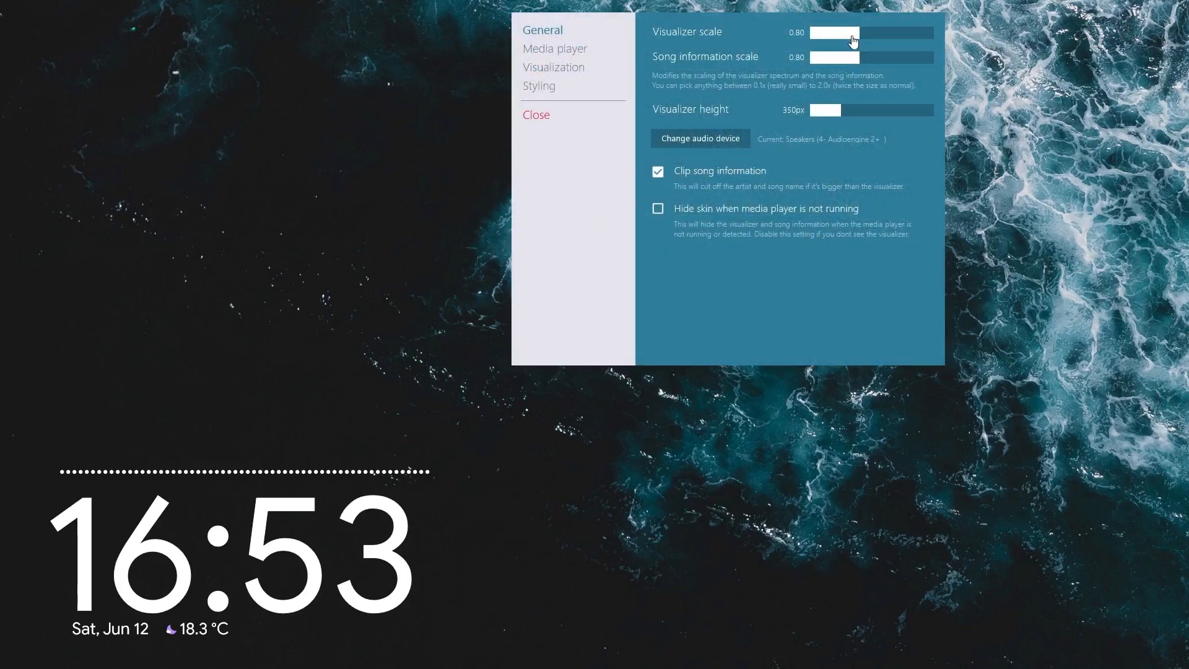
{"action": "left_click_drag", "start_coordinate": [835, 33], "coordinate": [830, 33]}
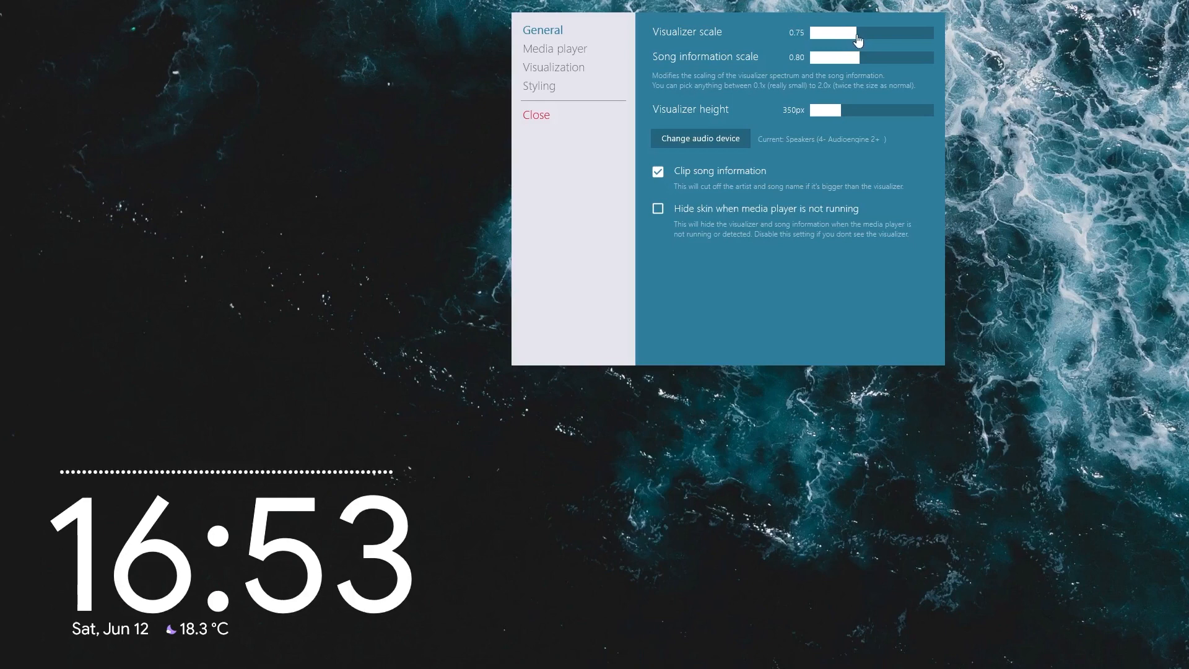
{"action": "left_click_drag", "start_coordinate": [862, 33], "coordinate": [849, 34]}
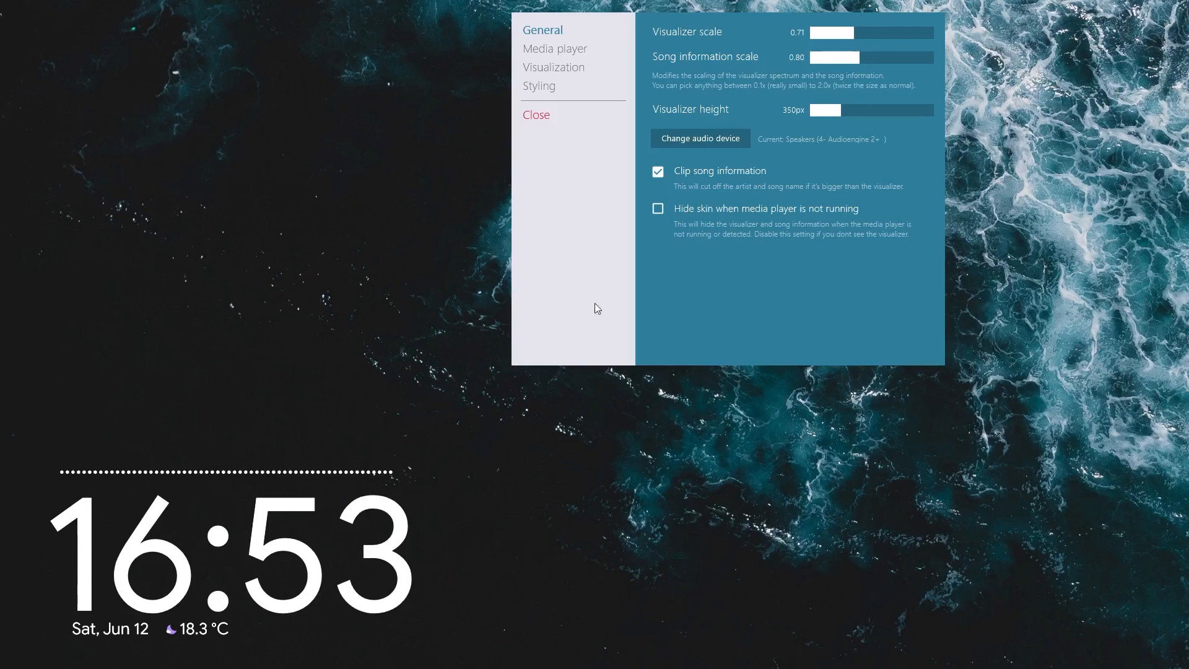
{"action": "mouse_move", "coordinate": [883, 141]}
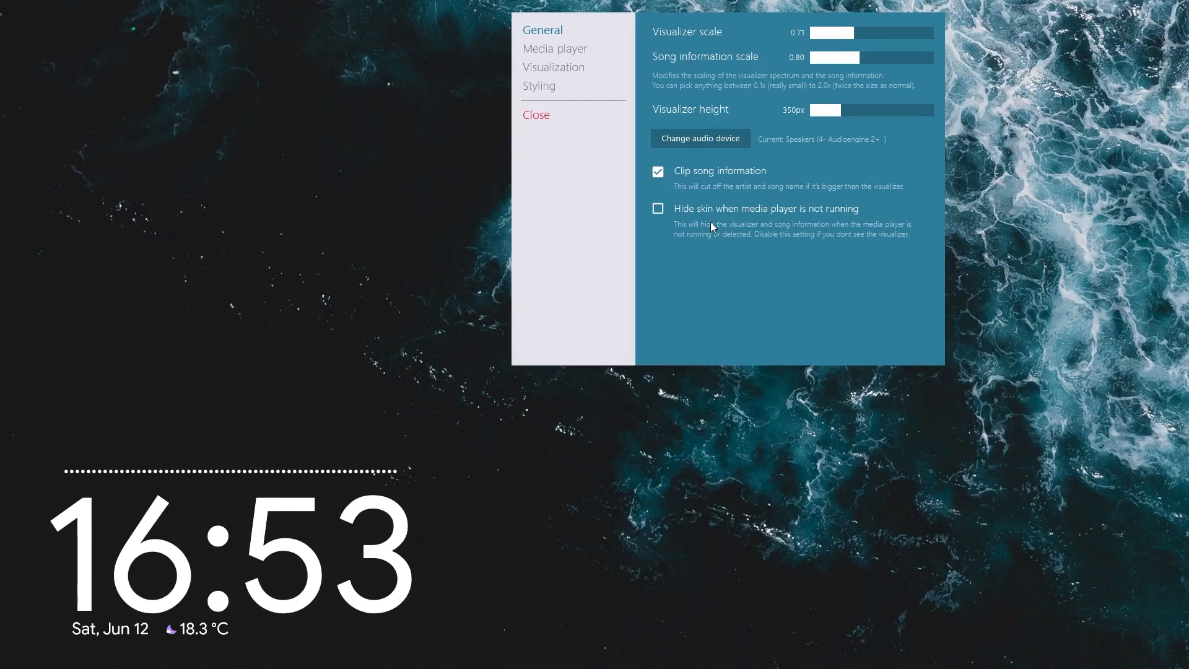
{"action": "mouse_move", "coordinate": [429, 574]}
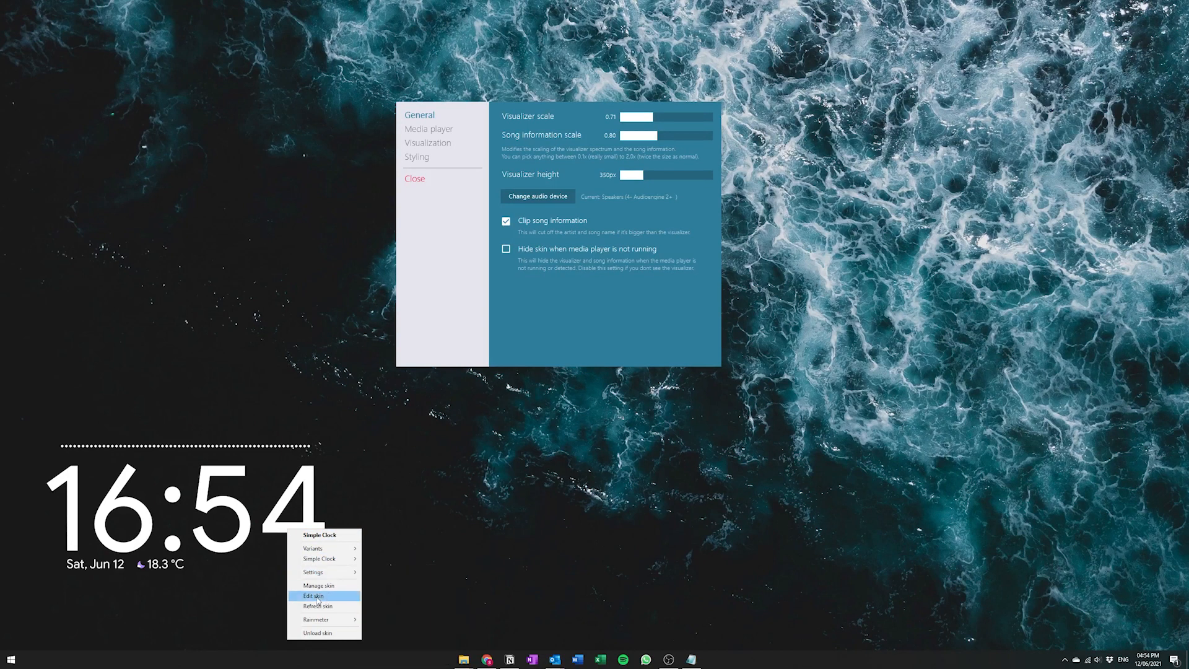
Step: Open Clock_bigsize.ini for editing and look through its clock and date-weather settings
{"action": "left_click", "coordinate": [310, 596]}
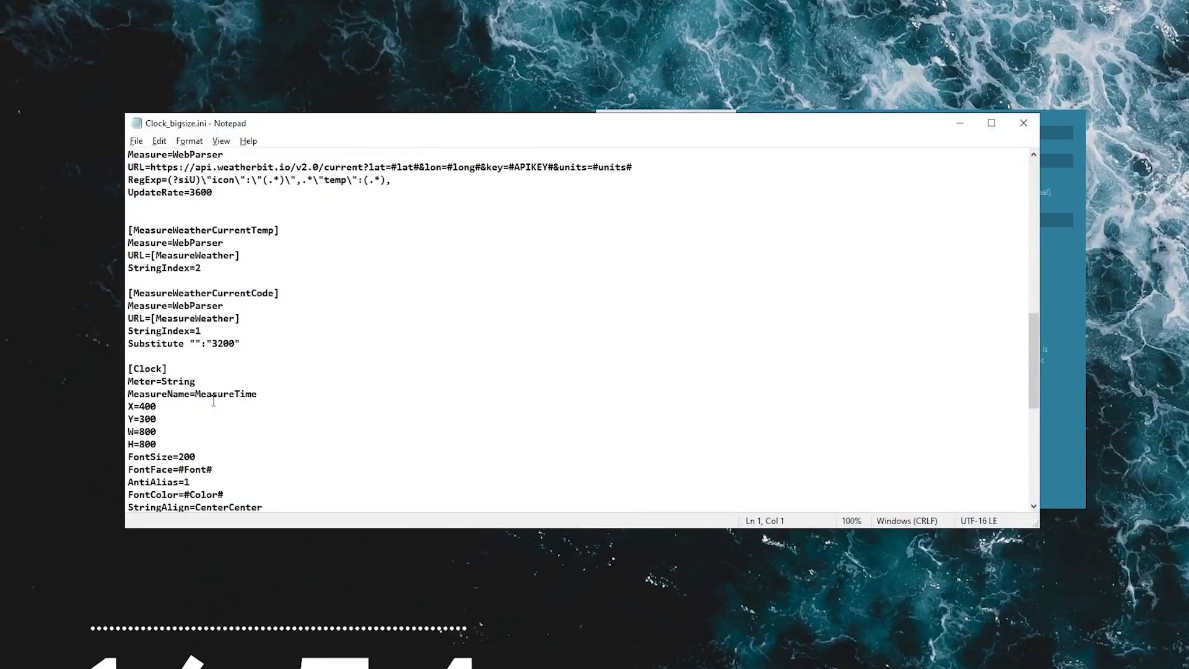
{"action": "left_click_drag", "start_coordinate": [139, 293], "coordinate": [179, 444]}
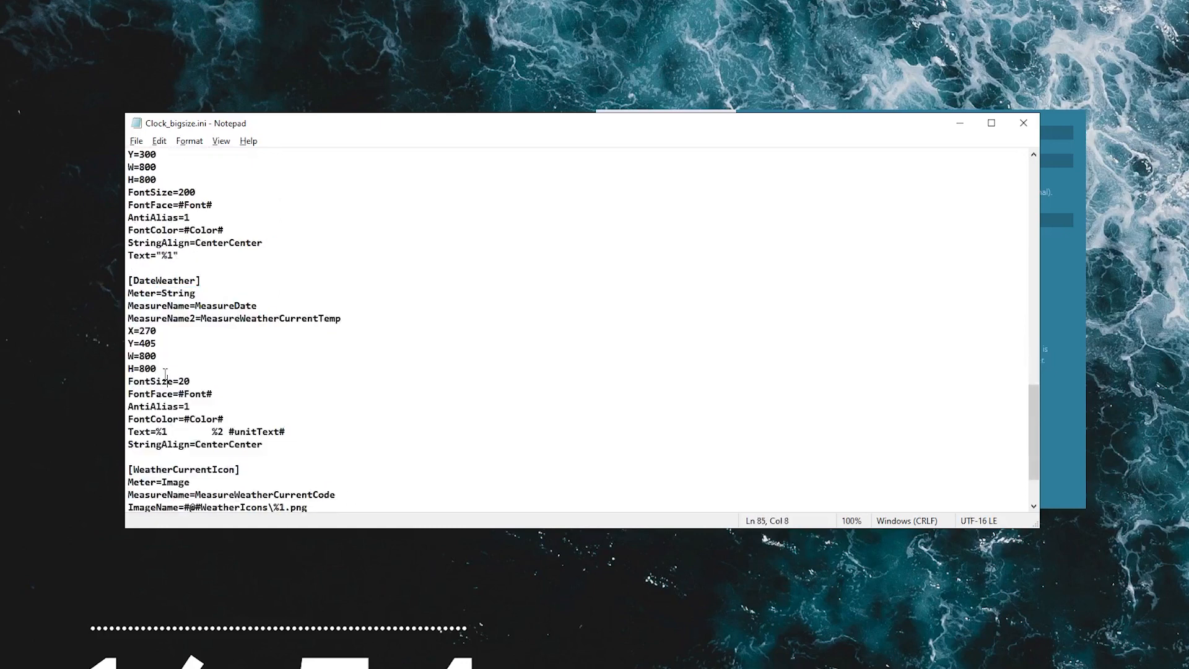
{"action": "scroll", "scroll_direction": "up", "scroll_amount": 3}
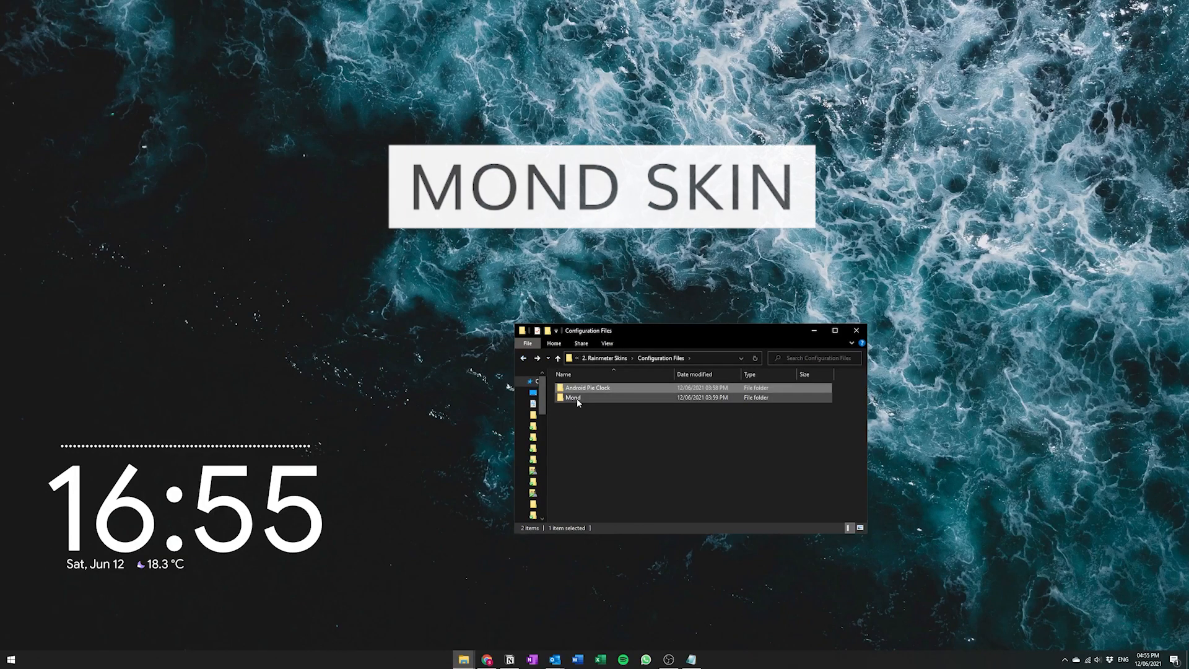
{"action": "mouse_move", "coordinate": [573, 398]}
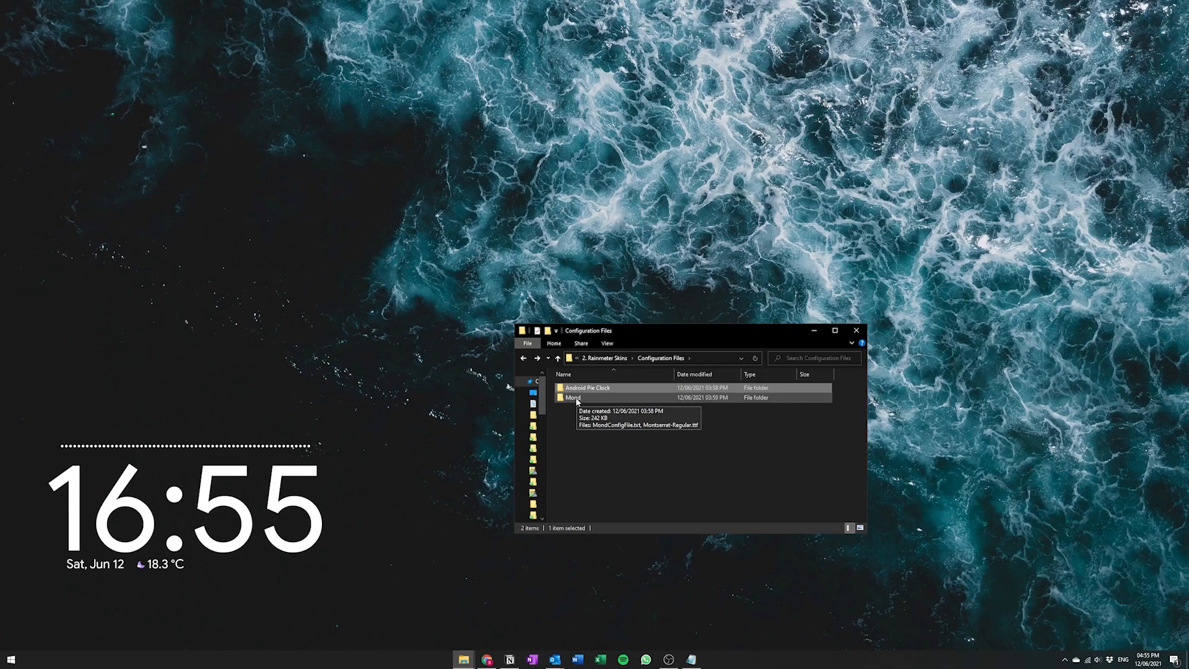
Step: Install the Mond skin package from the Rainmeter Skins folder
{"action": "double_click", "coordinate": [575, 398]}
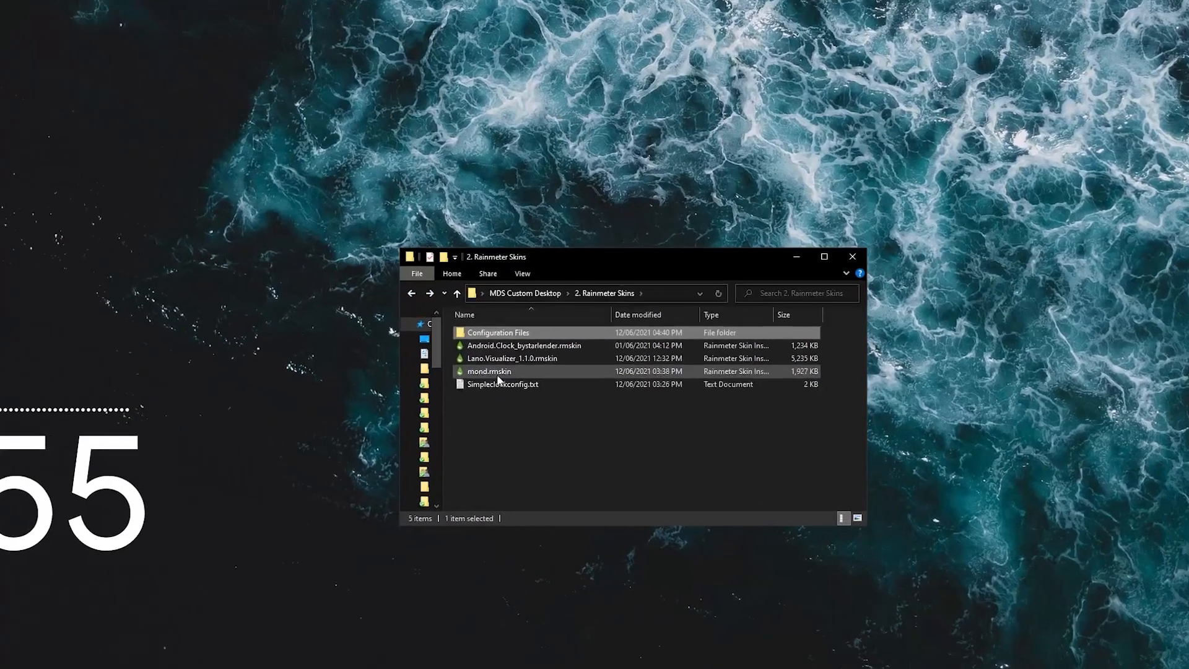
{"action": "double_click", "coordinate": [489, 371]}
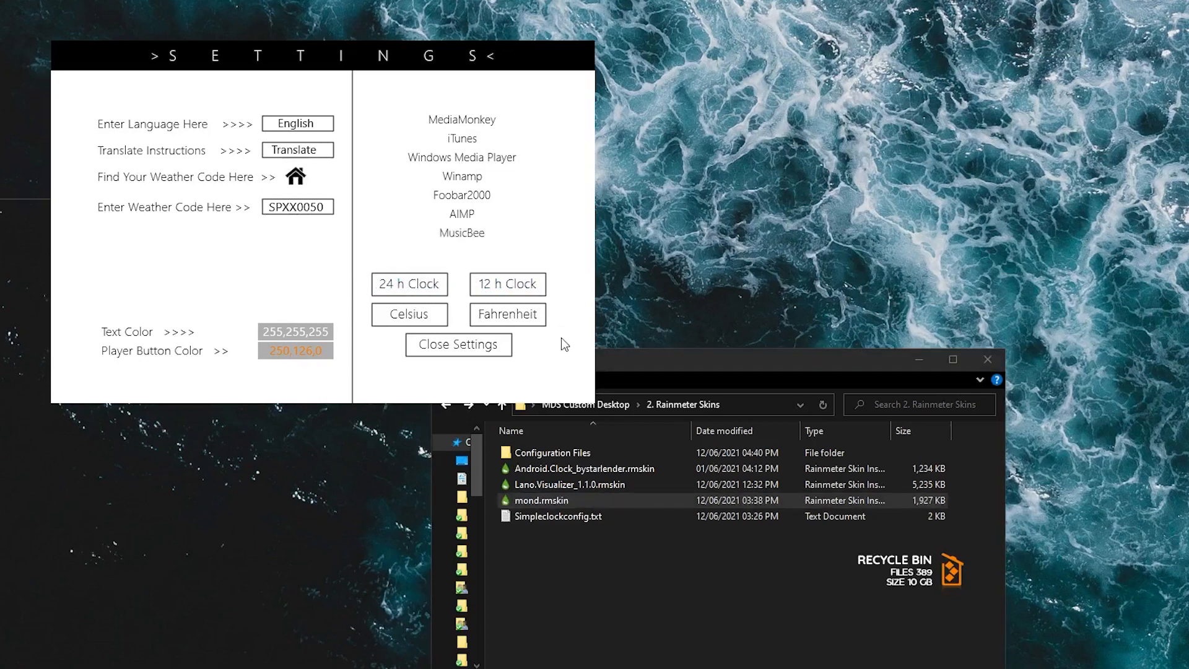
Step: Choose Fahrenheit in the Mond settings panel and close the settings
{"action": "left_click", "coordinate": [507, 314]}
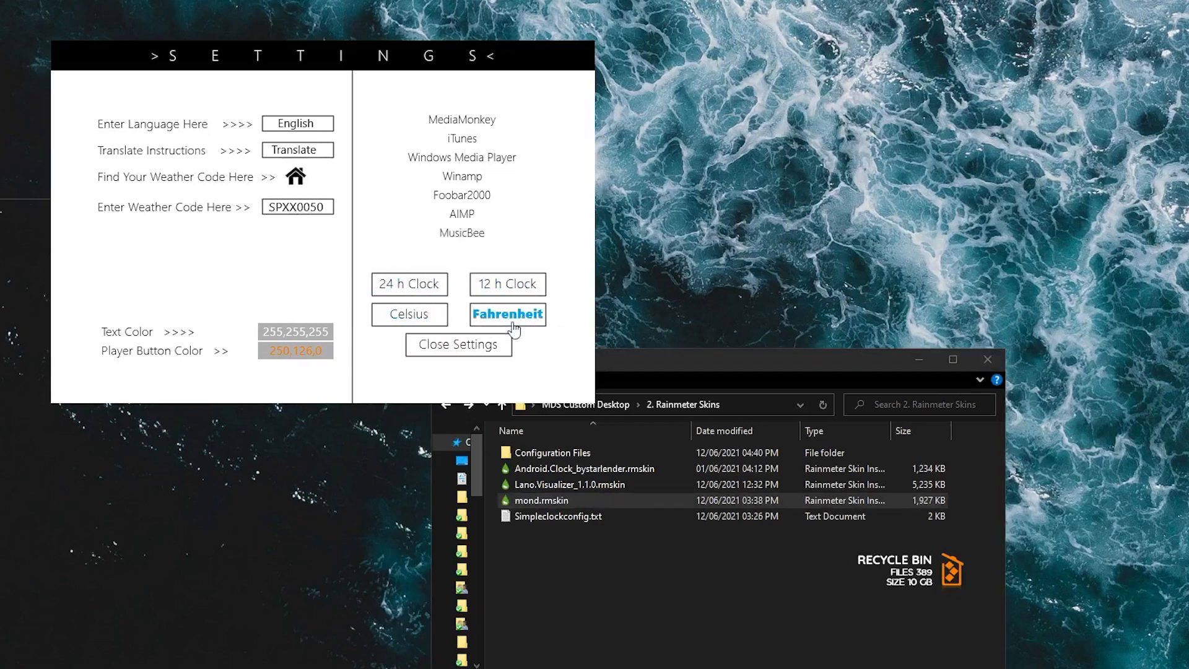
{"action": "left_click", "coordinate": [506, 283]}
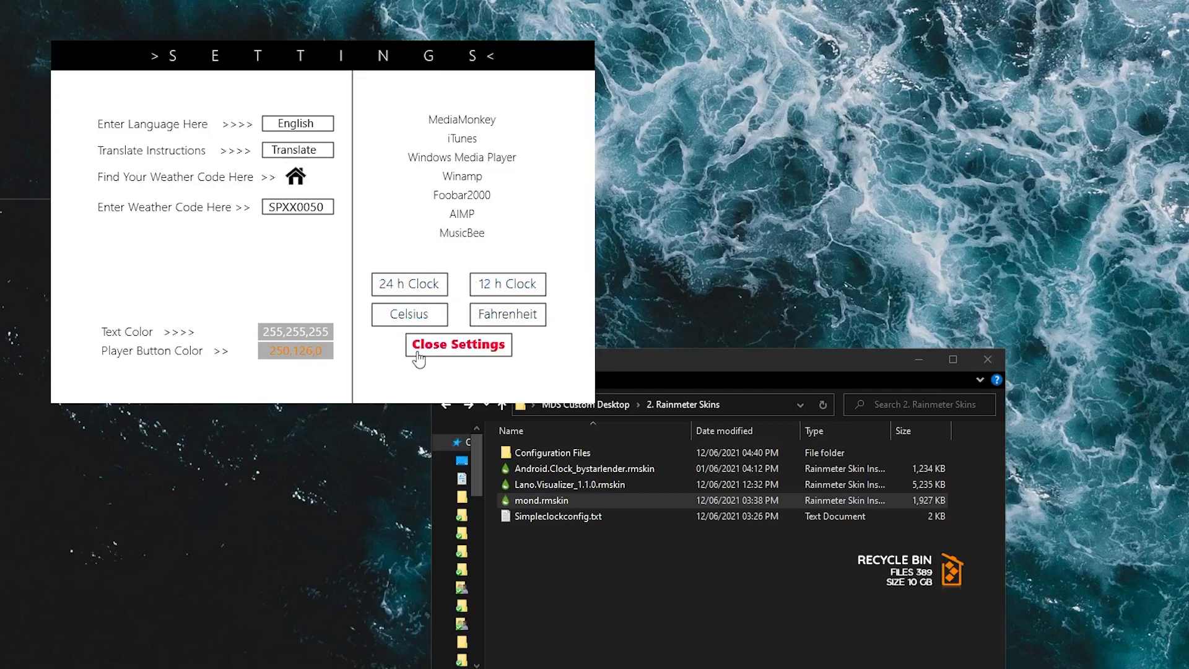
{"action": "left_click", "coordinate": [458, 344]}
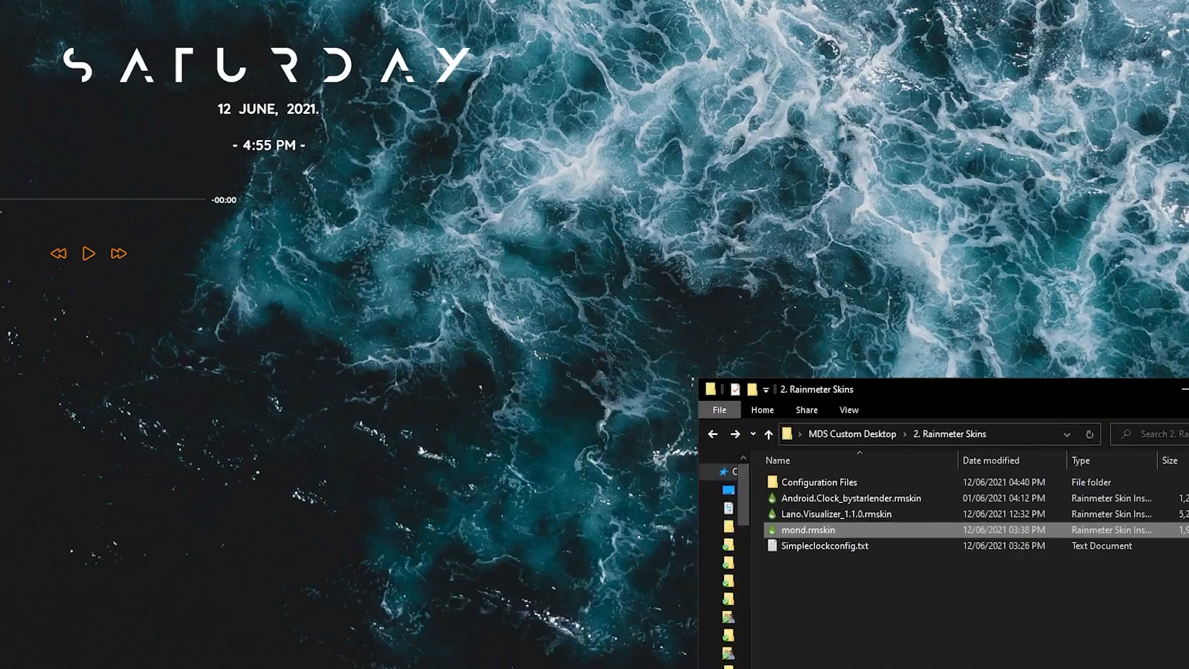
Step: Move the Mond date-time skin to the lower left of the desktop
{"action": "right_click", "coordinate": [88, 254]}
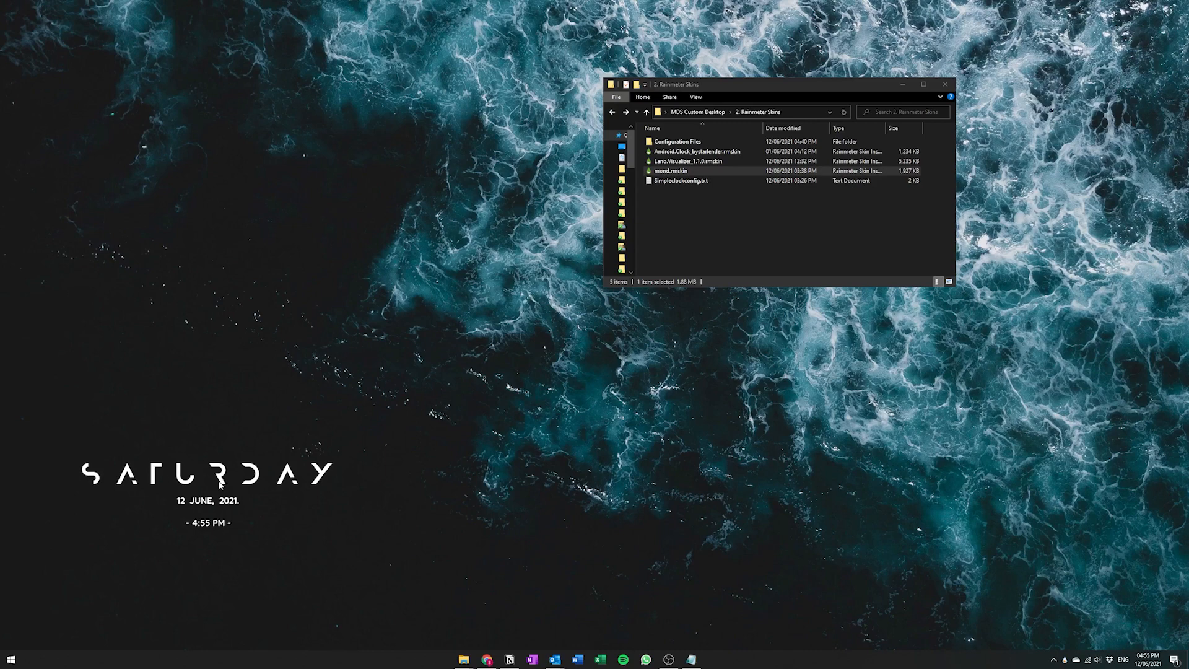
Step: Open the Mond clock's Clock.ini and find the [MeterDay] font setting
{"action": "right_click", "coordinate": [220, 478]}
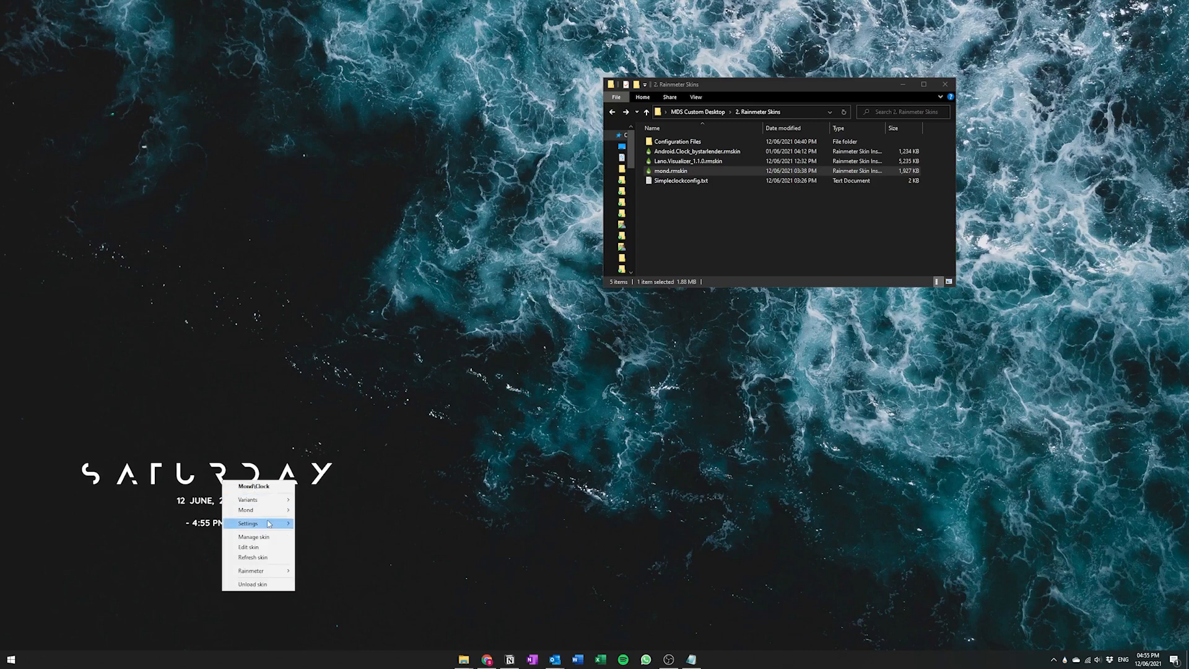
{"action": "left_click", "coordinate": [249, 547]}
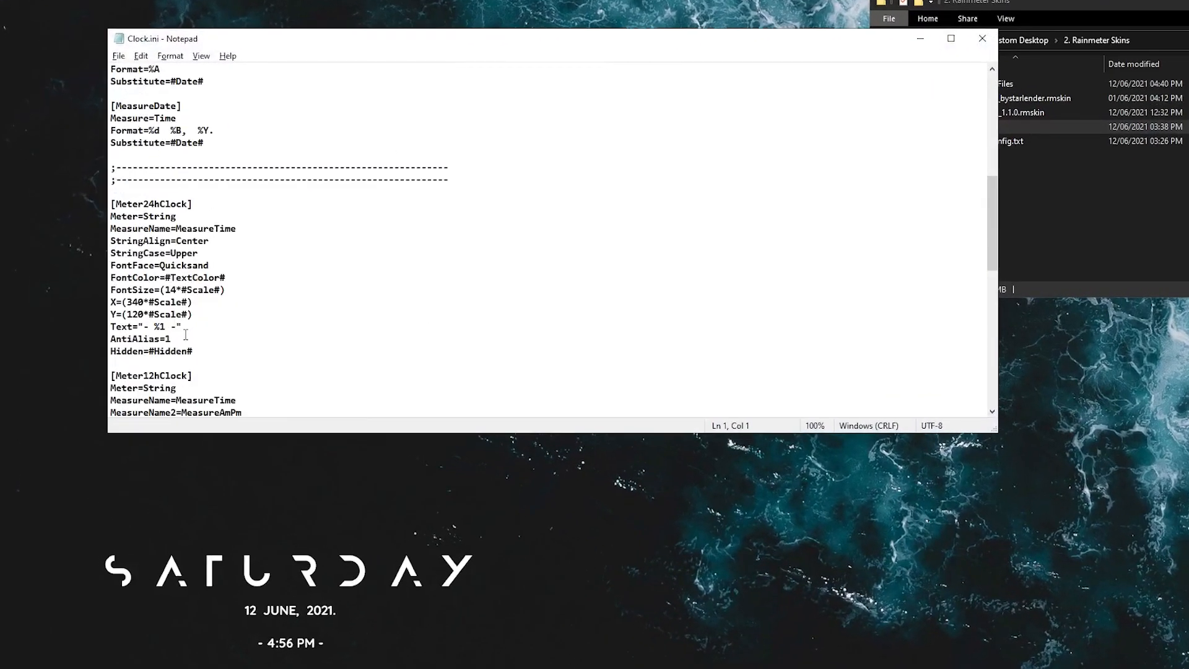
{"action": "scroll", "scroll_direction": "down", "scroll_amount": 3}
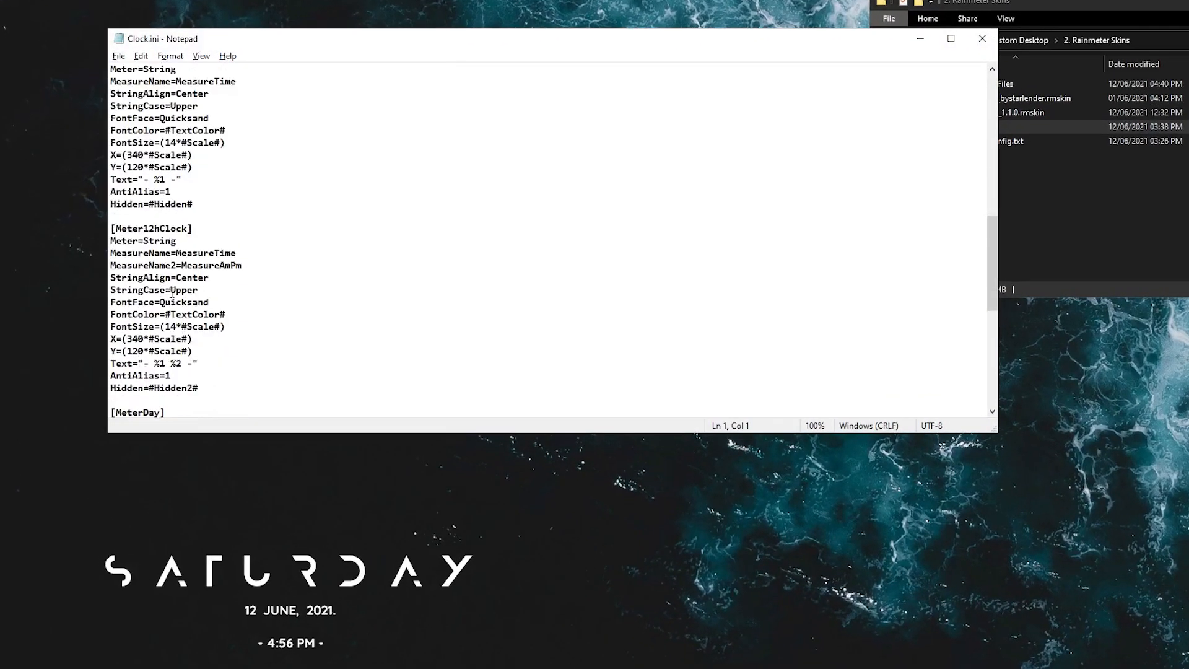
{"action": "scroll", "scroll_direction": "down", "scroll_amount": 3}
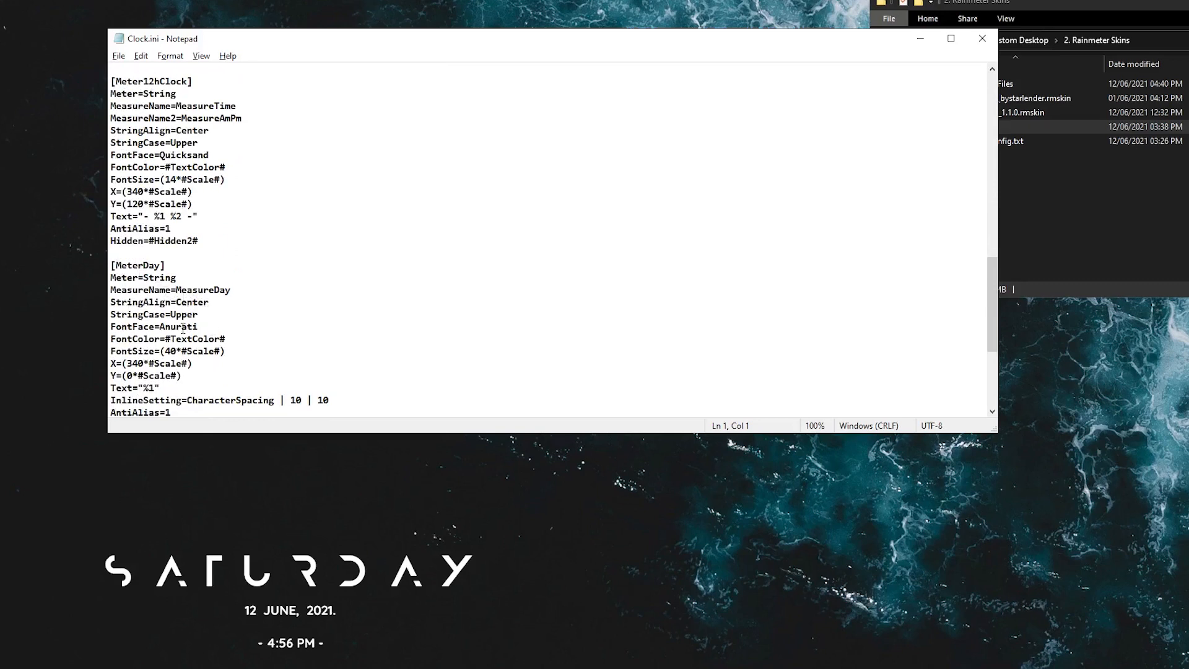
Step: Replace FontFace=Anurati with Montserrat and refresh the skin
{"action": "double_click", "coordinate": [180, 327]}
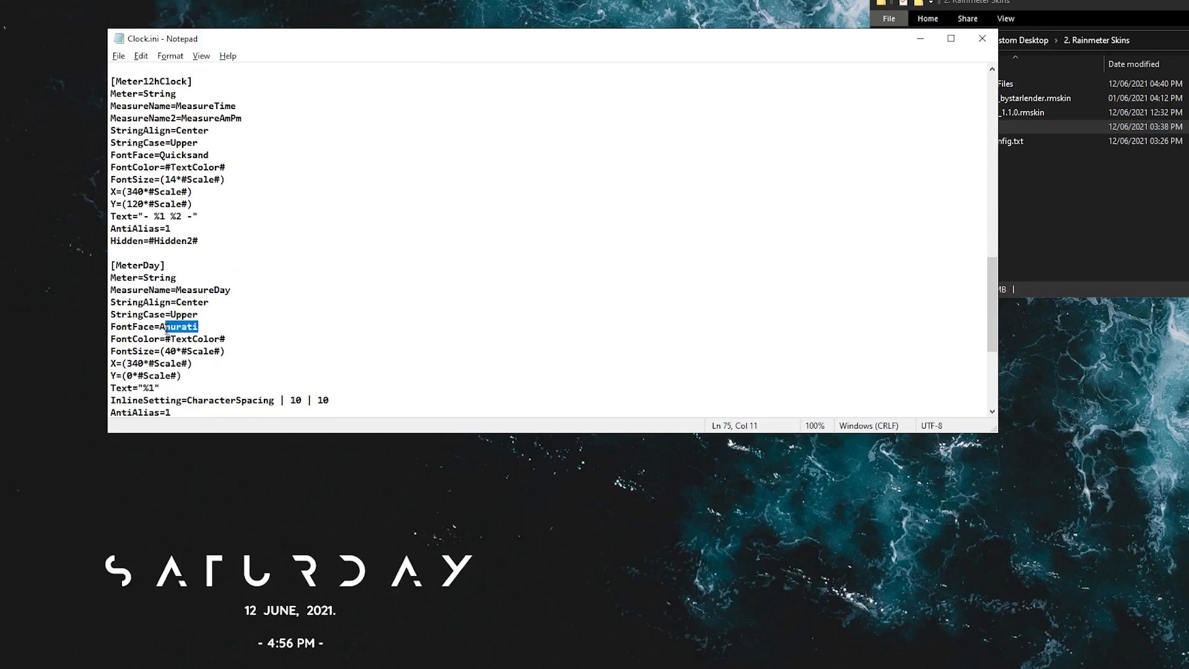
{"action": "type", "text": "Montserrat"}
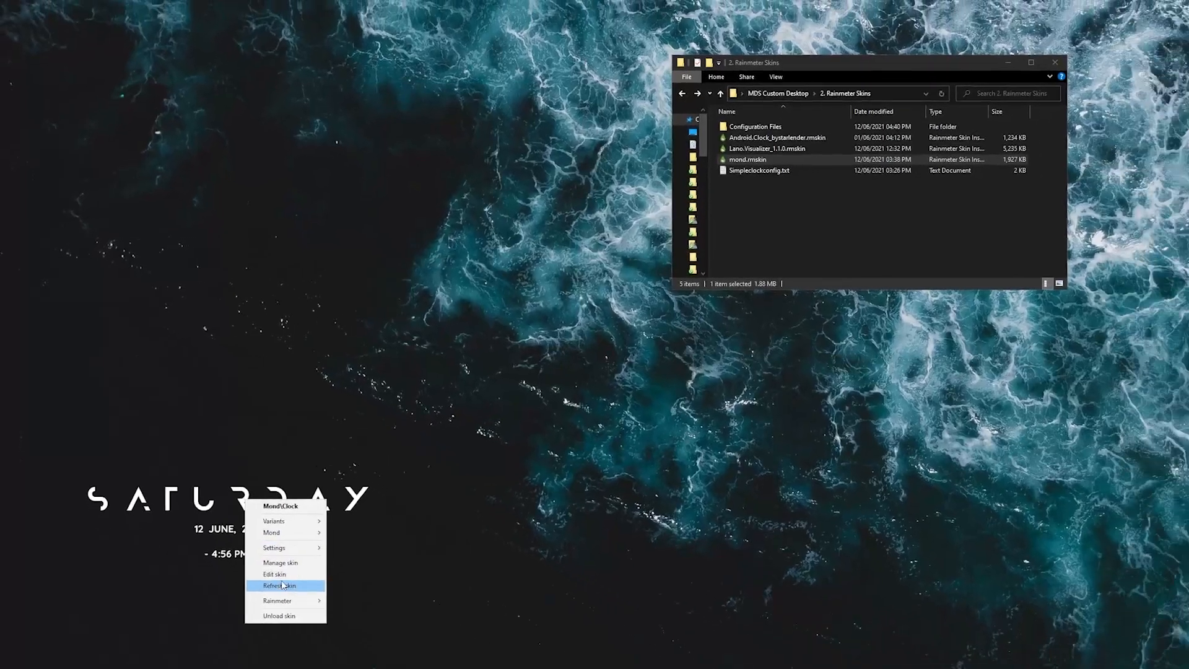
{"action": "left_click", "coordinate": [281, 585]}
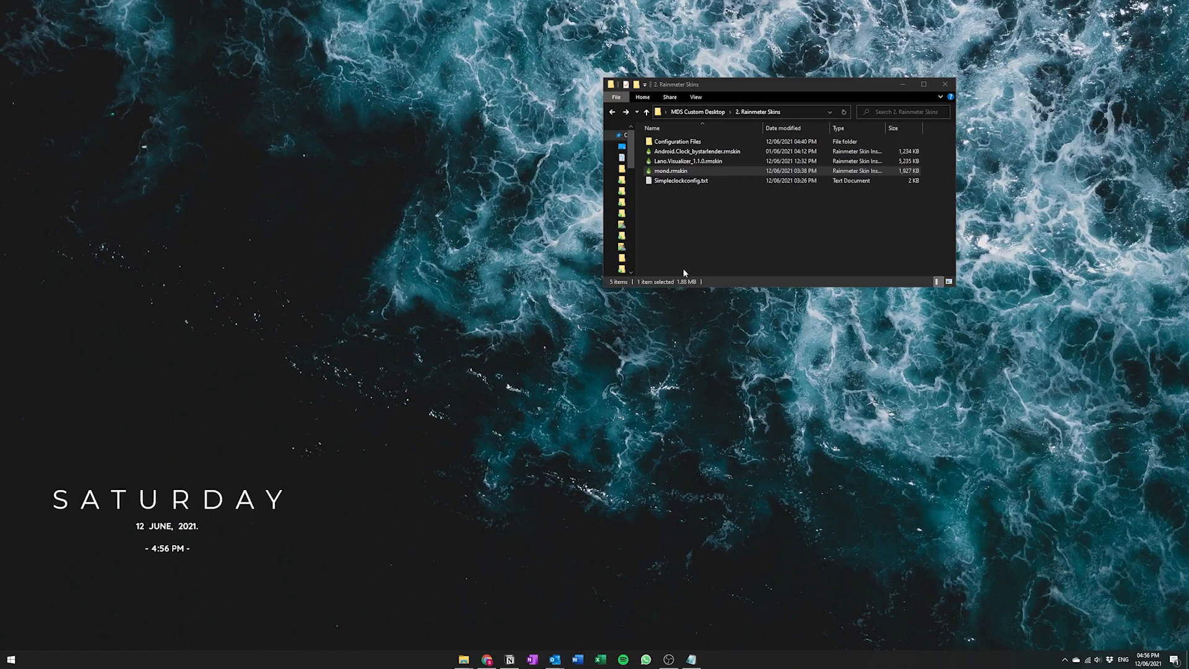
Step: Open Montserrat-Regular.ttf from Configuration Files > Mond to install the font
{"action": "double_click", "coordinate": [677, 141]}
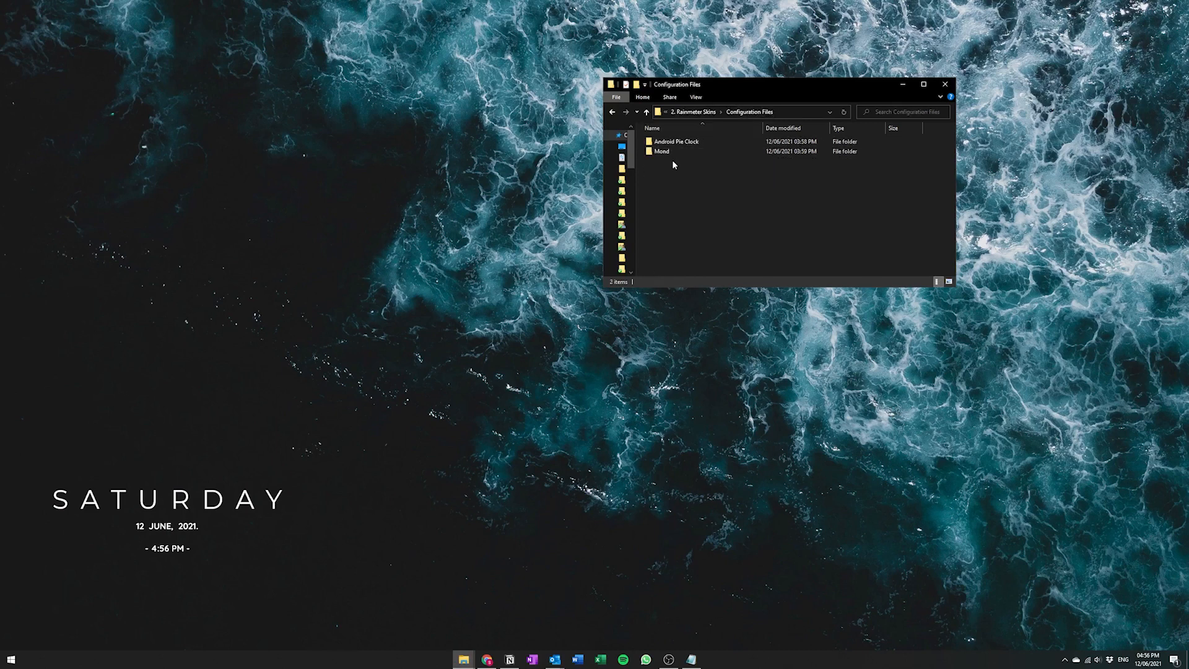
{"action": "double_click", "coordinate": [661, 151]}
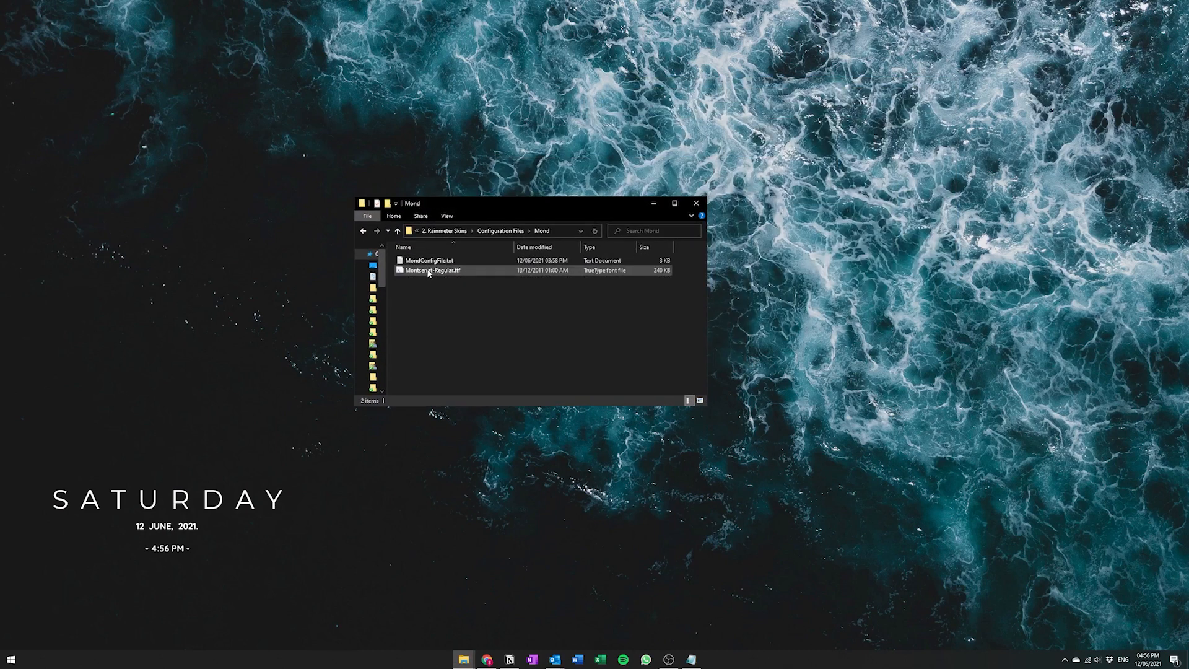
{"action": "double_click", "coordinate": [432, 270]}
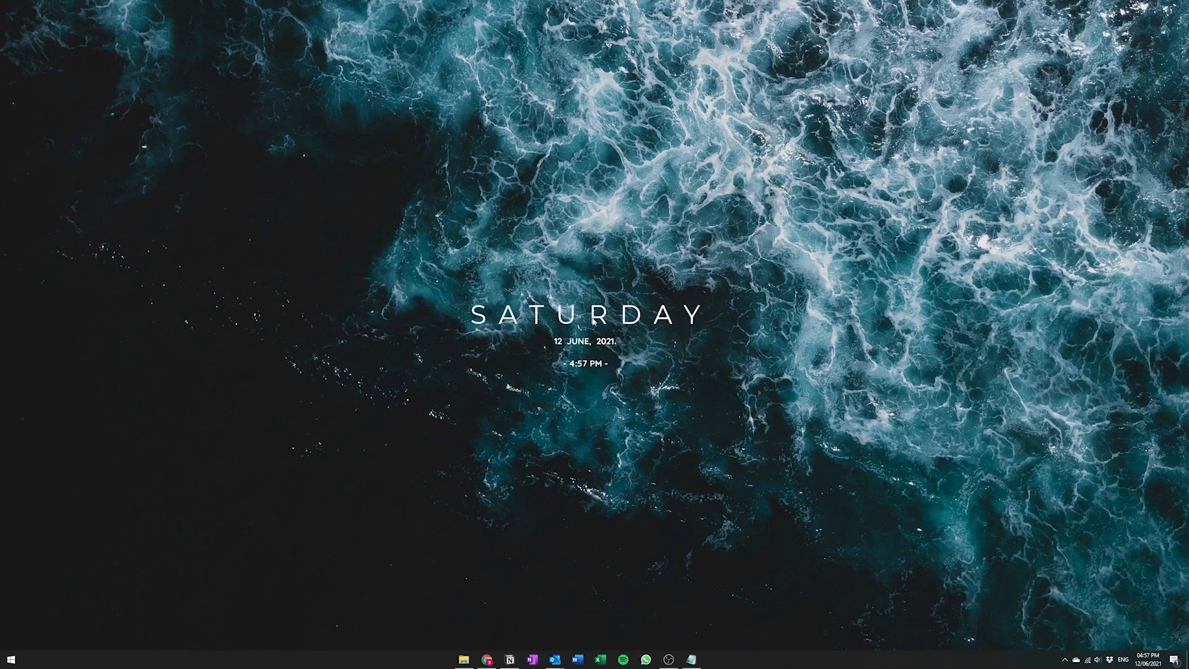
{"action": "mouse_move", "coordinate": [535, 471]}
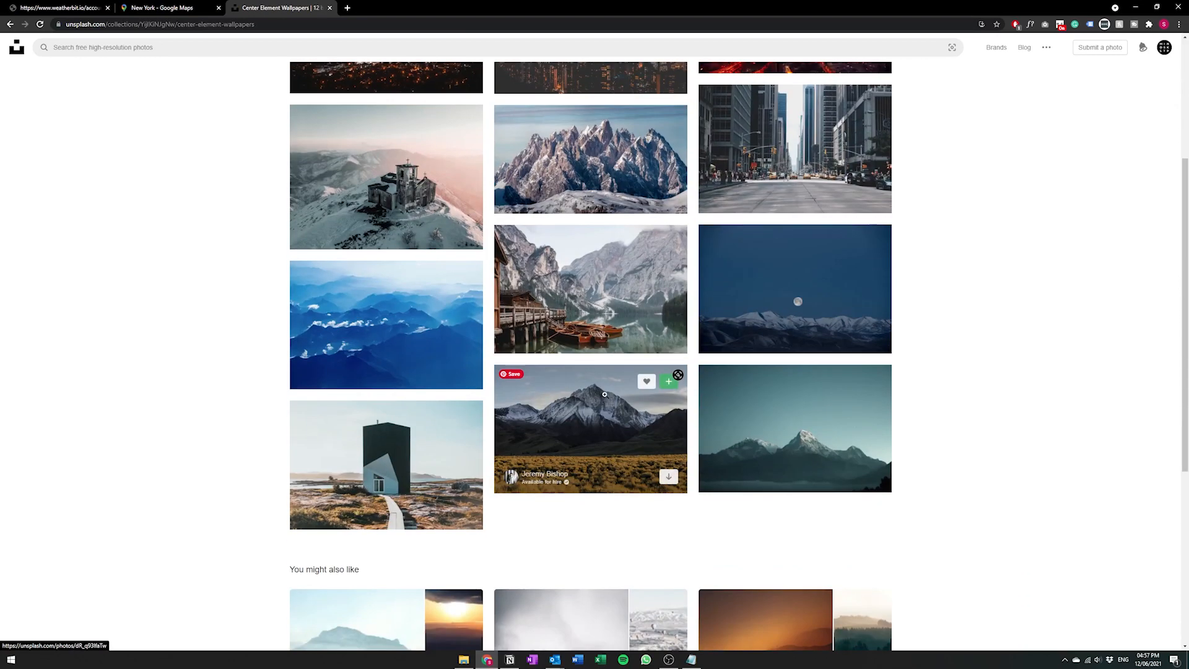
Step: Set the downloaded Unsplash tower-house photo as the desktop background
{"action": "scroll", "scroll_direction": "down", "scroll_amount": 3}
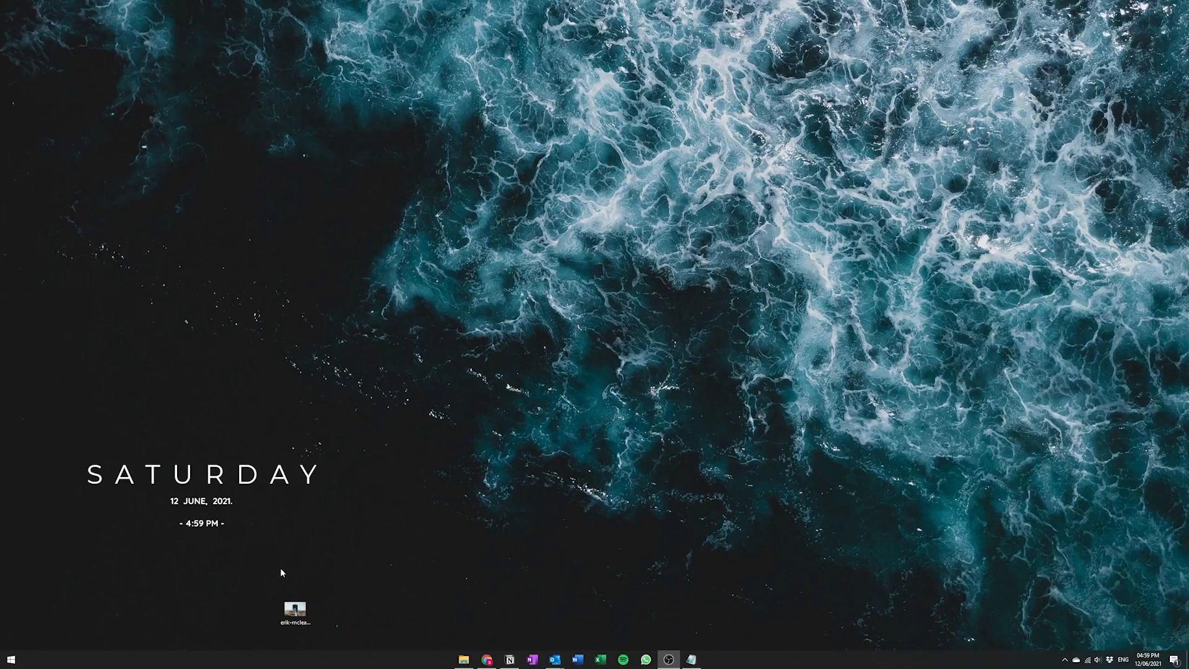
{"action": "right_click", "coordinate": [295, 609]}
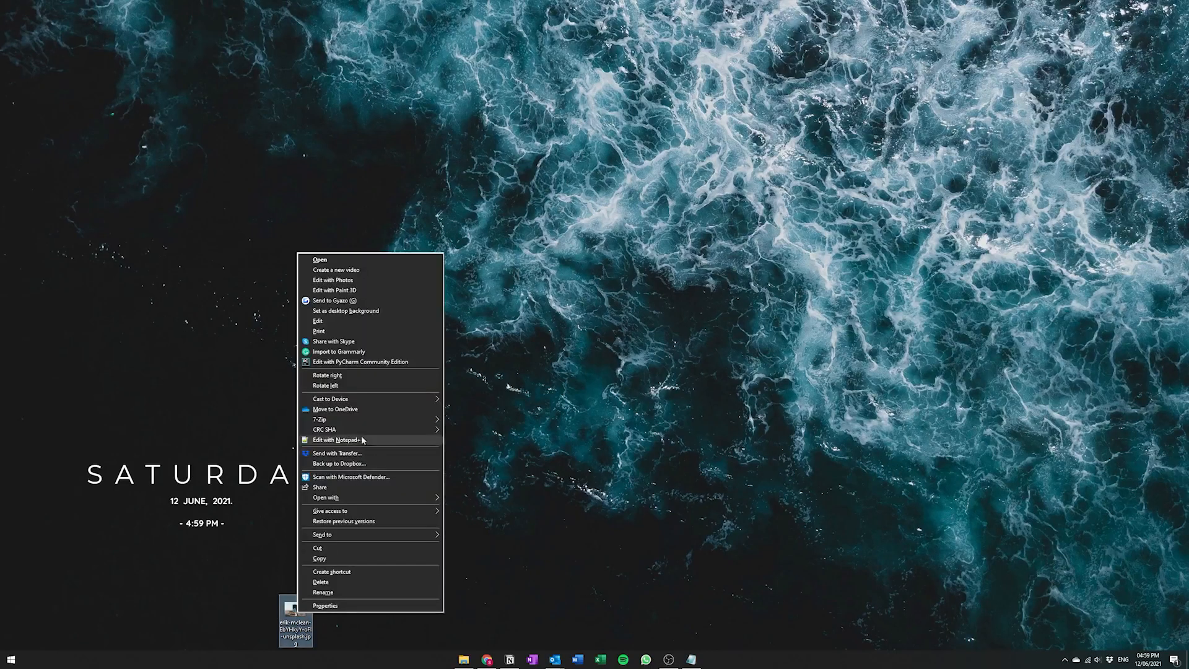
{"action": "left_click", "coordinate": [346, 310]}
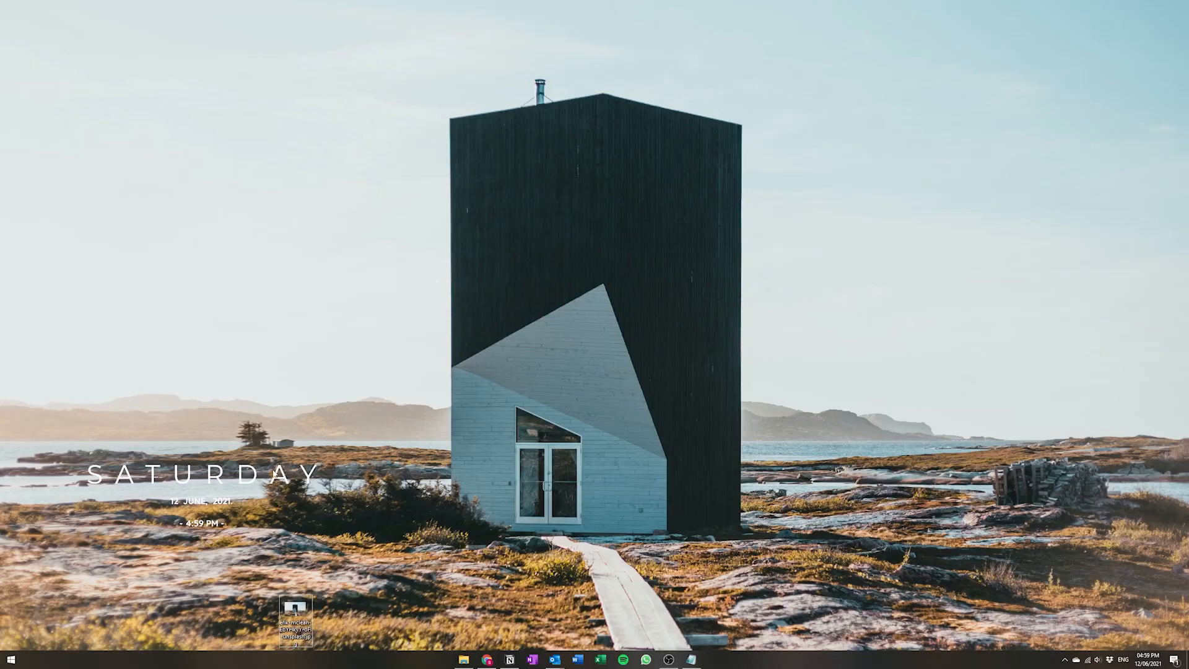